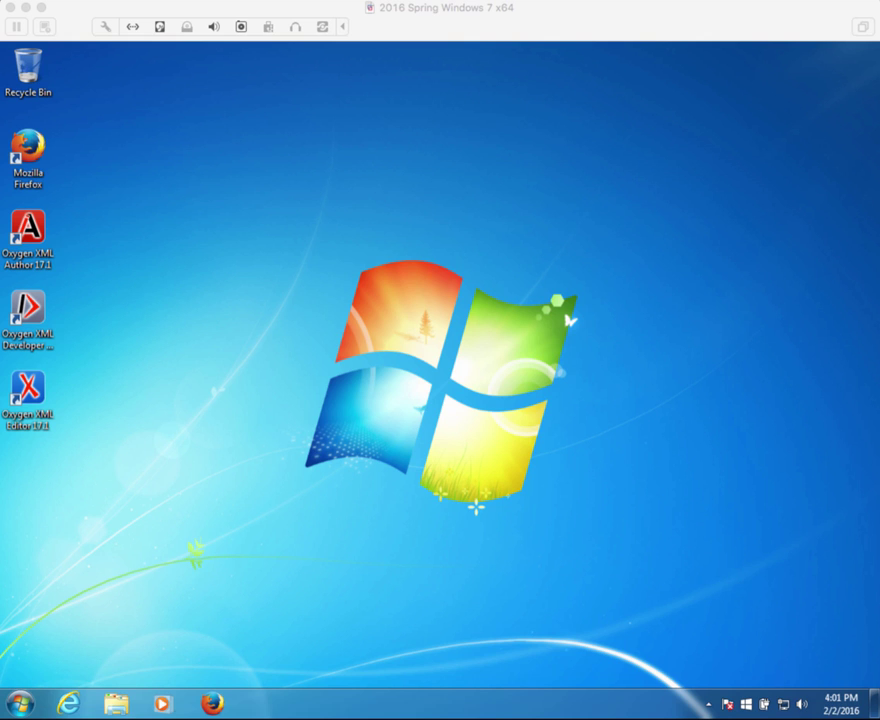
pyautogui.moveTo(304, 391)
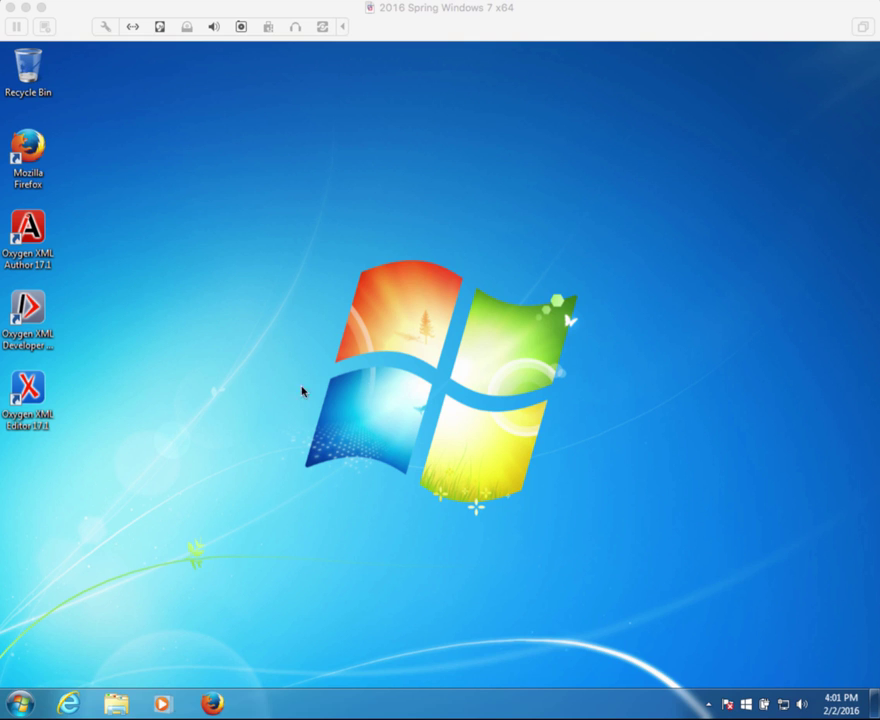
pyautogui.moveTo(288, 590)
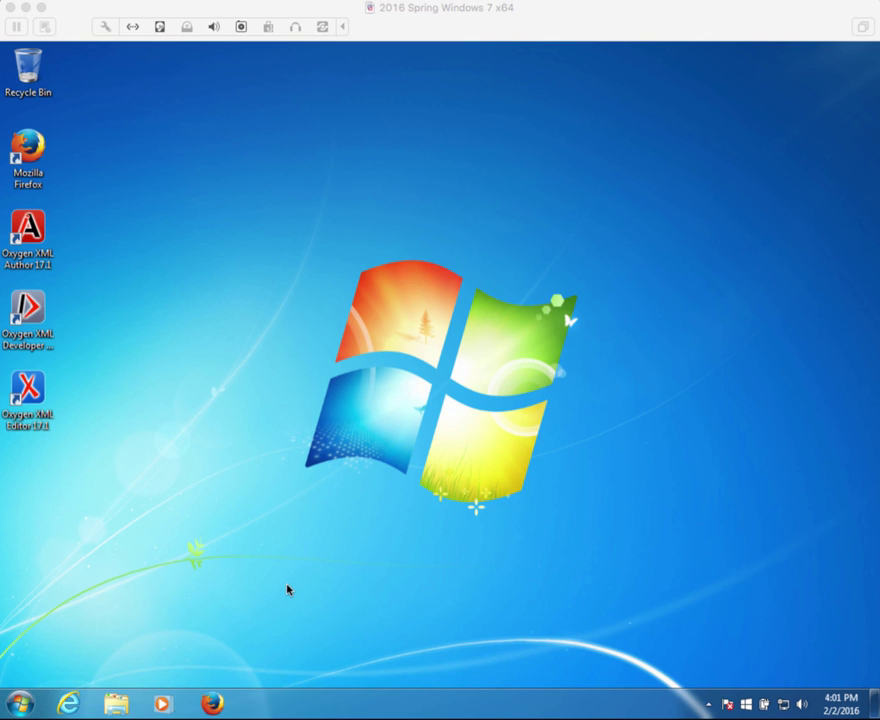
pyautogui.moveTo(232, 691)
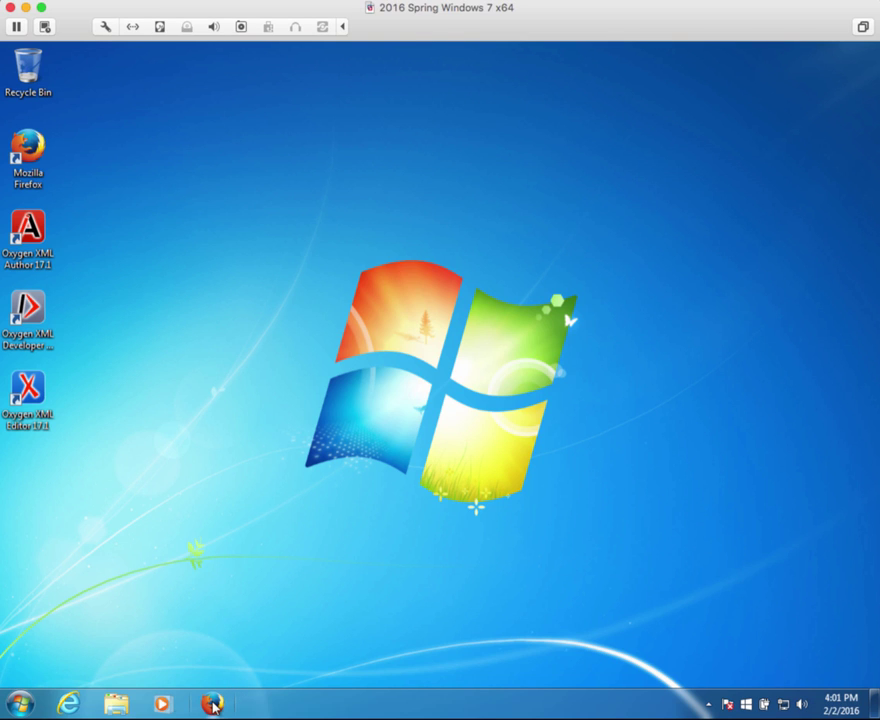
pyautogui.moveTo(211, 705)
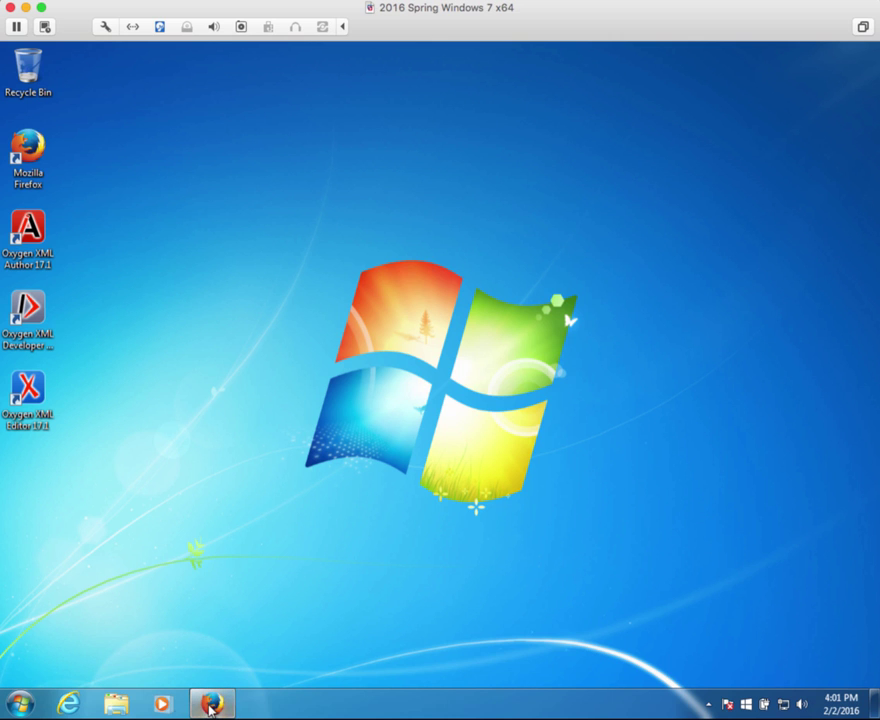
# Open Firefox and load the hp.ligent.net home page
pyautogui.click(211, 704)
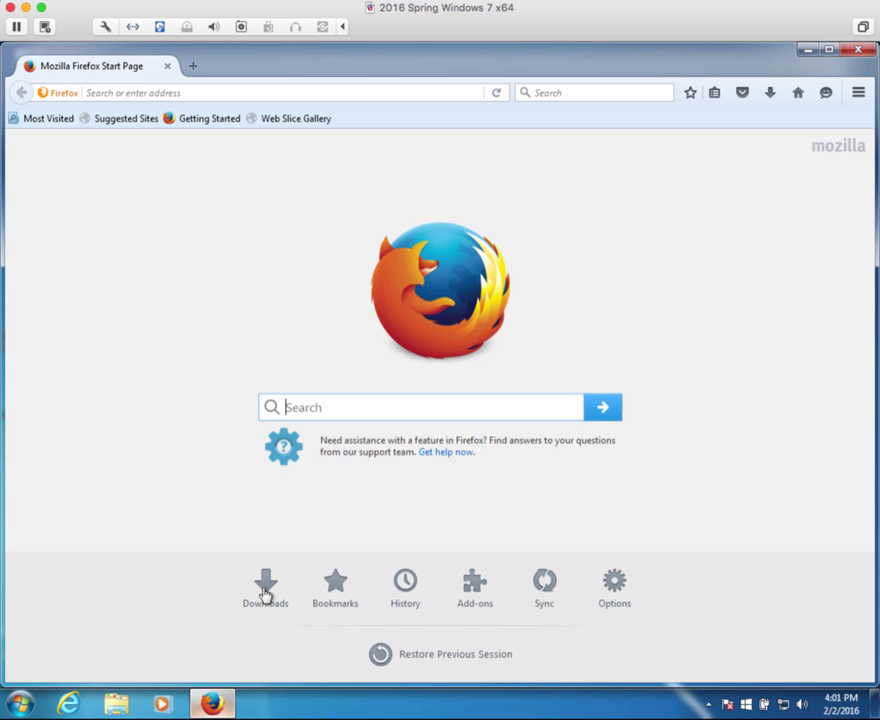
pyautogui.moveTo(218, 162)
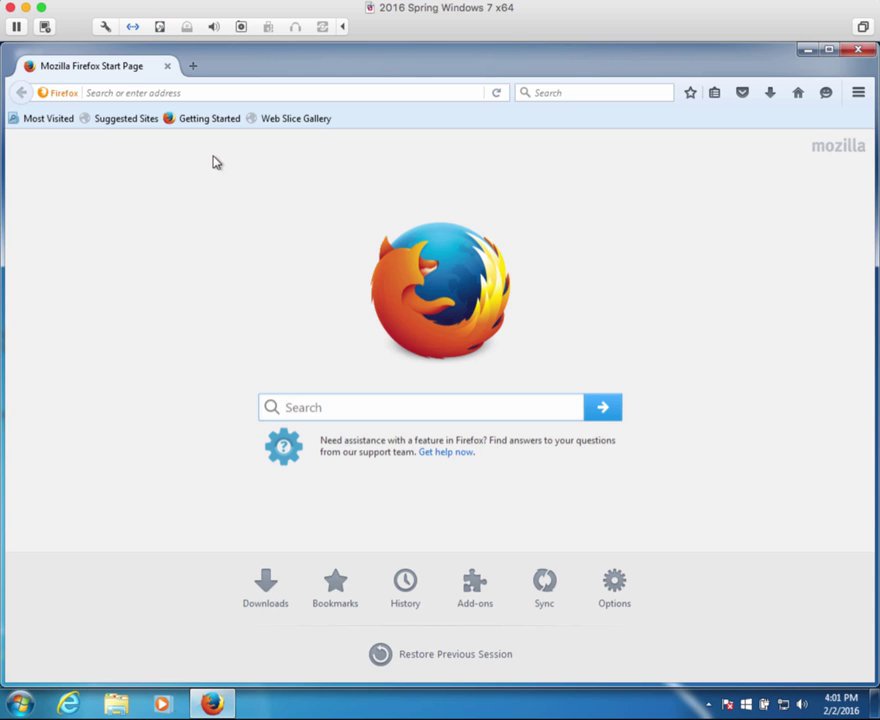
pyautogui.click(250, 92)
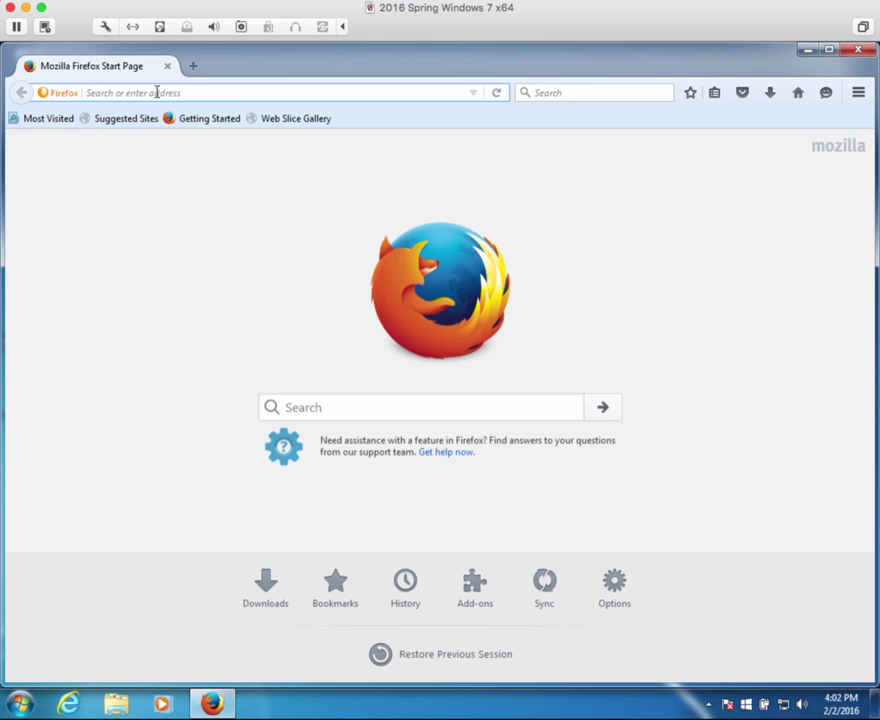
pyautogui.write('hp.ligent.net')
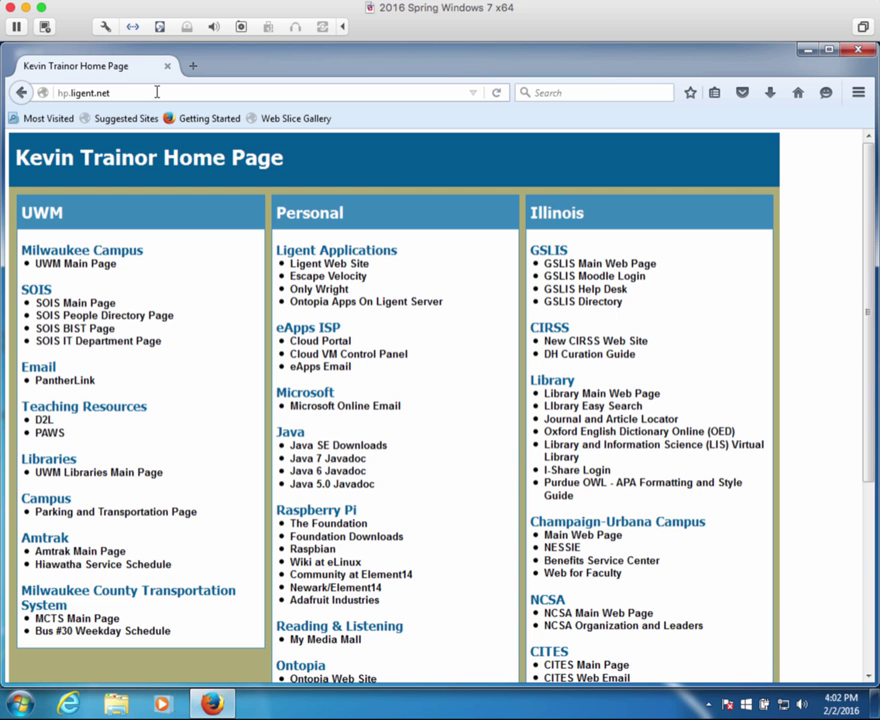
pyautogui.moveTo(594, 276)
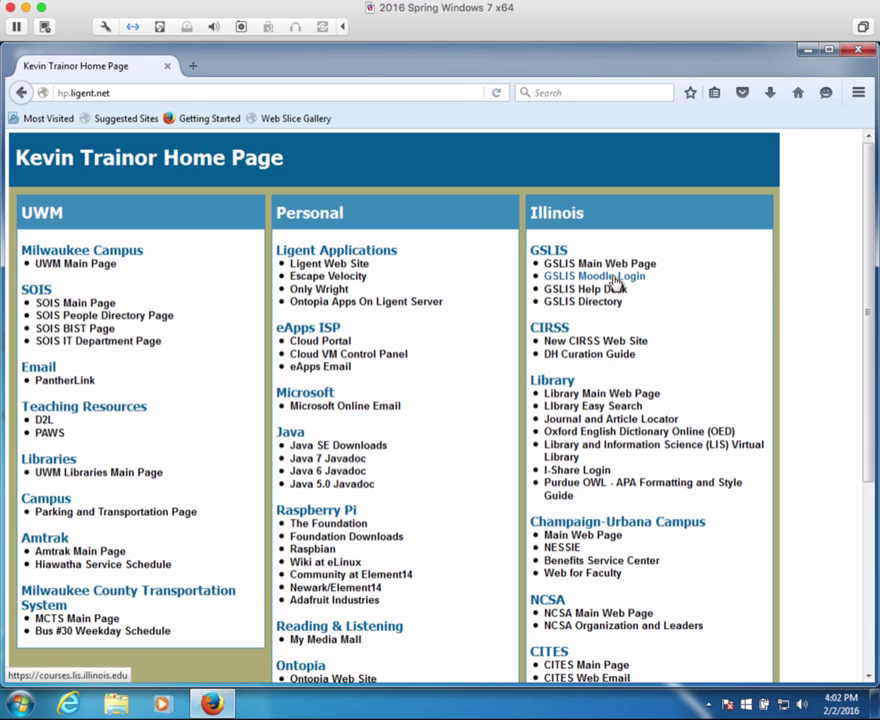
pyautogui.click(594, 276)
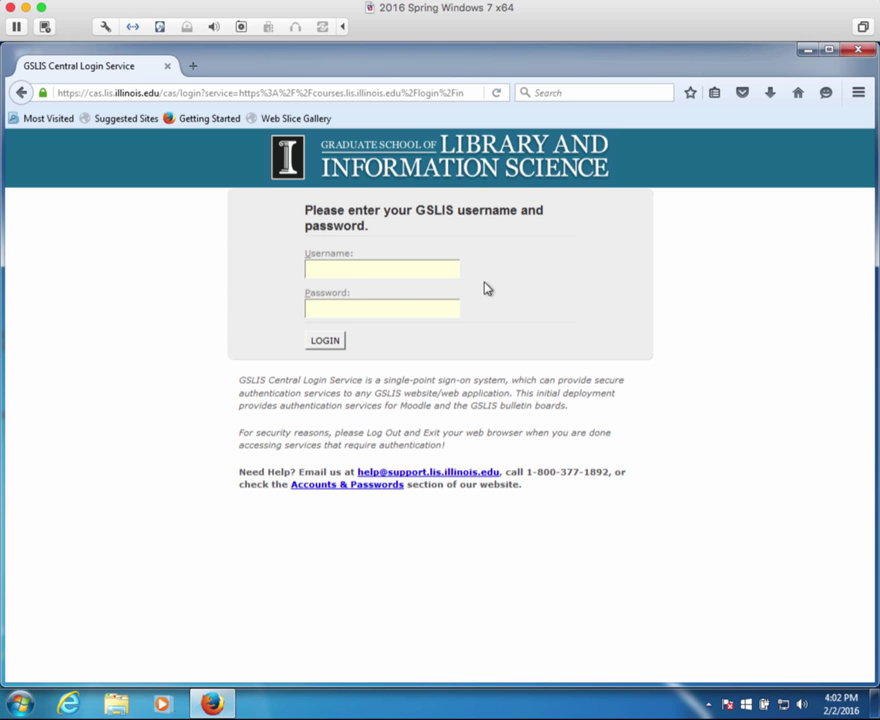
pyautogui.moveTo(376, 291)
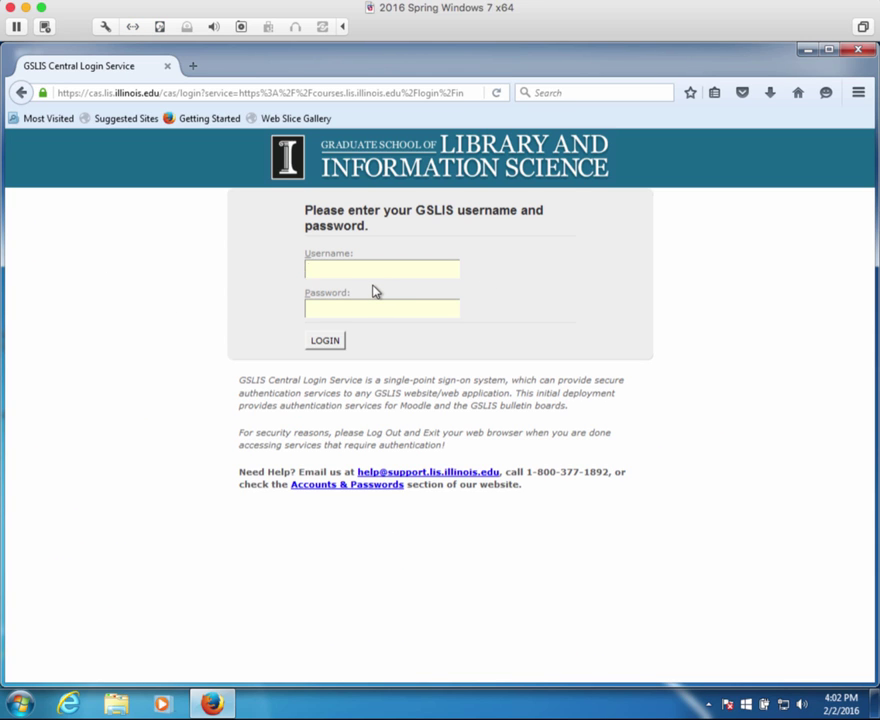
pyautogui.click(381, 268)
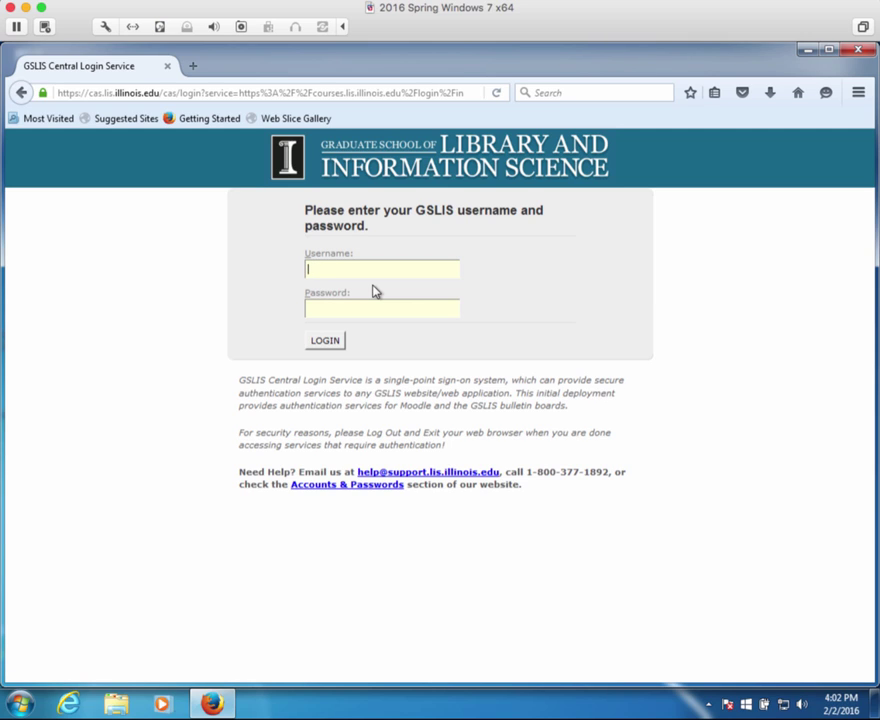
pyautogui.write('trainor1')
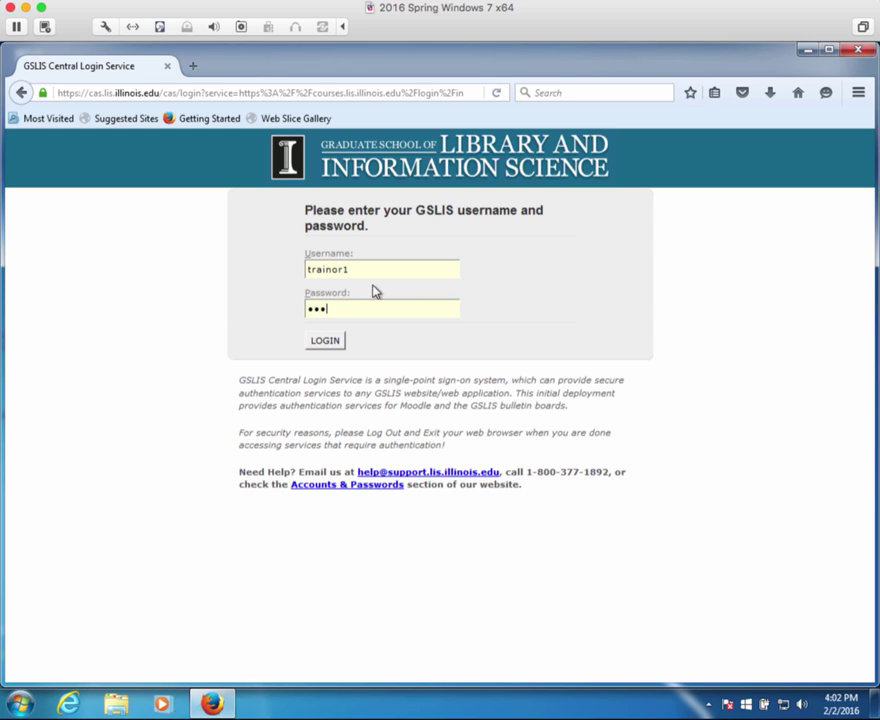
pyautogui.write('••')
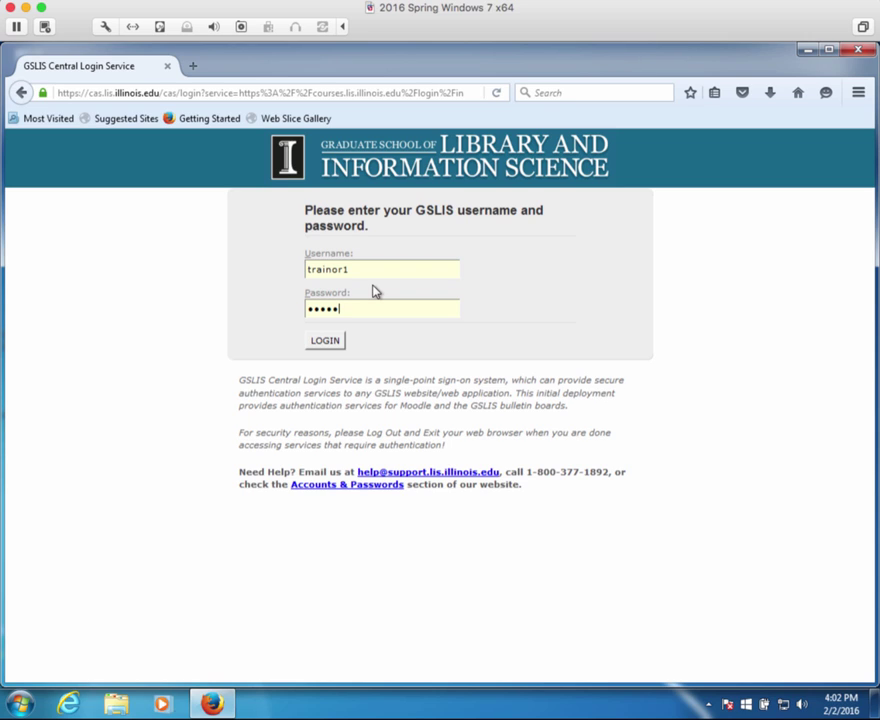
pyautogui.press('BackSpace')
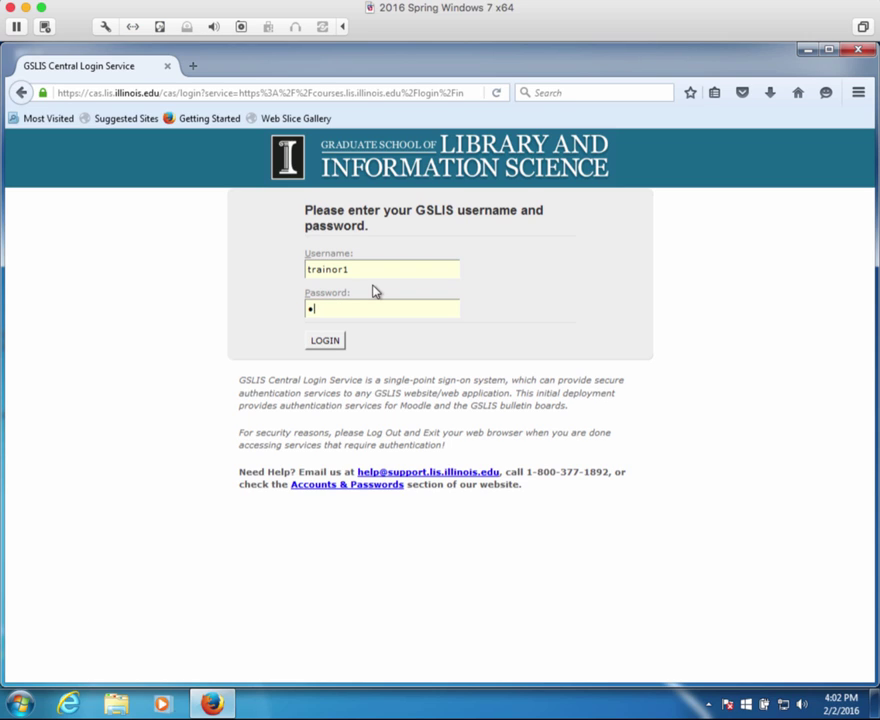
pyautogui.write('••')
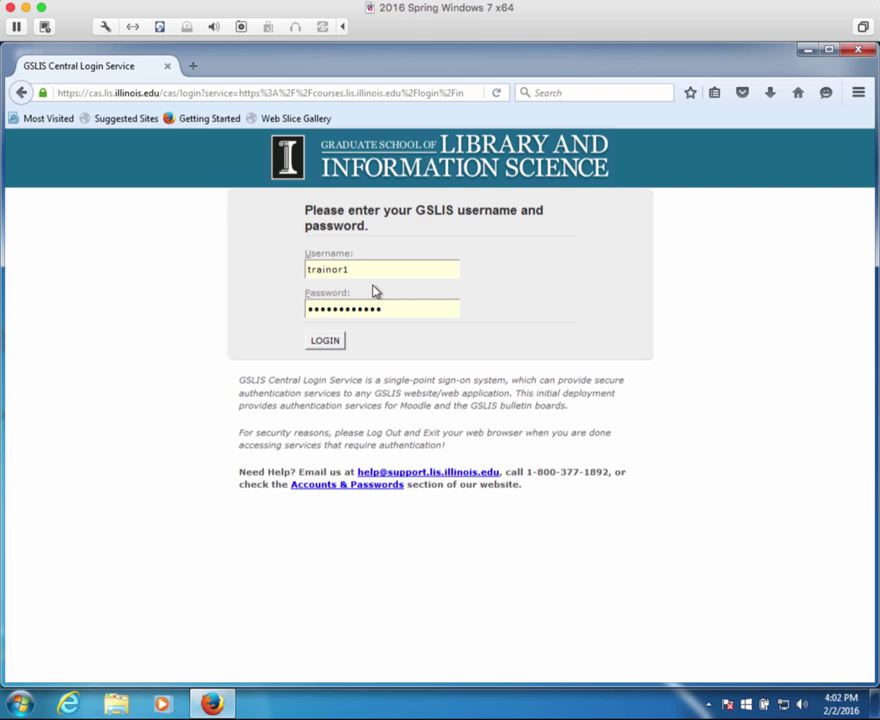
pyautogui.click(324, 340)
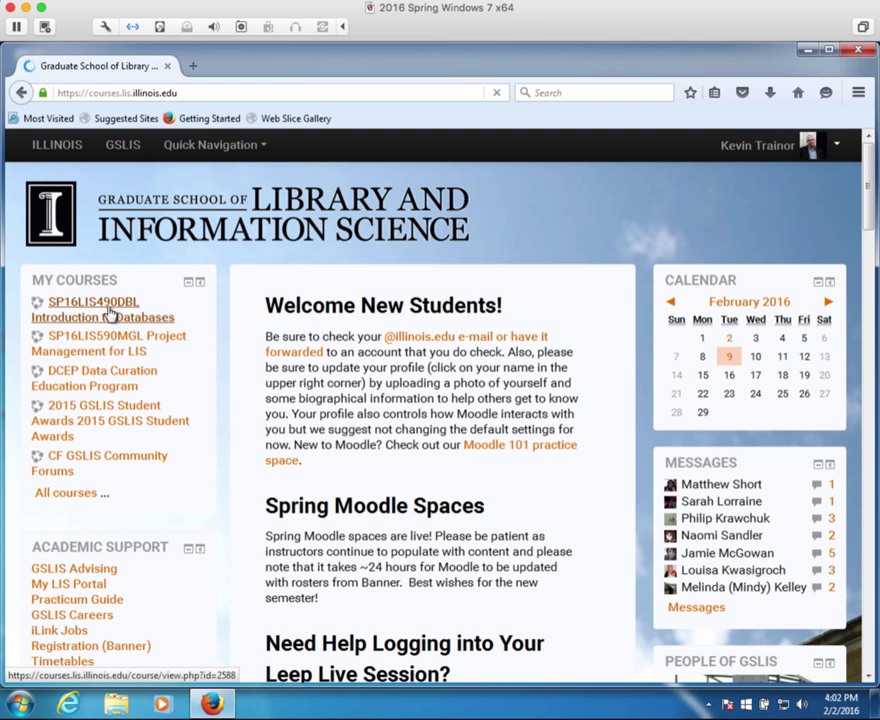
# Open the SP16LIS490DBL Introduction to Databases course and scroll to February 7–13
pyautogui.click(102, 317)
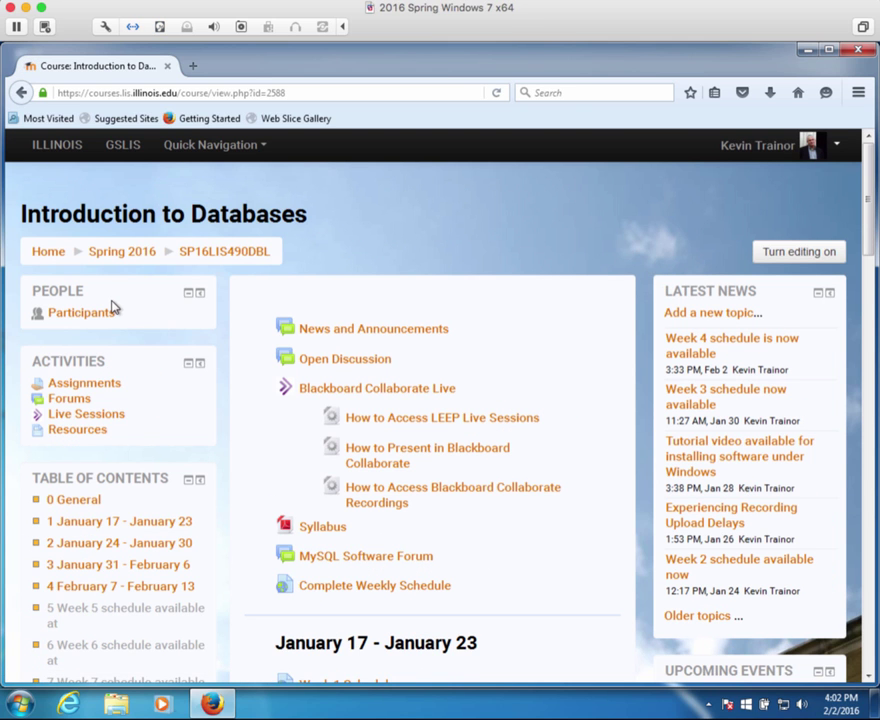
pyautogui.scroll(-3)
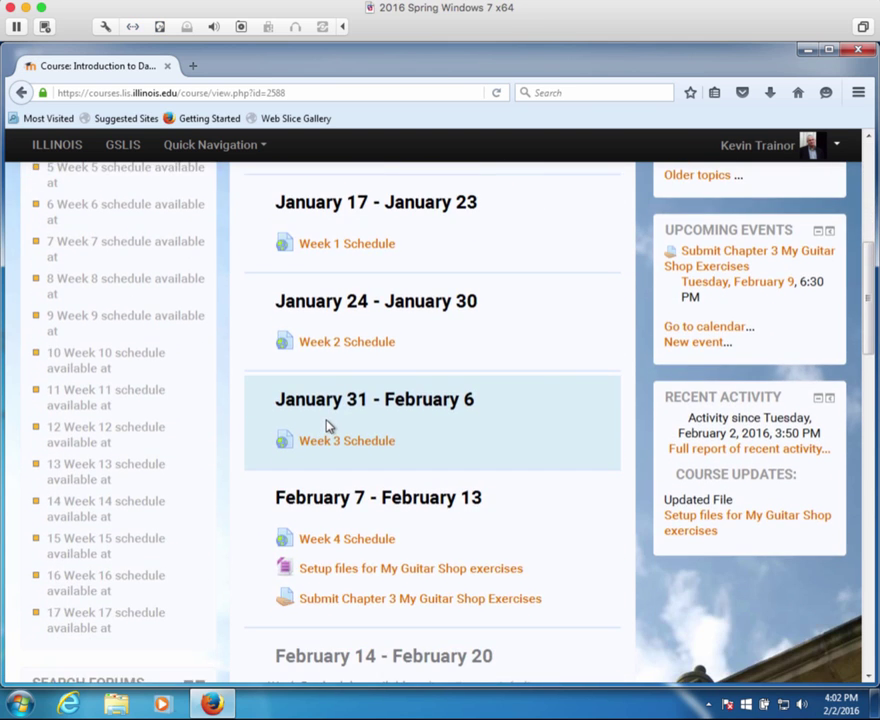
pyautogui.scroll(-3)
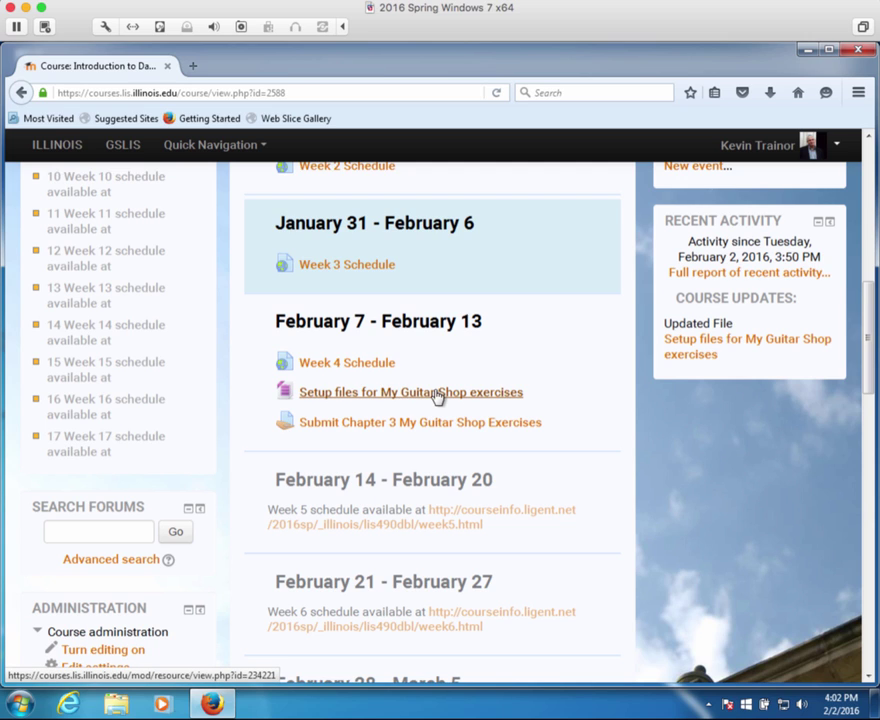
pyautogui.moveTo(332, 405)
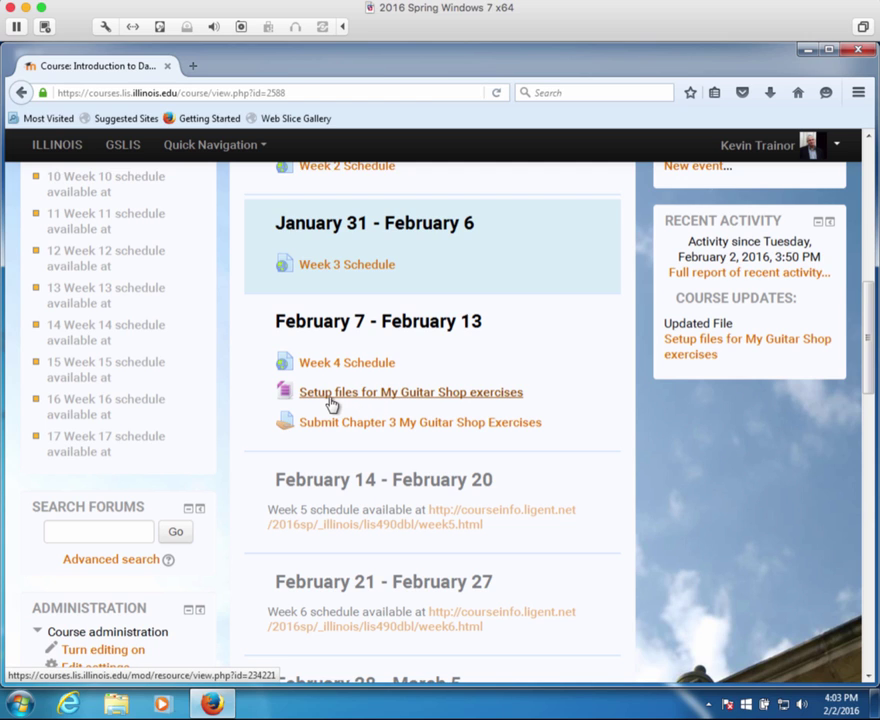
pyautogui.moveTo(332, 405)
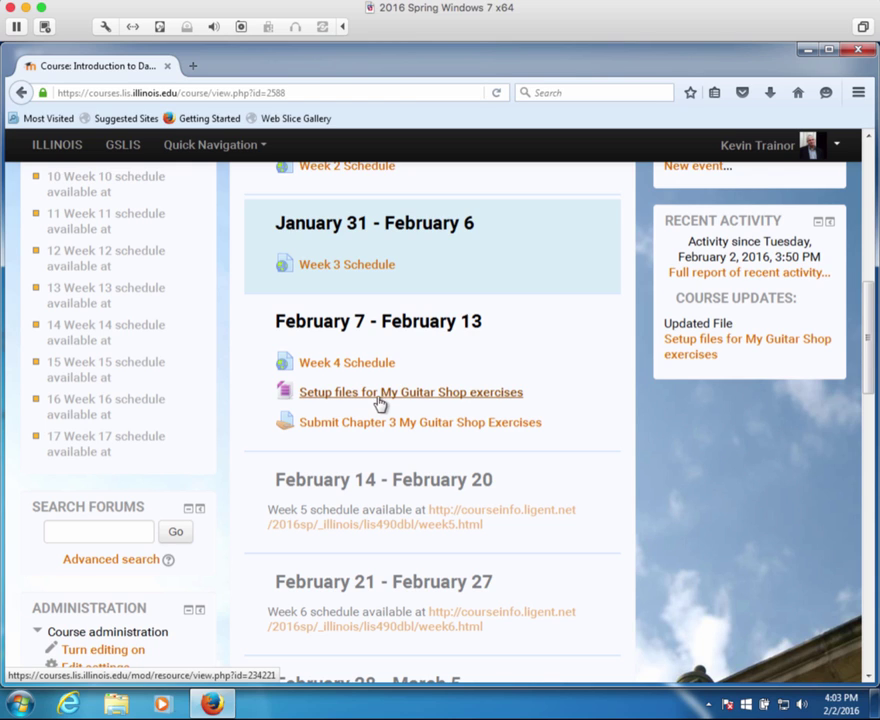
pyautogui.moveTo(383, 402)
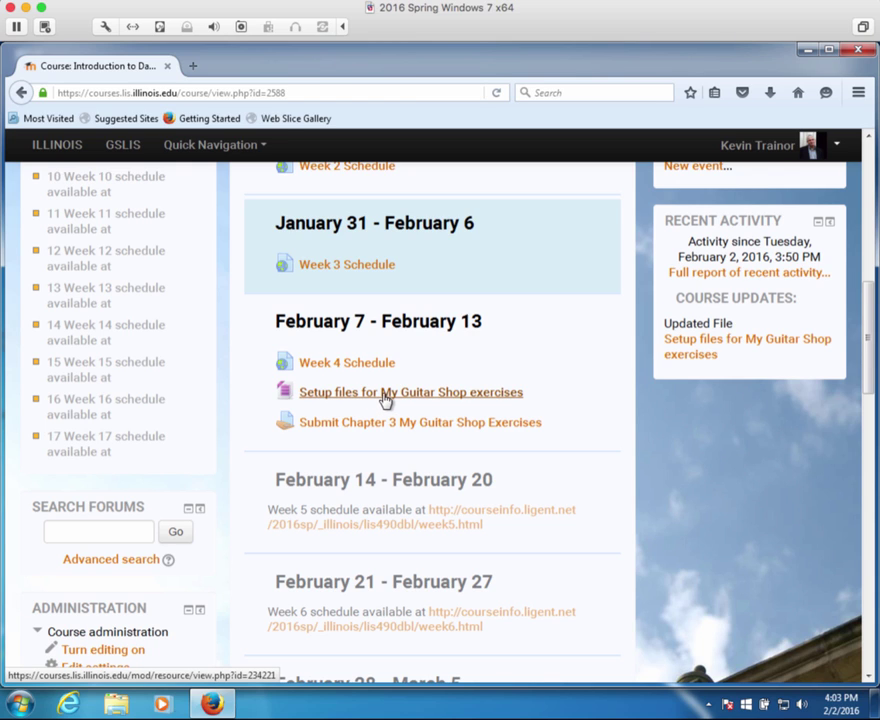
# Save mgs_ex_starts.zip from the 'Setup files for My Guitar Shop exercises' link
pyautogui.click(410, 391)
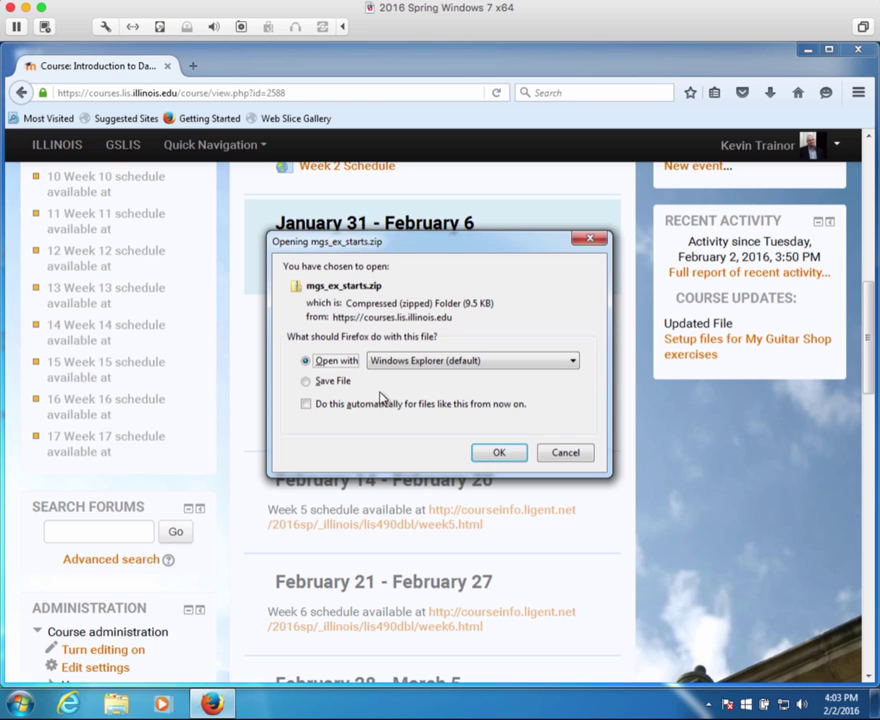
pyautogui.click(306, 381)
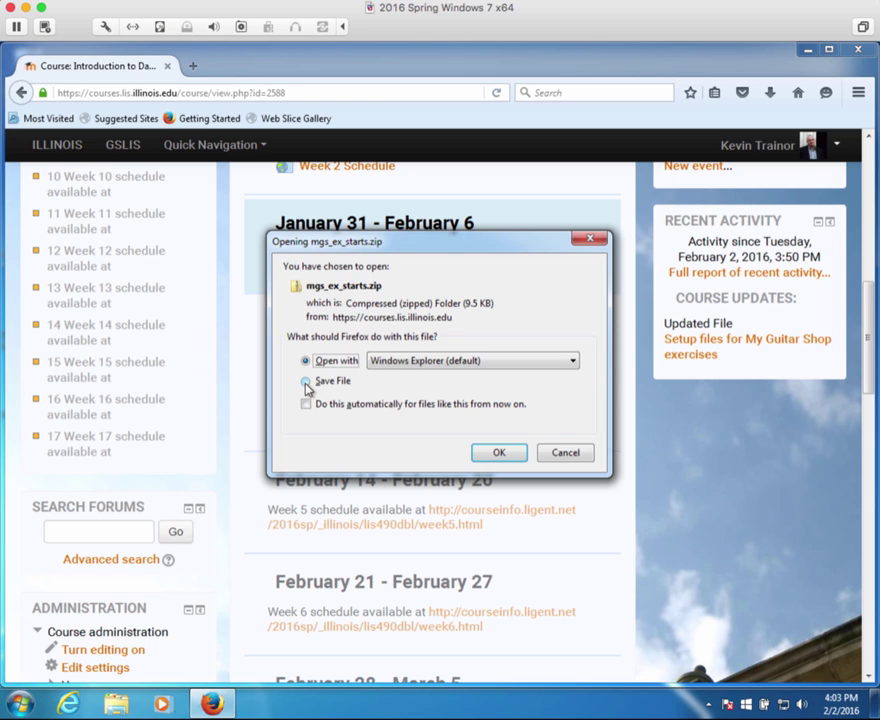
pyautogui.click(306, 381)
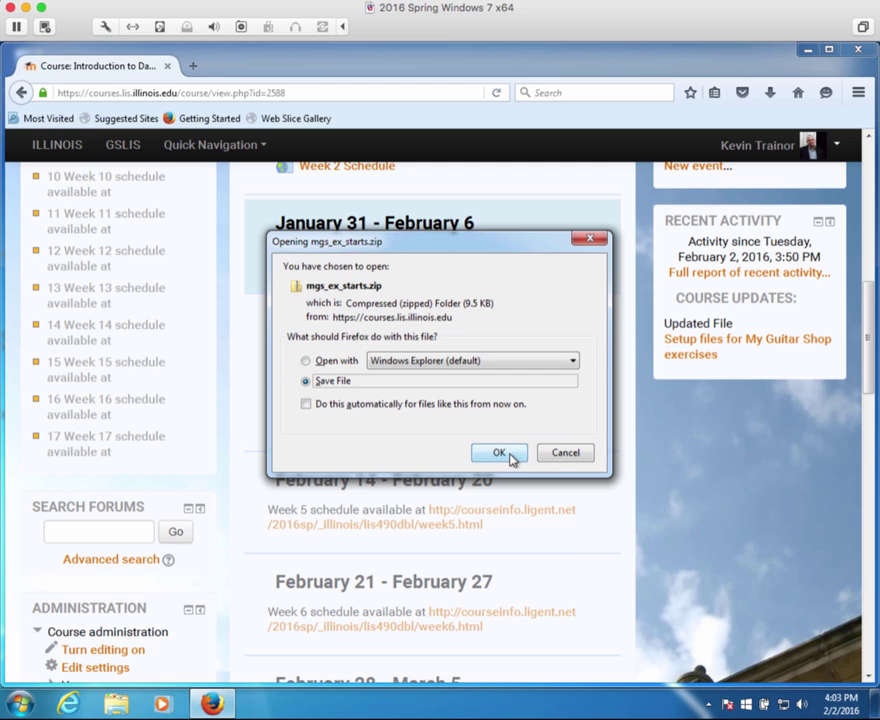
pyautogui.click(499, 452)
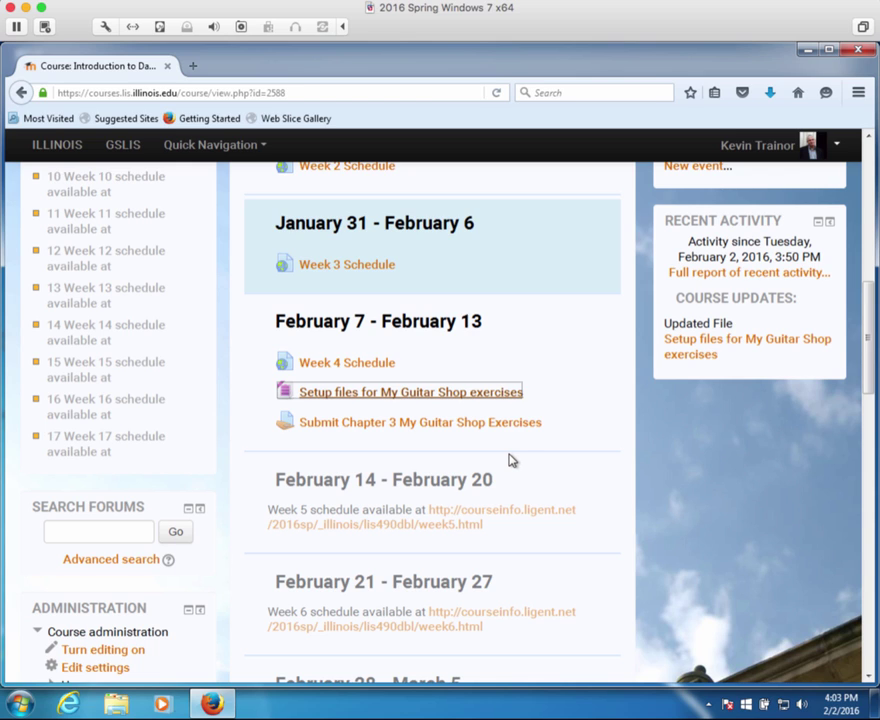
pyautogui.moveTo(513, 456)
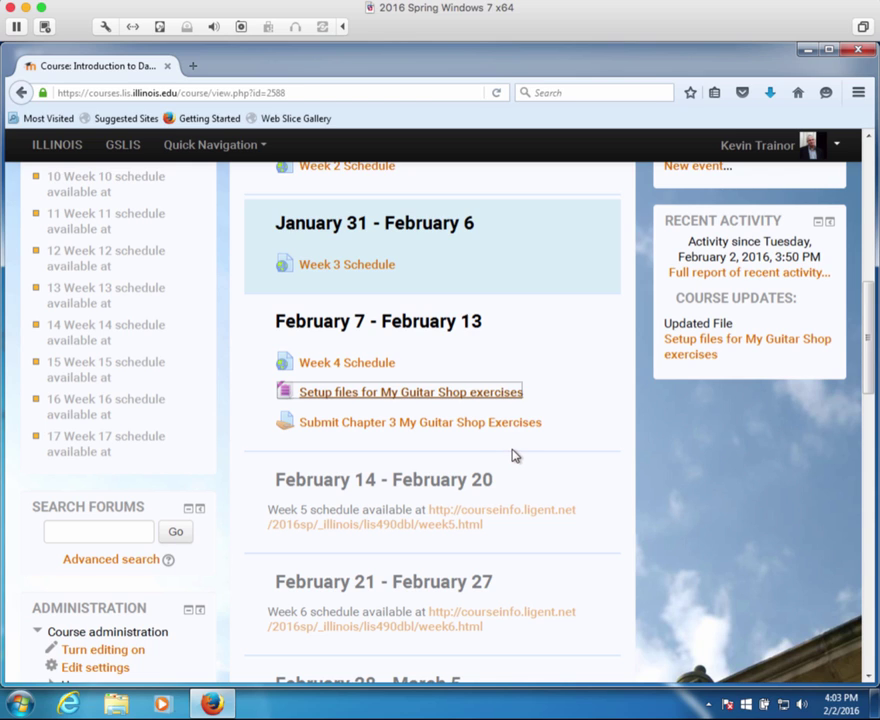
pyautogui.click(110, 92)
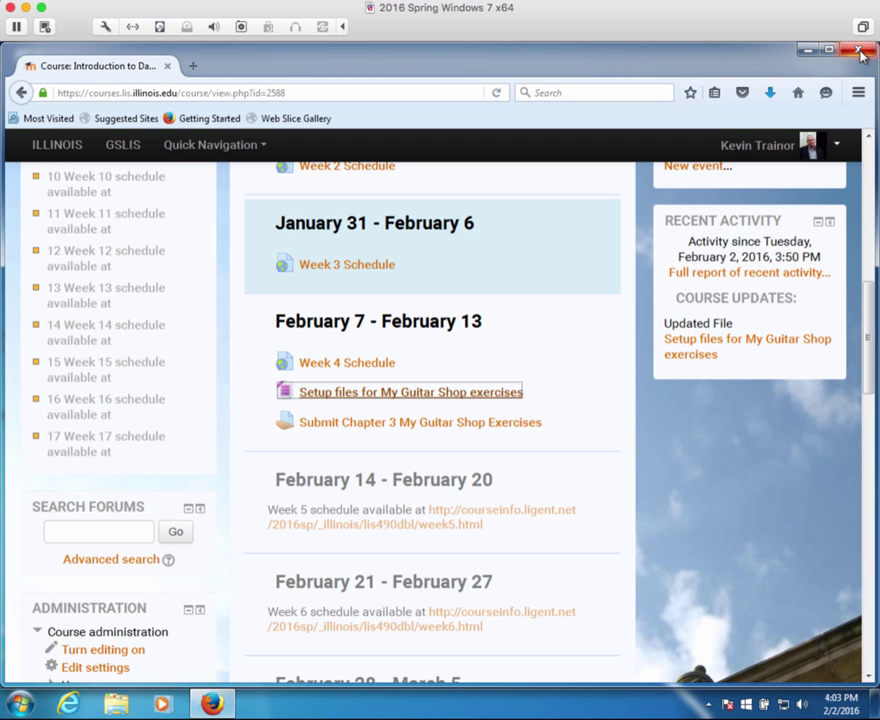
# Close Firefox and view the Downloads folder in Windows Explorer
pyautogui.click(858, 50)
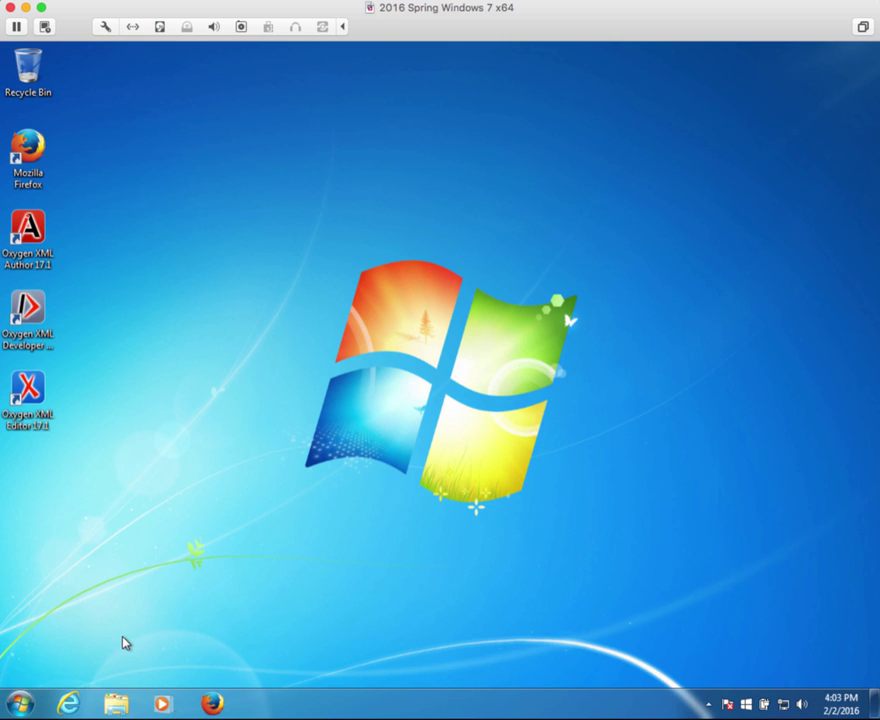
pyautogui.click(115, 705)
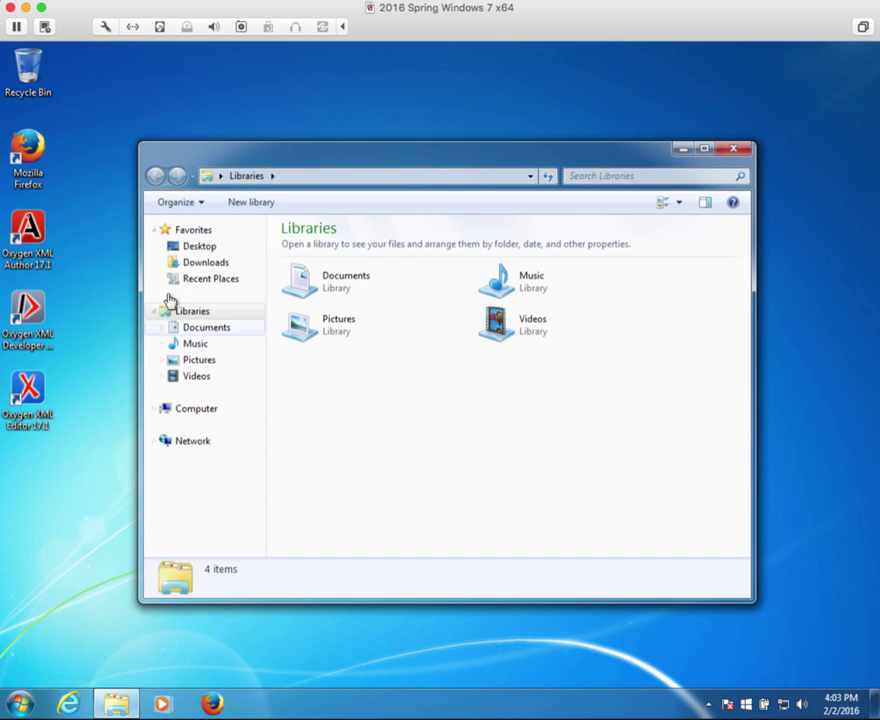
pyautogui.click(206, 262)
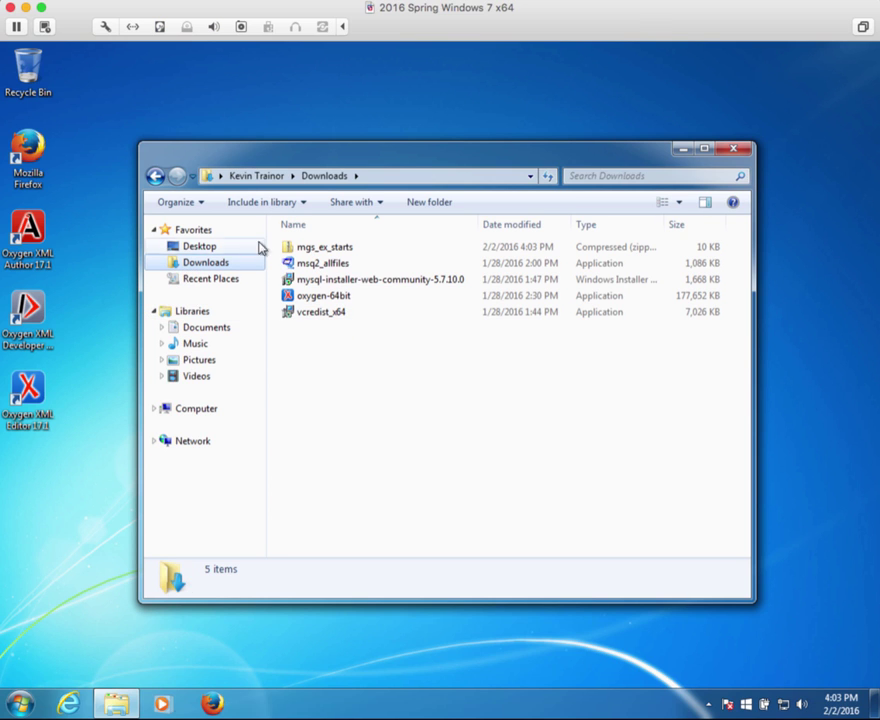
pyautogui.click(323, 247)
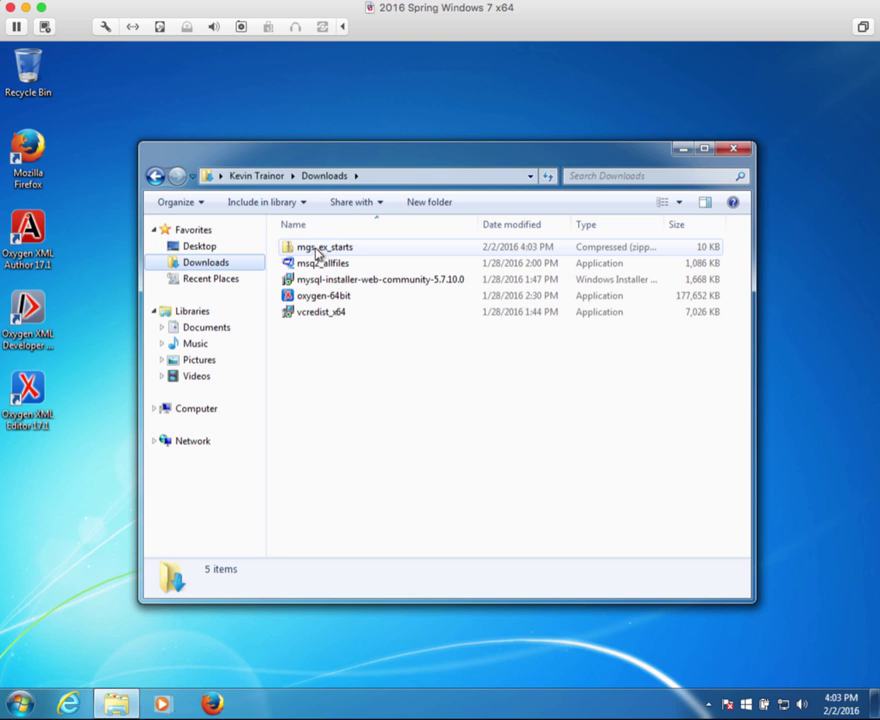
pyautogui.moveTo(352, 250)
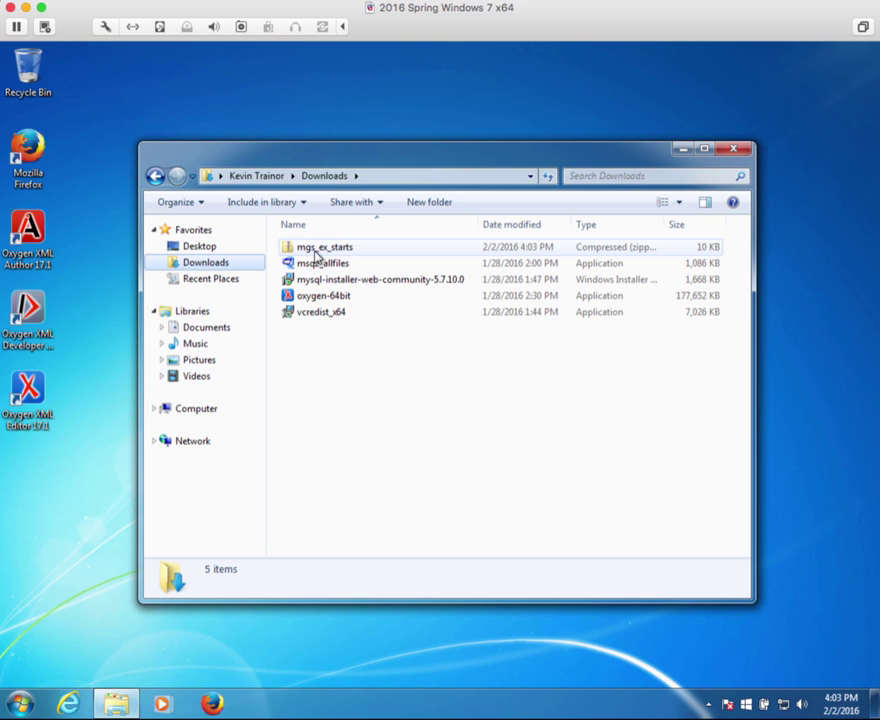
pyautogui.moveTo(316, 258)
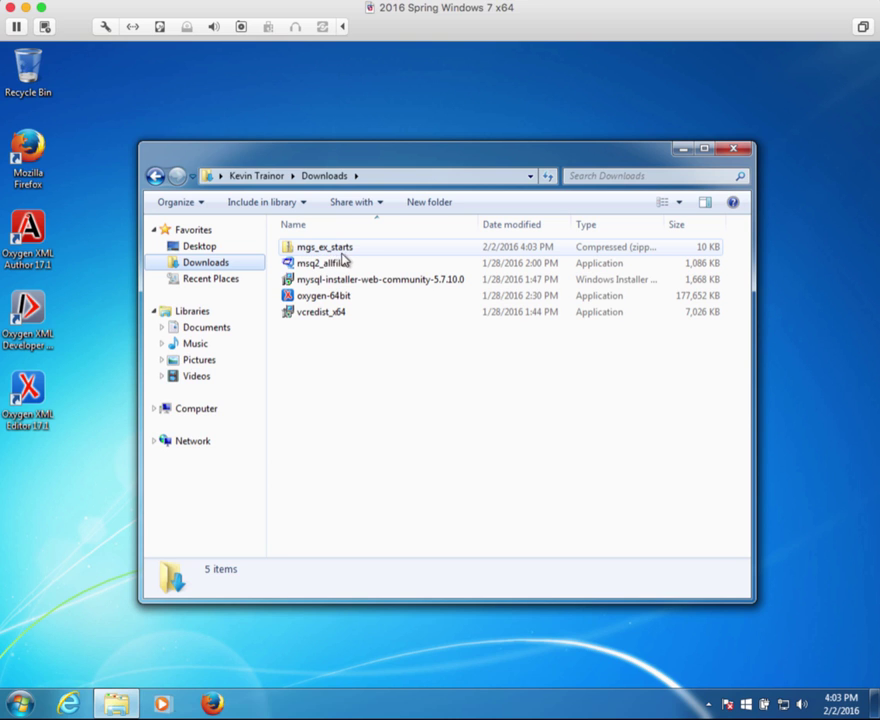
pyautogui.moveTo(353, 261)
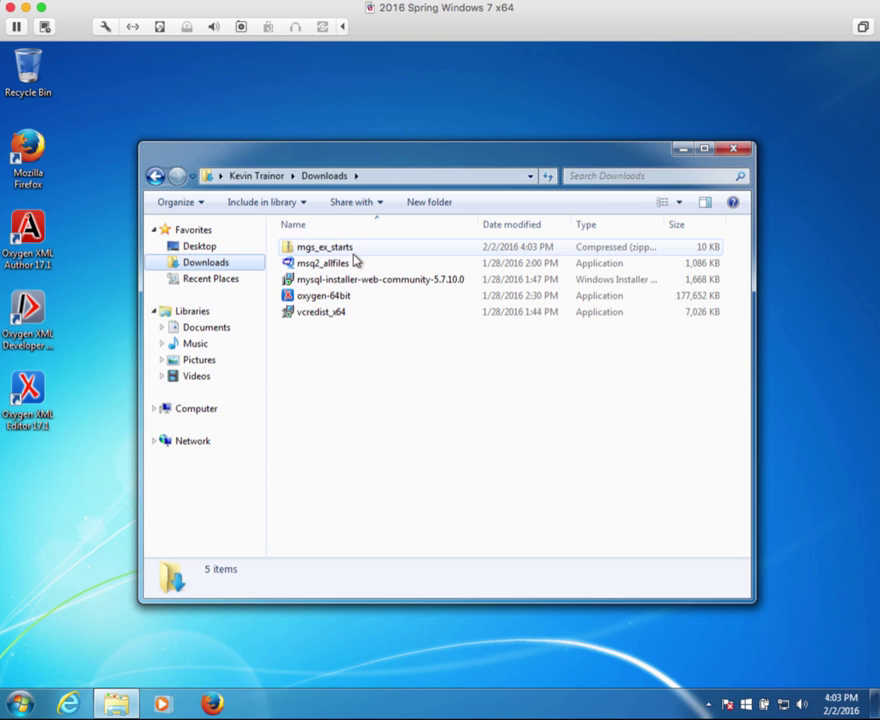
pyautogui.moveTo(322, 262)
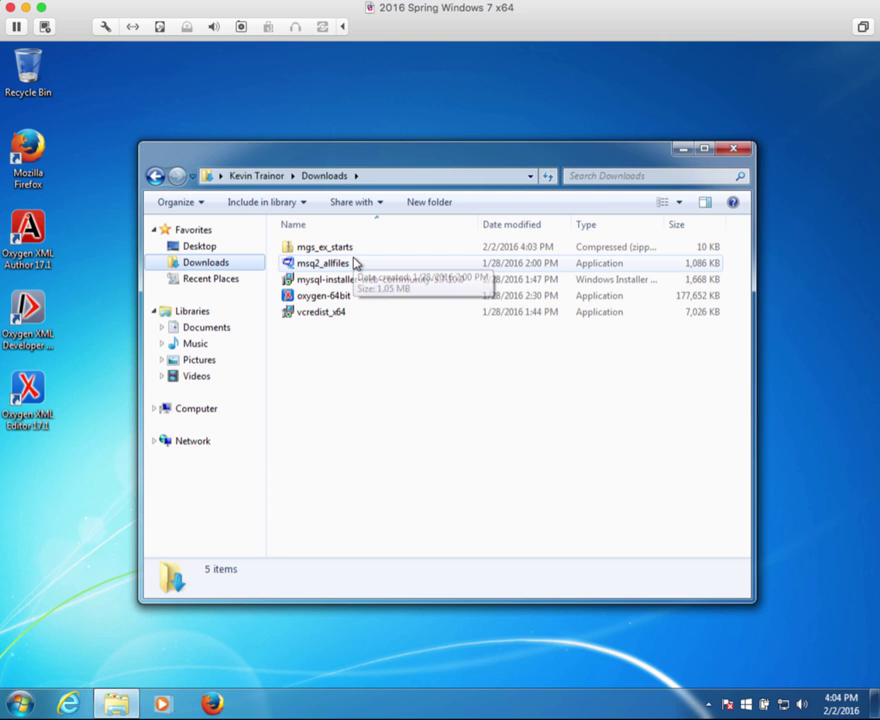
pyautogui.moveTo(352, 263)
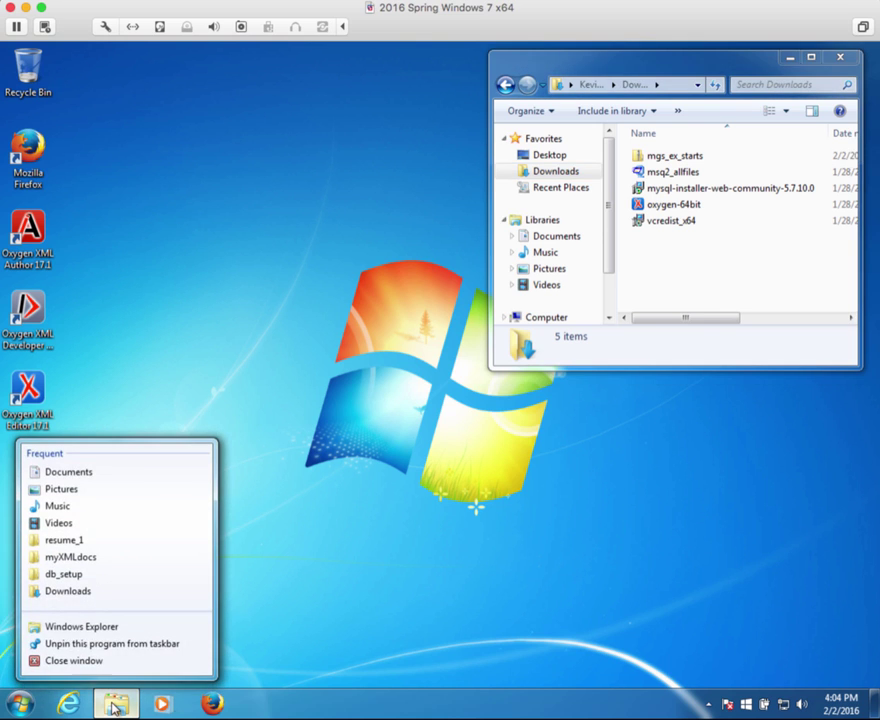
pyautogui.moveTo(82, 626)
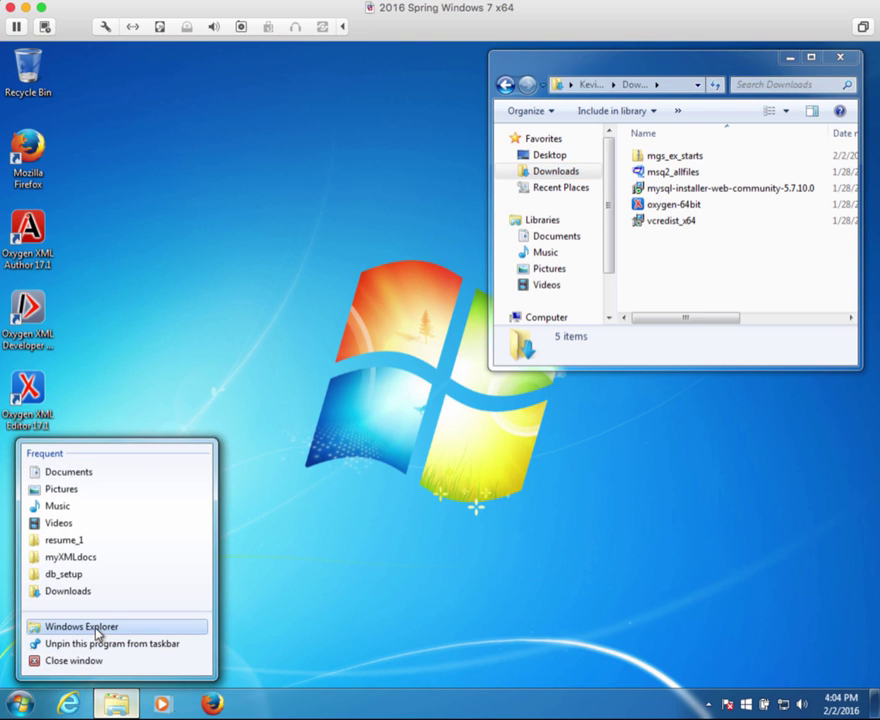
# Open a second Windows Explorer window from the taskbar icon
pyautogui.click(82, 626)
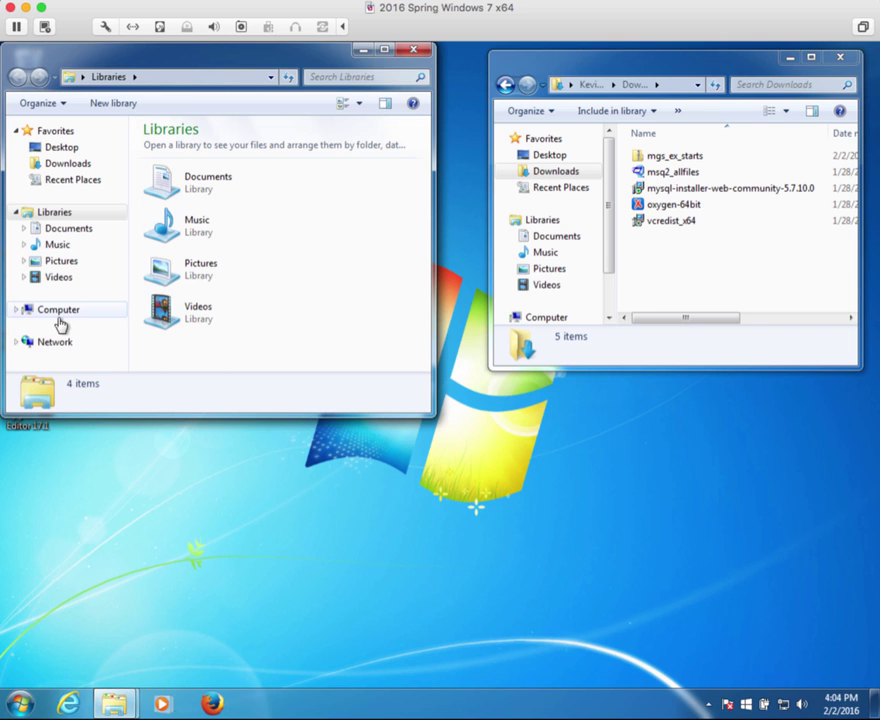
pyautogui.moveTo(63, 314)
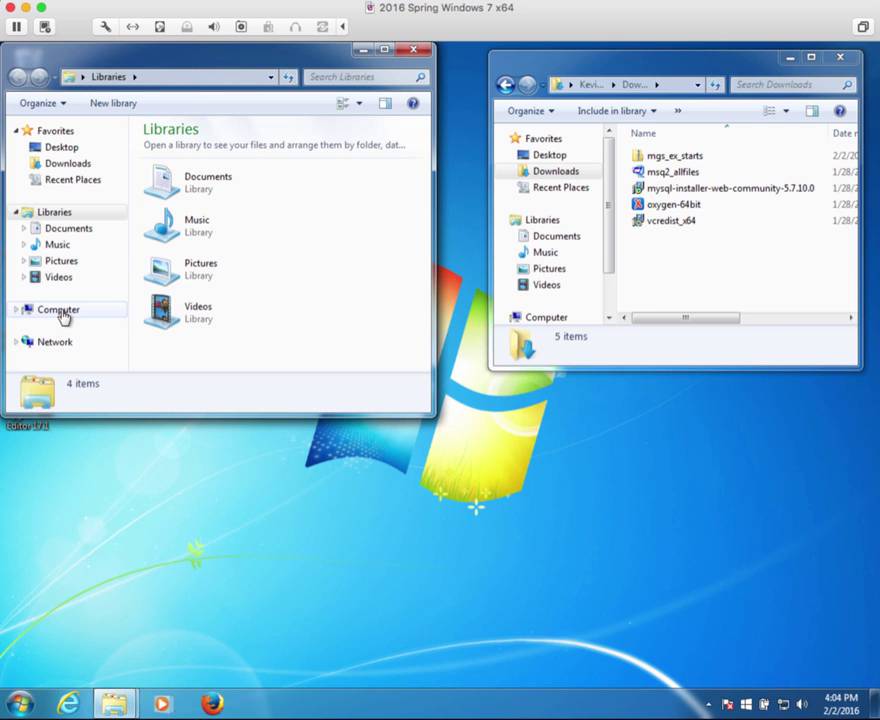
# Navigate the second window to C:\murach\mysql
pyautogui.click(58, 309)
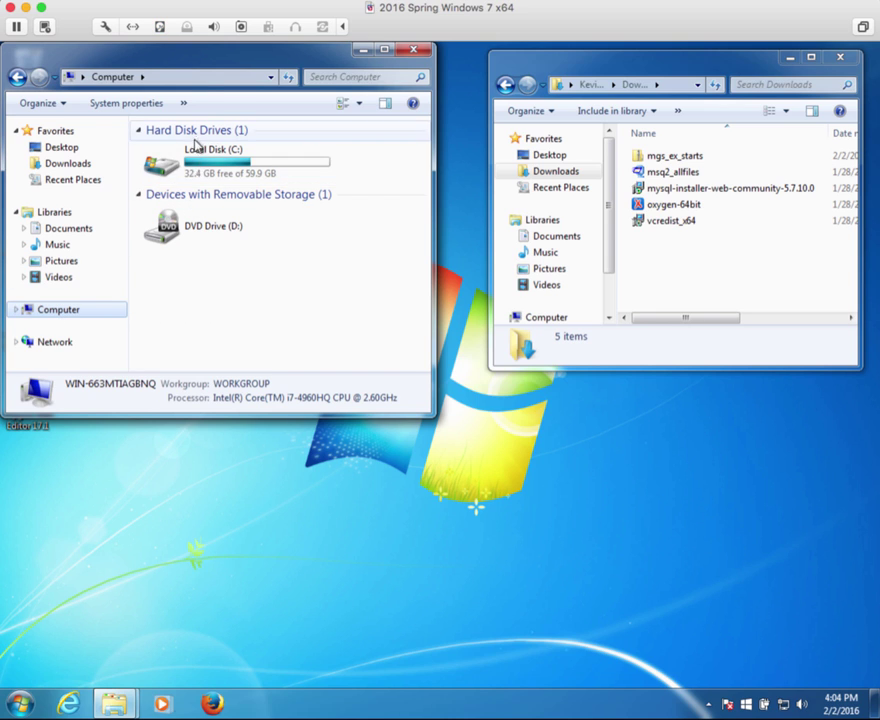
pyautogui.doubleClick(205, 162)
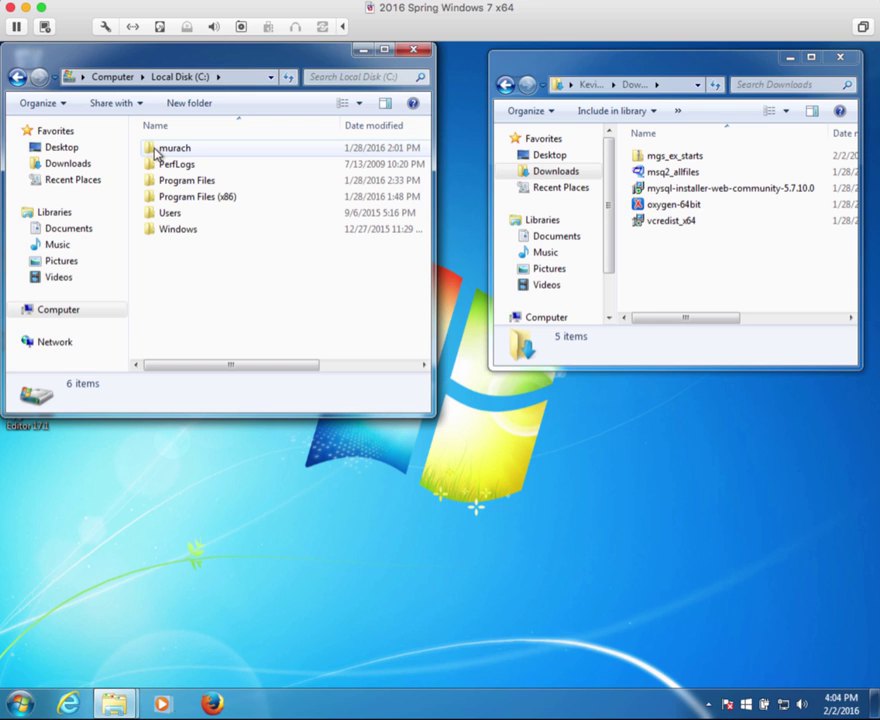
pyautogui.moveTo(240, 147)
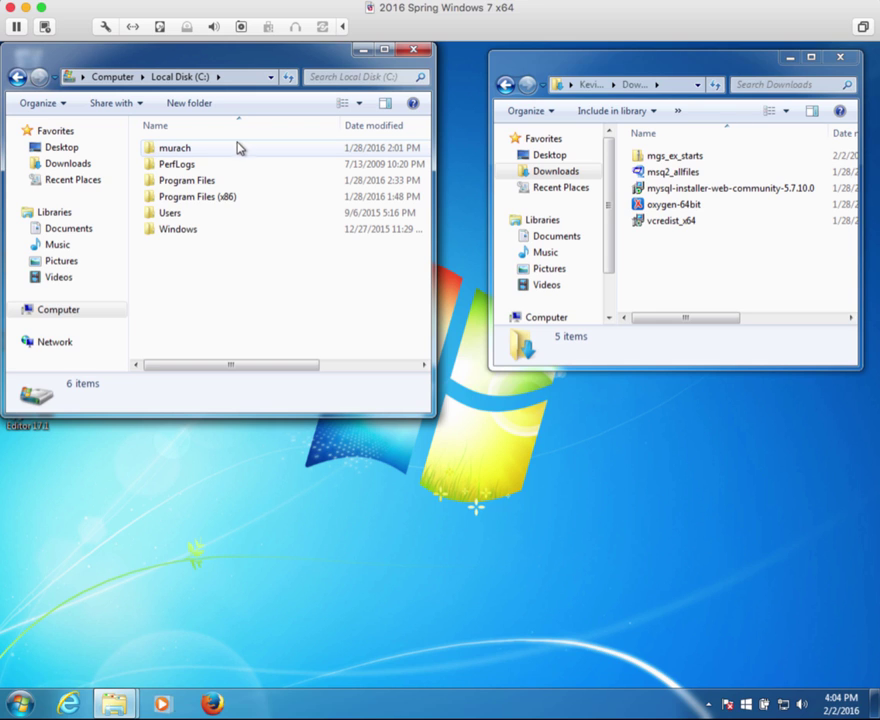
pyautogui.moveTo(160, 155)
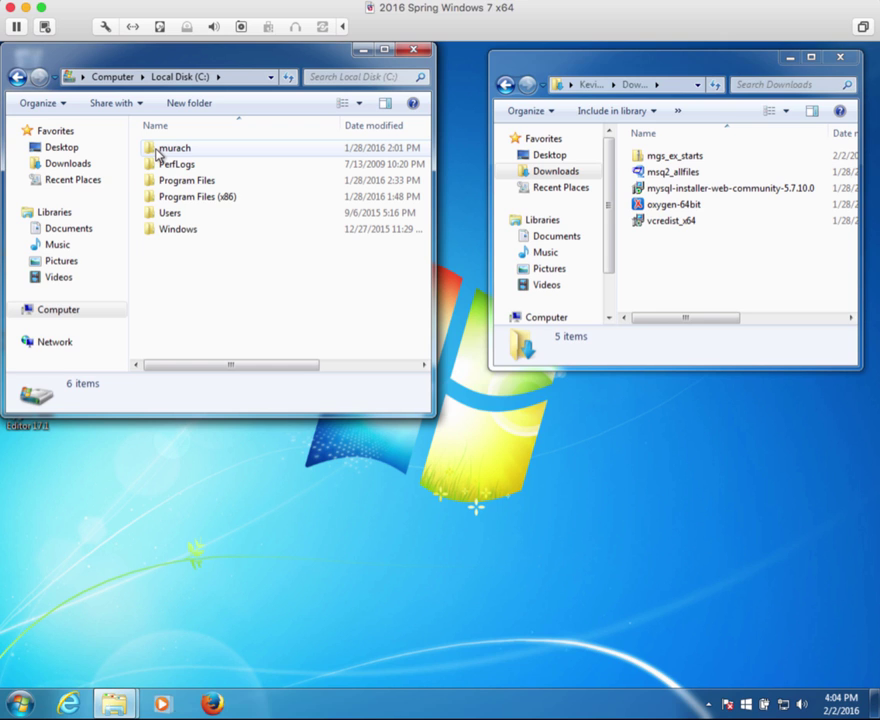
pyautogui.doubleClick(174, 147)
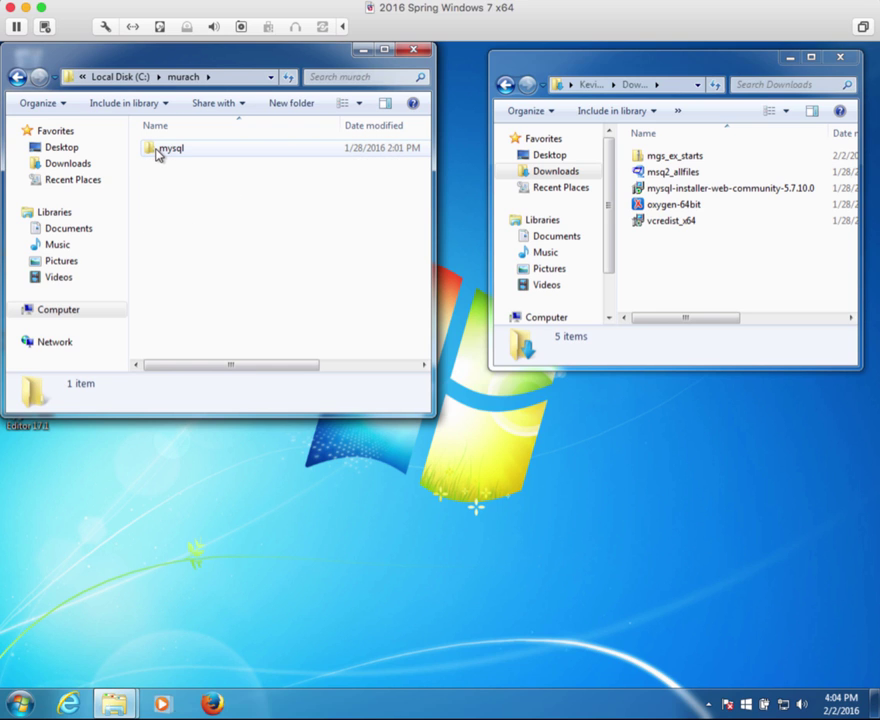
pyautogui.doubleClick(171, 148)
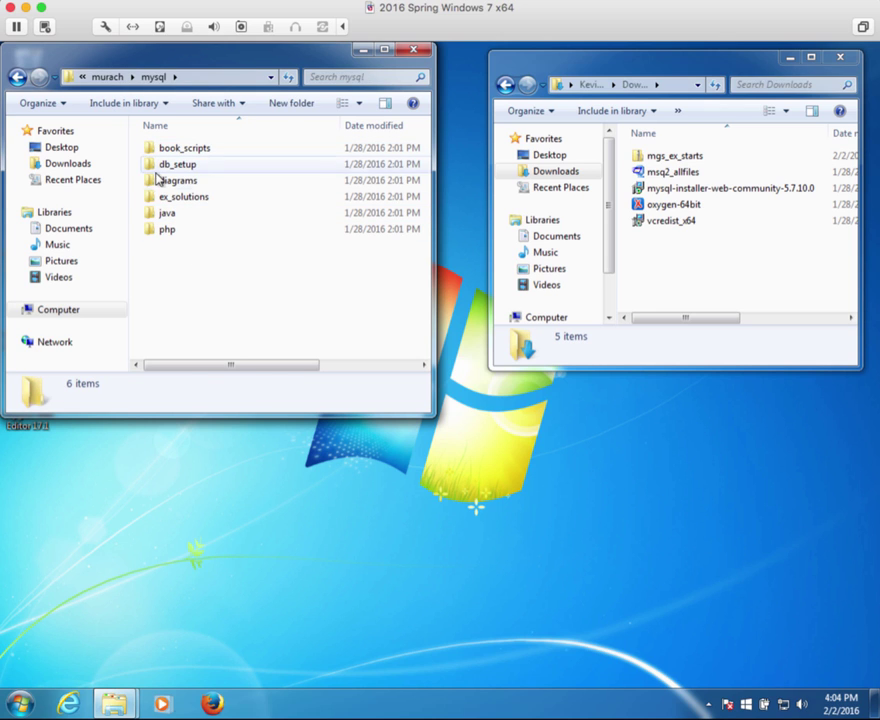
pyautogui.moveTo(248, 183)
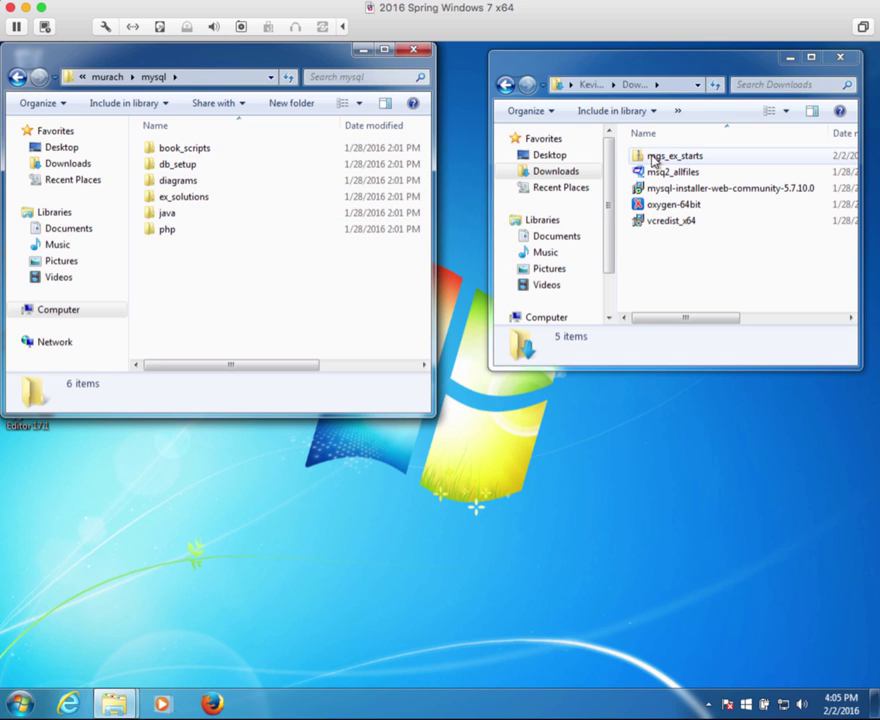
pyautogui.moveTo(673, 161)
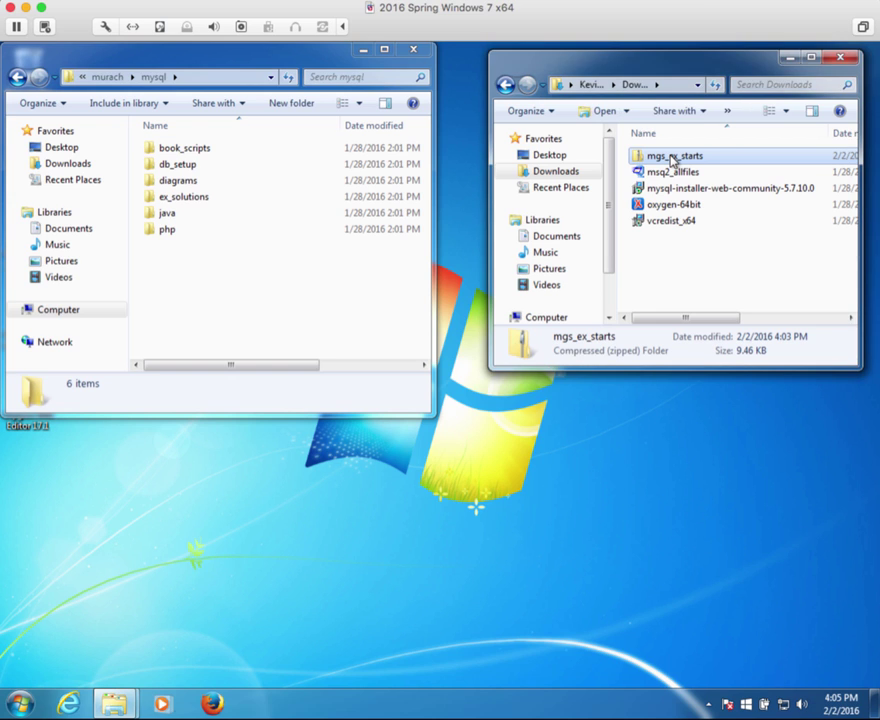
# Copy mgs_ex_starts.zip from Downloads and paste it into murach\mysql
pyautogui.rightClick(671, 155)
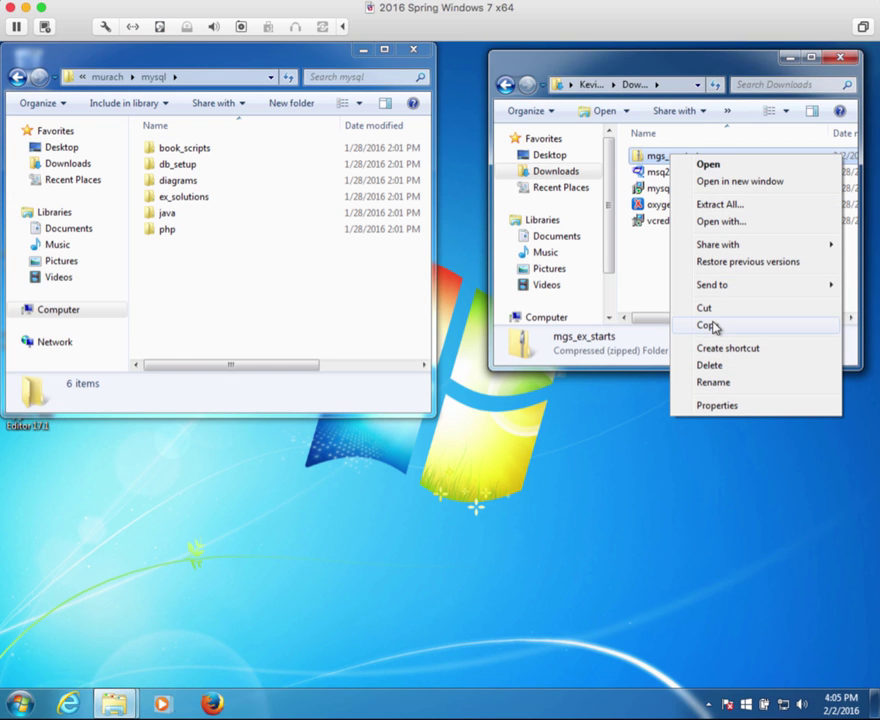
pyautogui.click(707, 325)
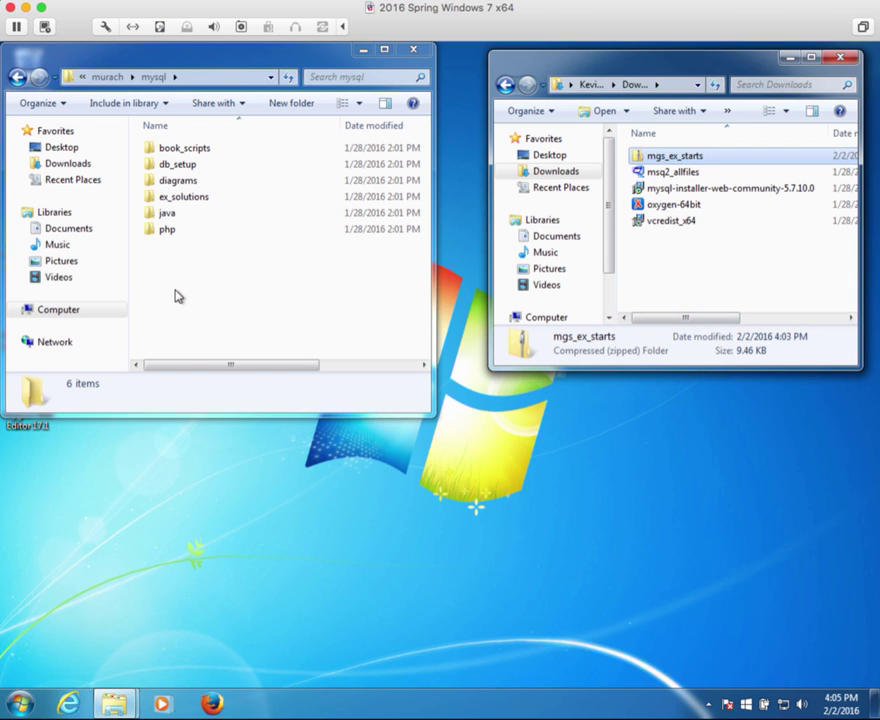
pyautogui.rightClick(178, 295)
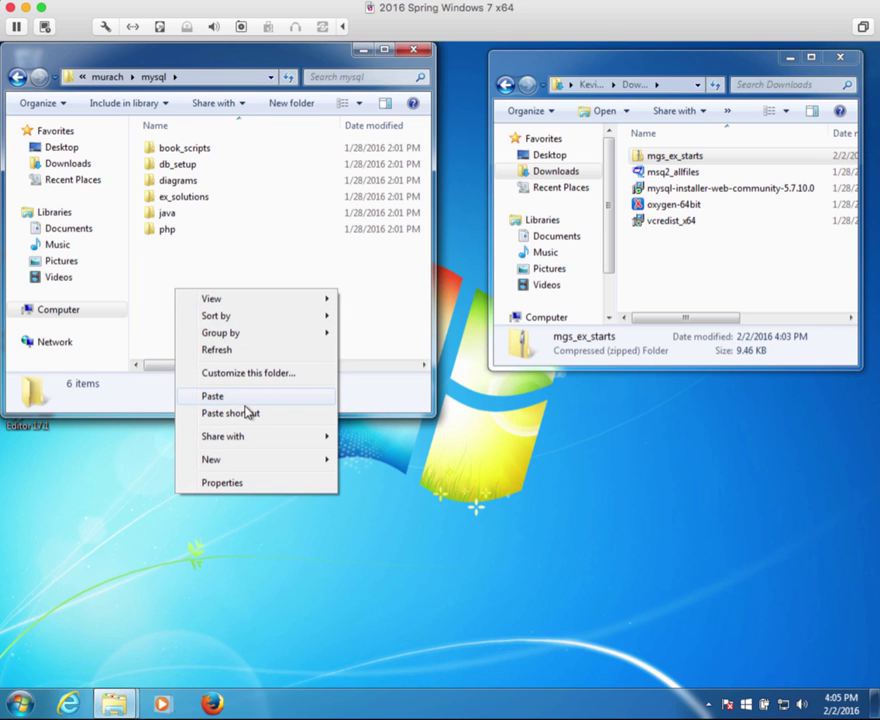
pyautogui.moveTo(225, 400)
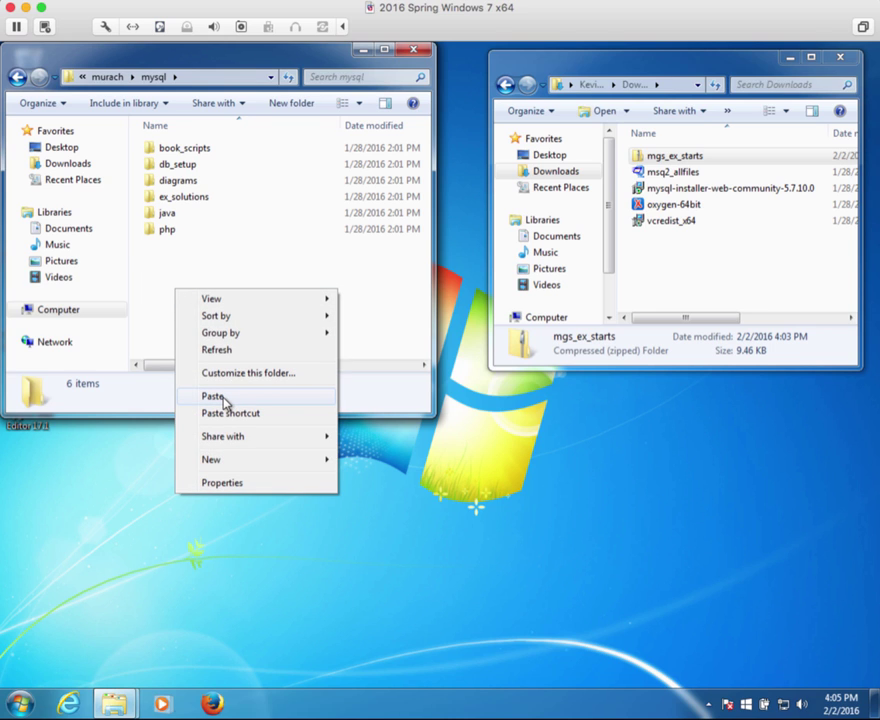
pyautogui.click(212, 396)
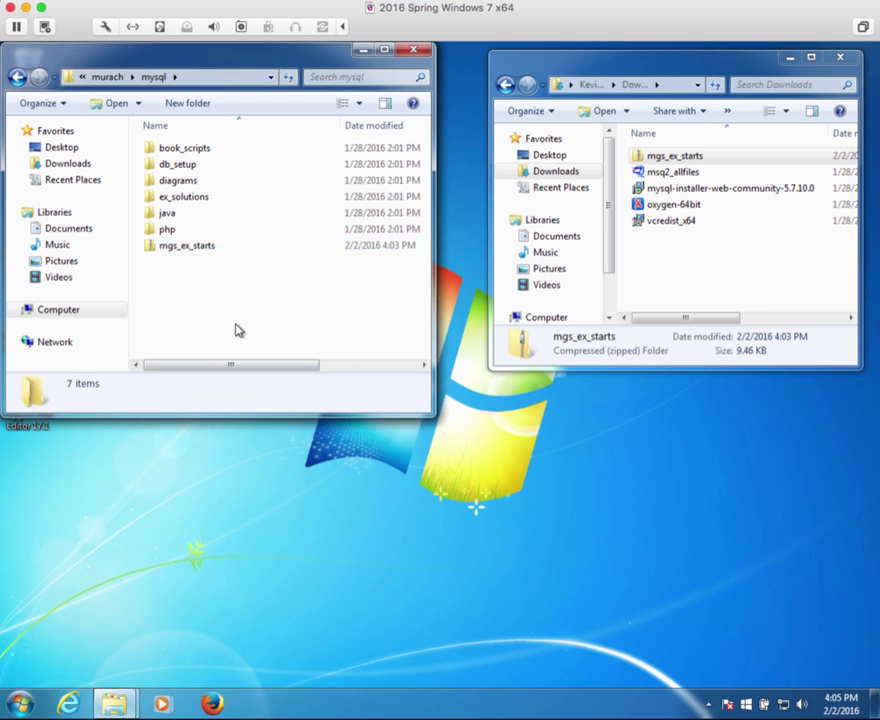
# Look inside the copied mgs_ex_starts zip, then return to the mysql folder
pyautogui.click(186, 245)
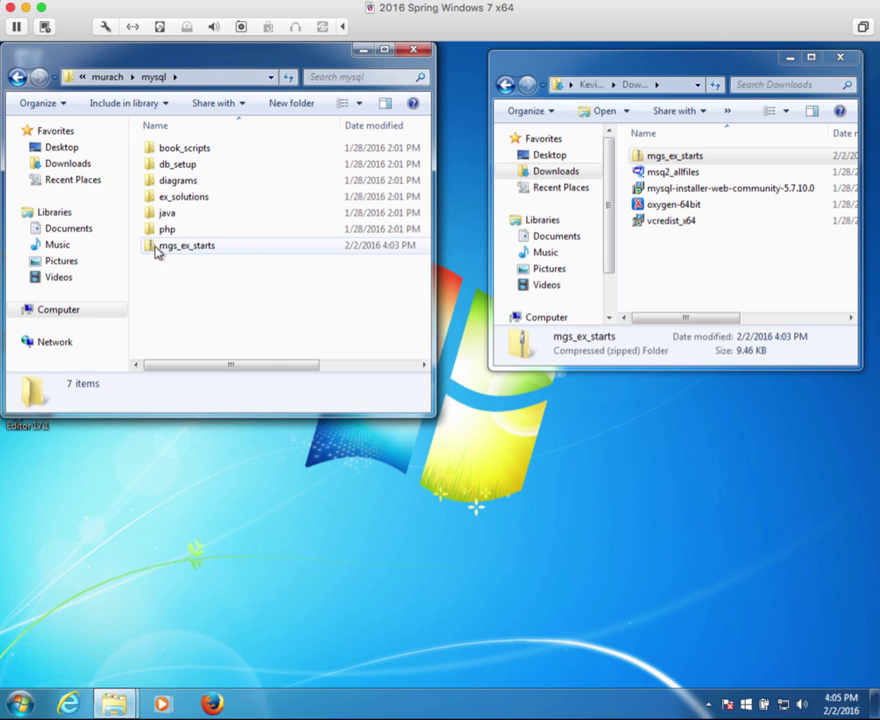
pyautogui.moveTo(155, 248)
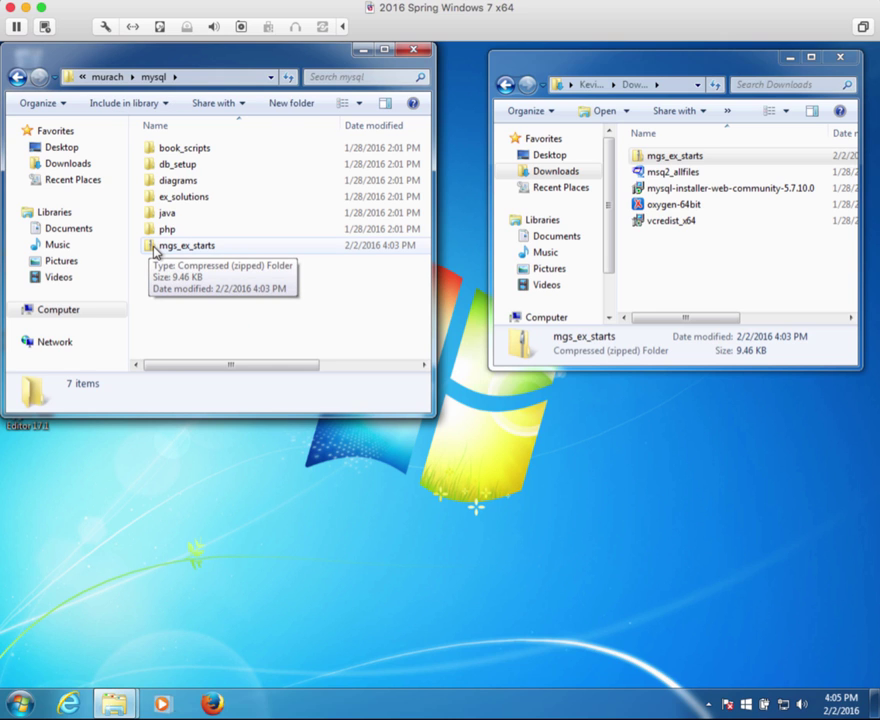
pyautogui.doubleClick(187, 245)
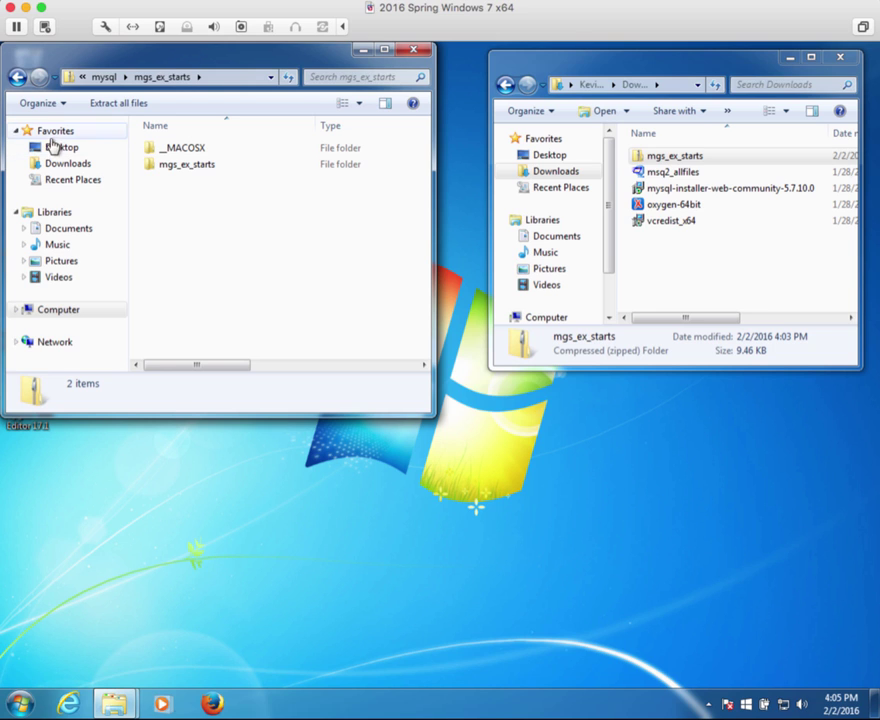
pyautogui.click(17, 77)
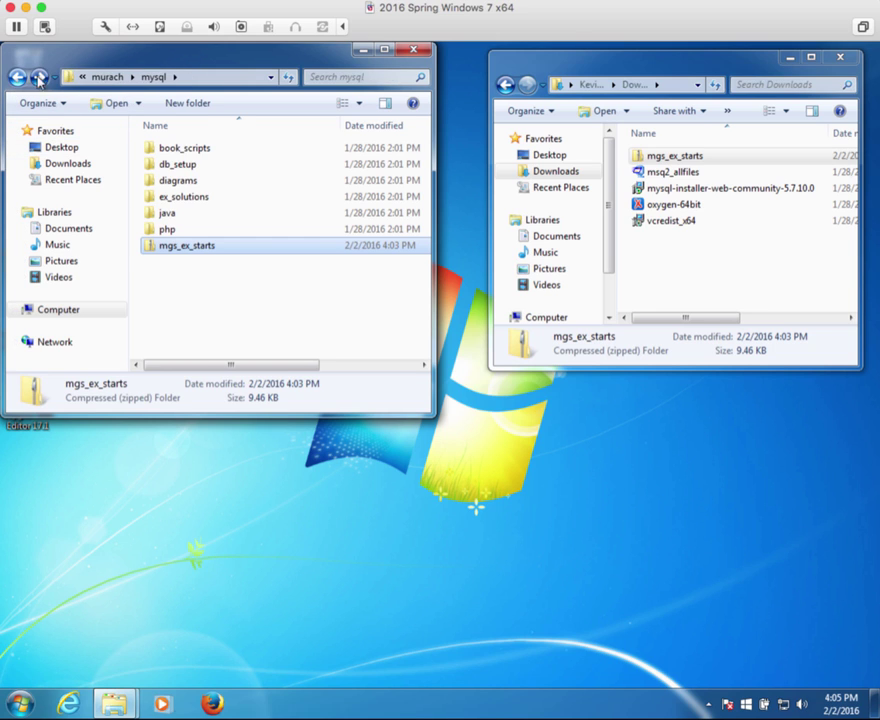
pyautogui.moveTo(165, 245)
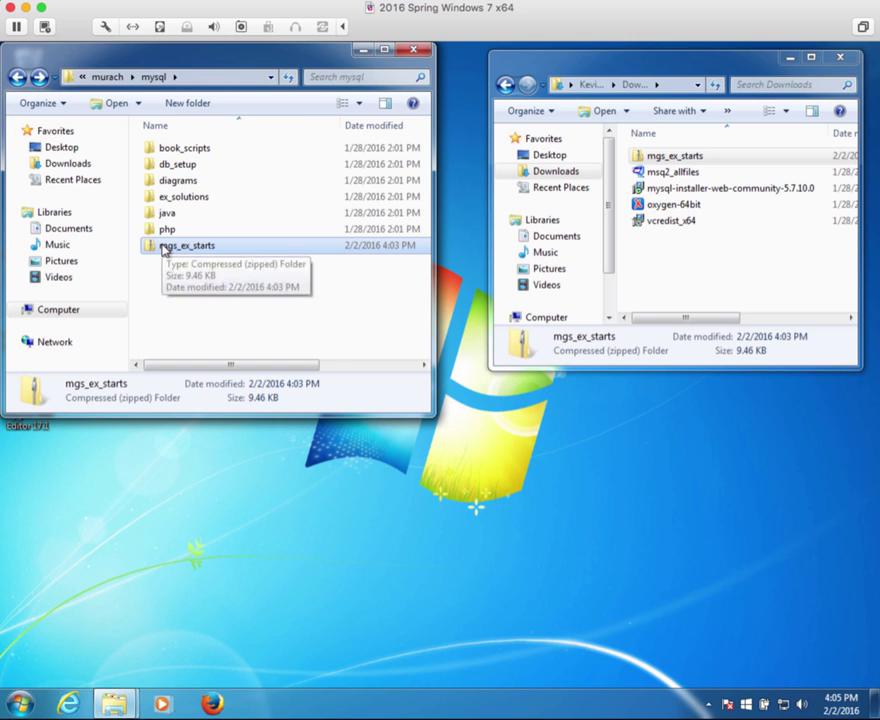
pyautogui.rightClick(188, 245)
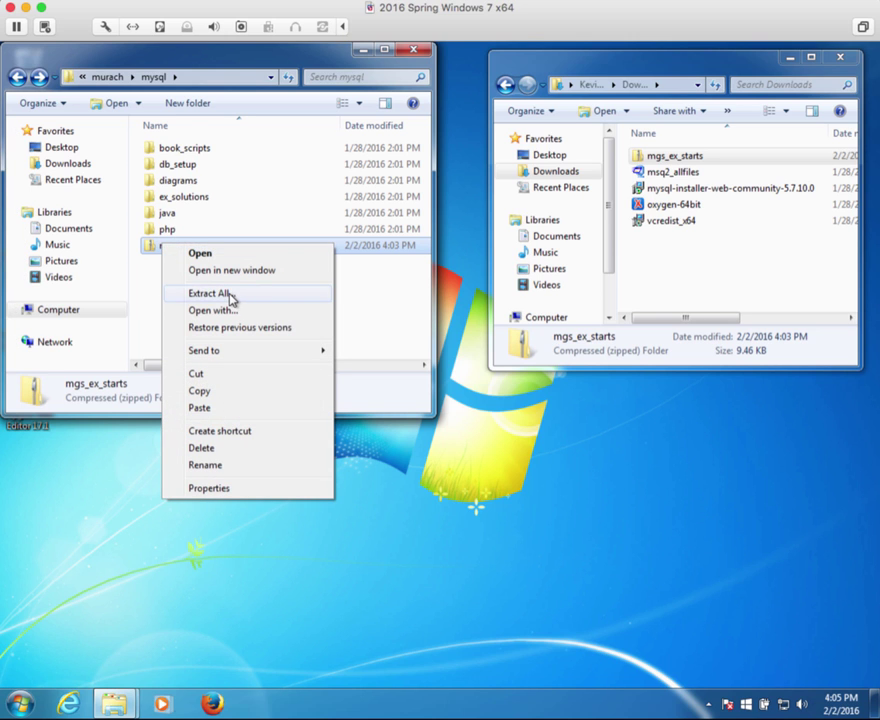
pyautogui.click(209, 293)
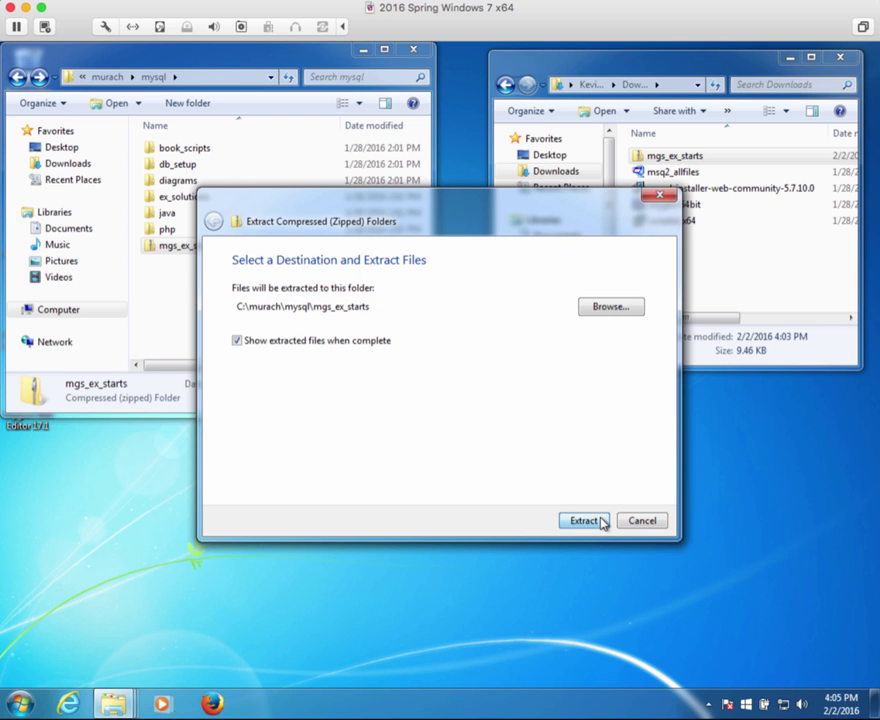
pyautogui.click(583, 520)
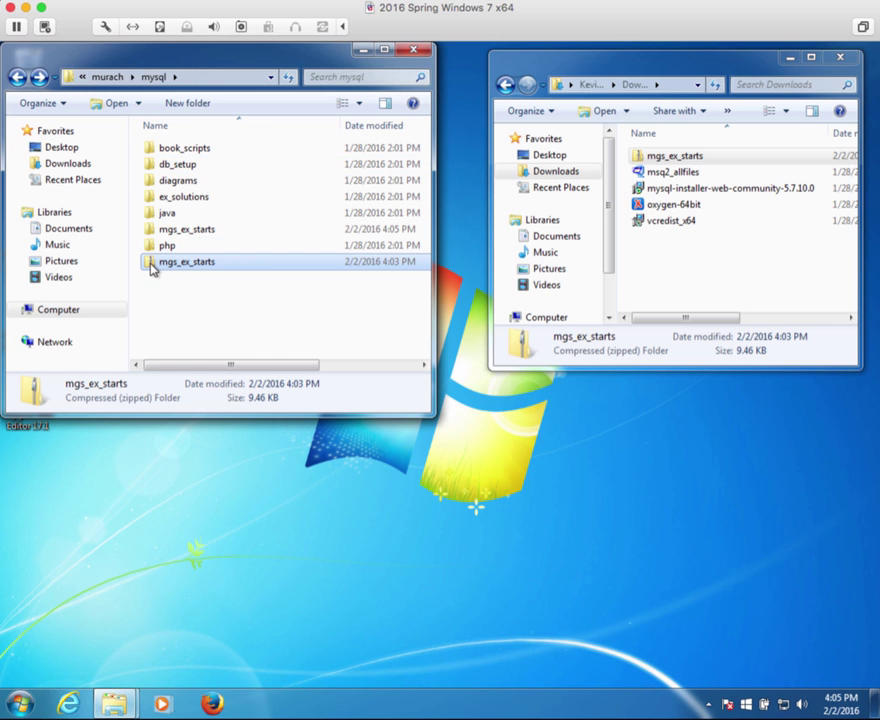
# Delete the zipped mgs_ex_starts copy and confirm sending it to the Recycle Bin
pyautogui.rightClick(186, 261)
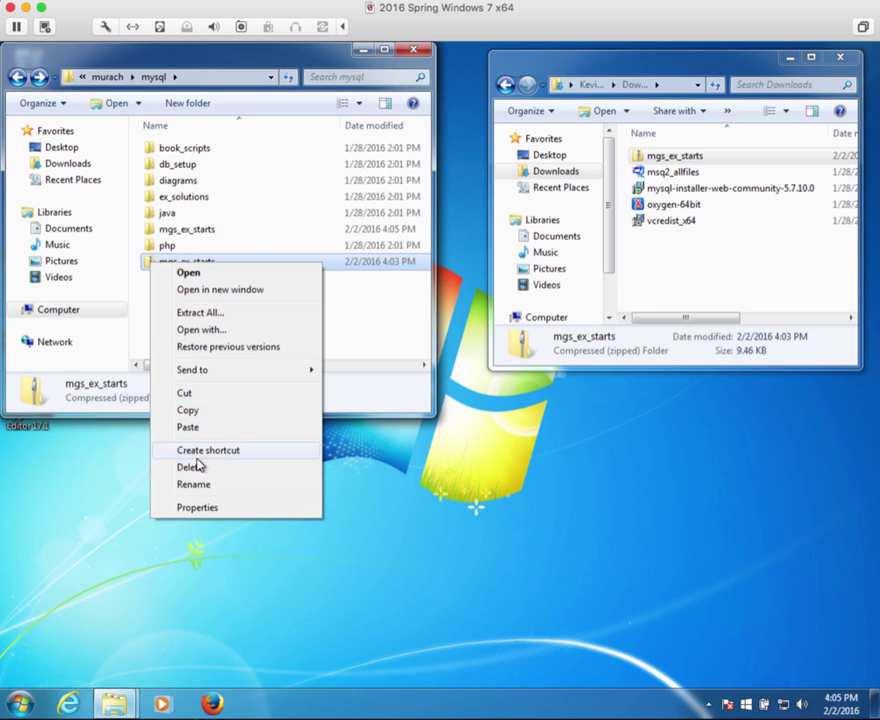
pyautogui.click(189, 467)
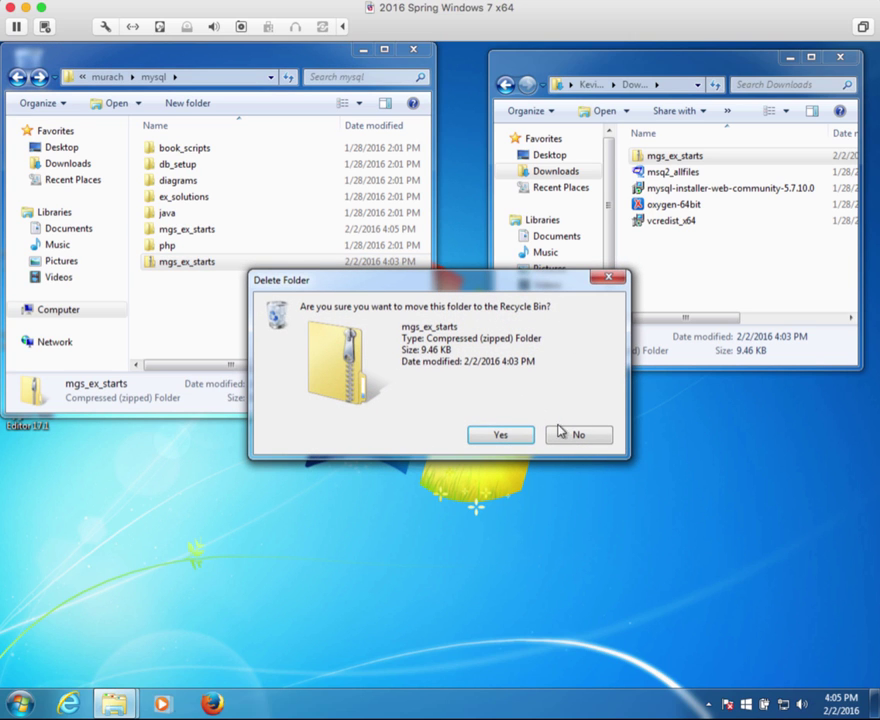
pyautogui.click(500, 434)
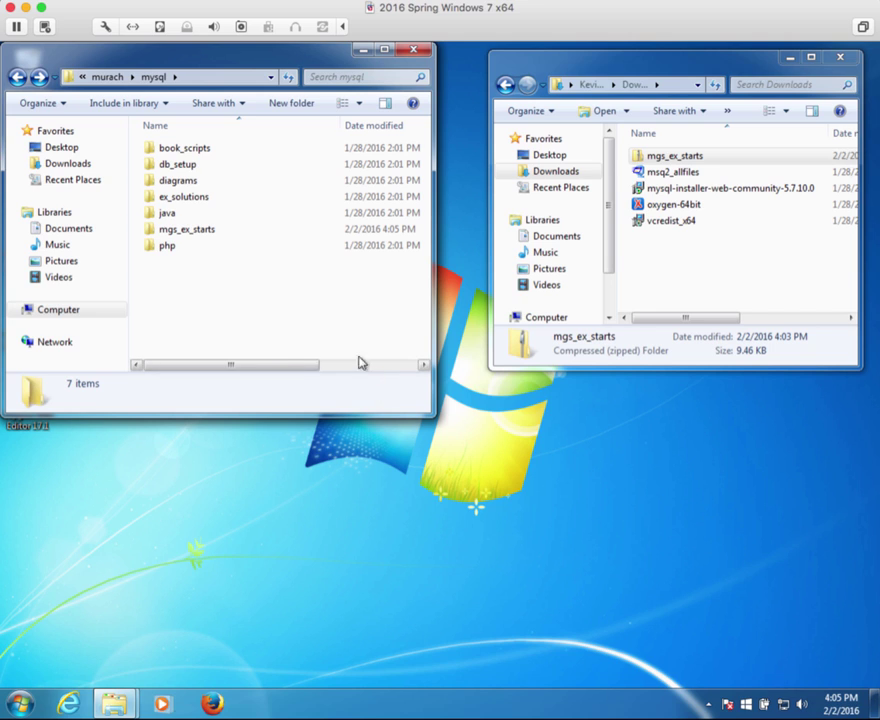
pyautogui.moveTo(257, 310)
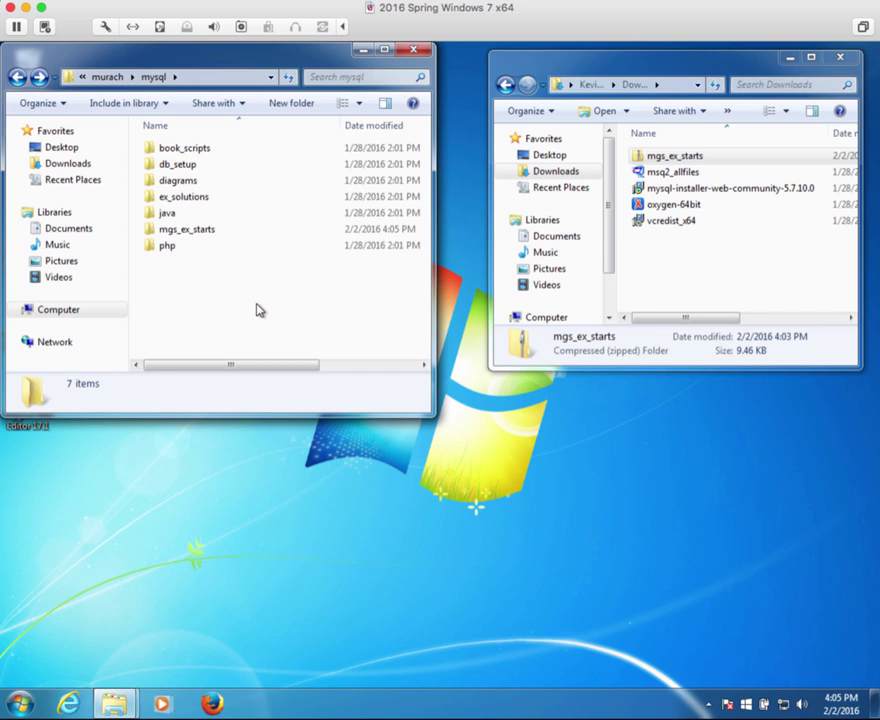
# Open mgs_ex_starts\mgs_ex_starts to view create_my_guitar_shop and the product scripts, then go back
pyautogui.click(186, 229)
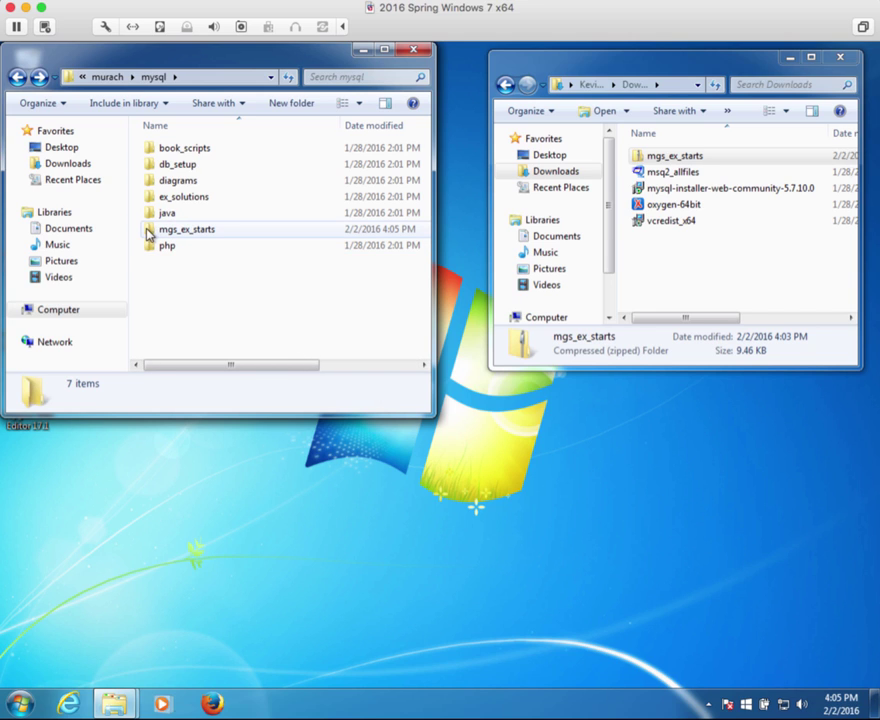
pyautogui.doubleClick(186, 229)
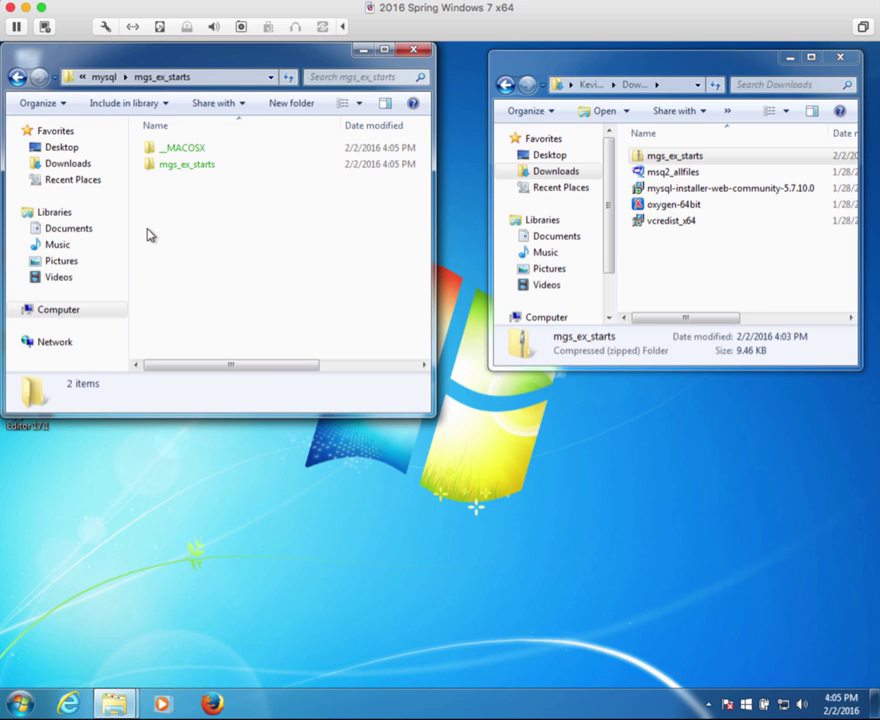
pyautogui.moveTo(155, 229)
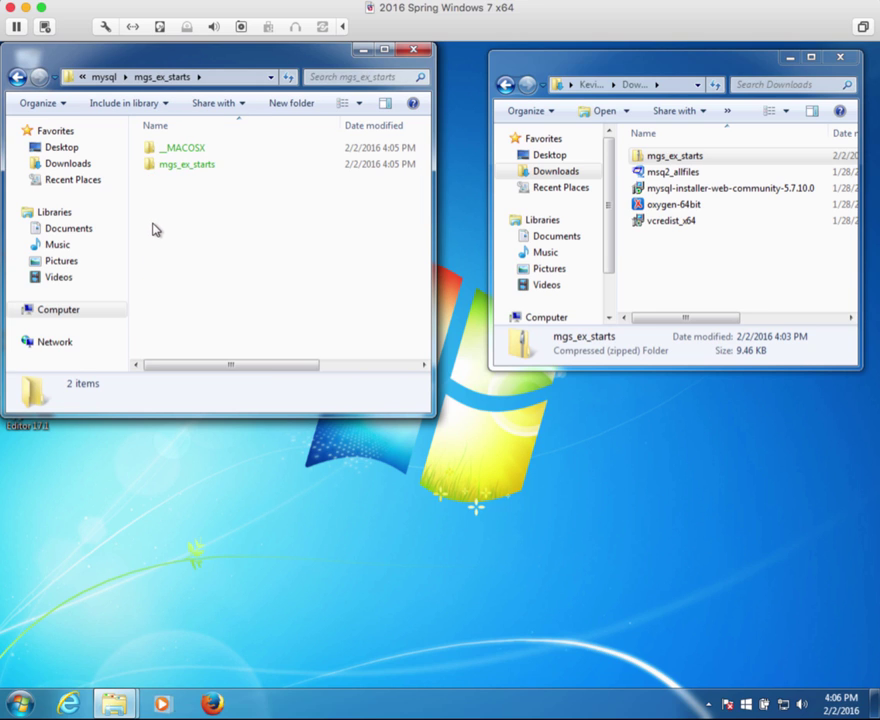
pyautogui.click(186, 164)
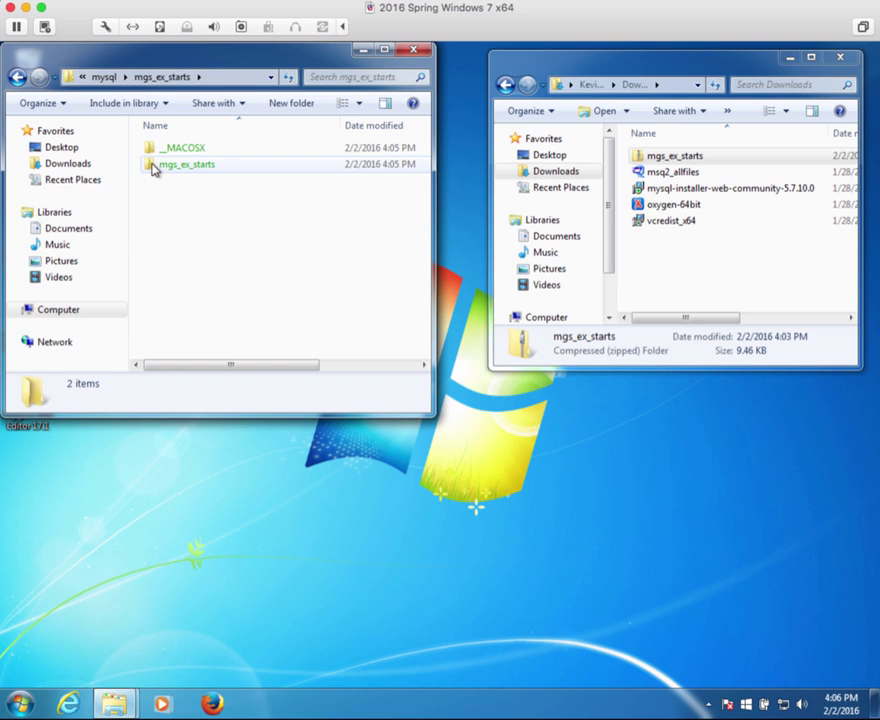
pyautogui.doubleClick(187, 164)
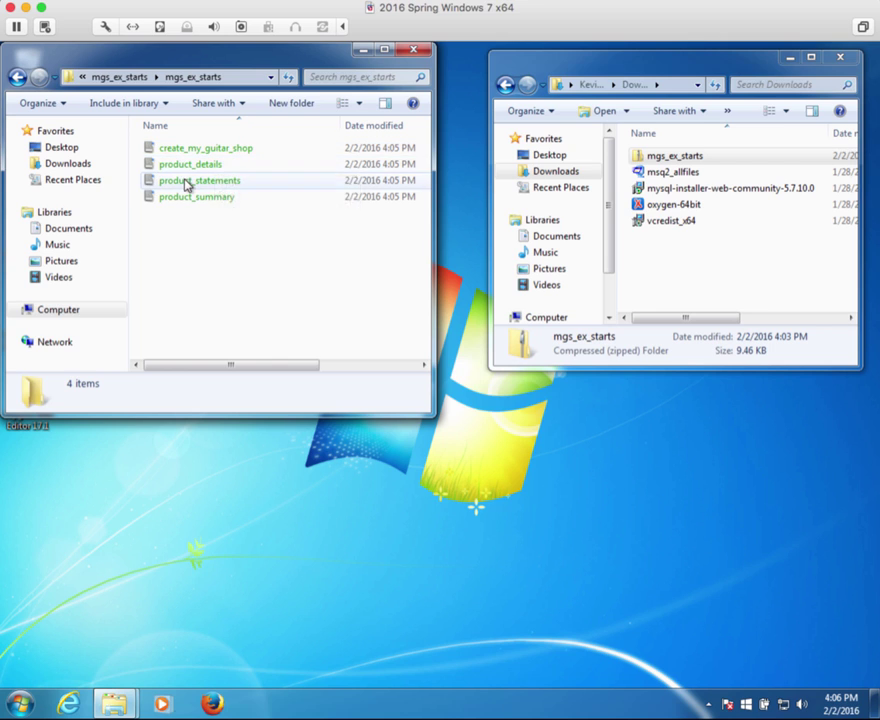
pyautogui.moveTo(197, 196)
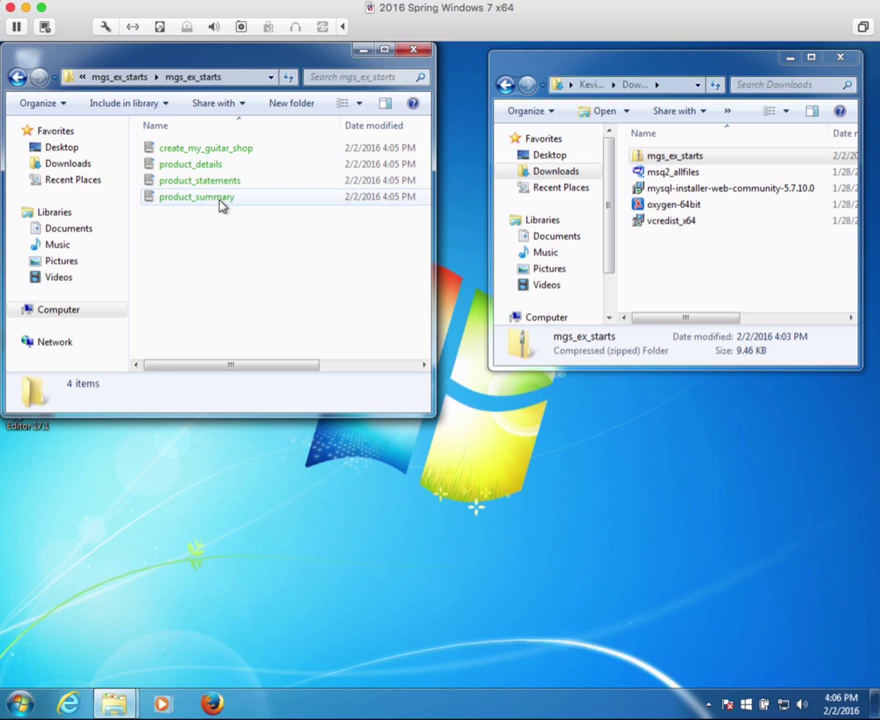
pyautogui.moveTo(195, 196)
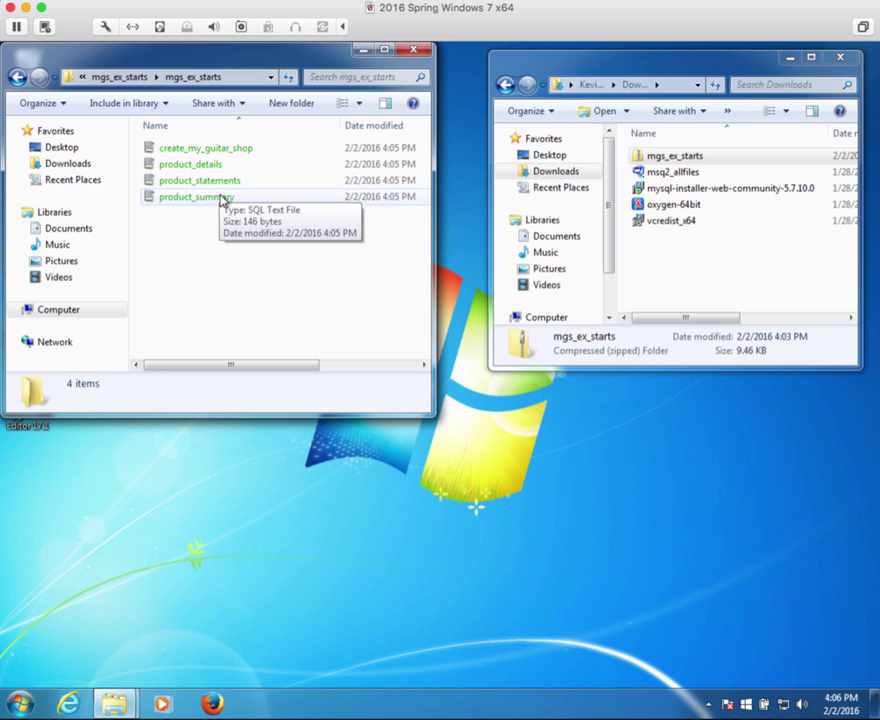
pyautogui.moveTo(180, 160)
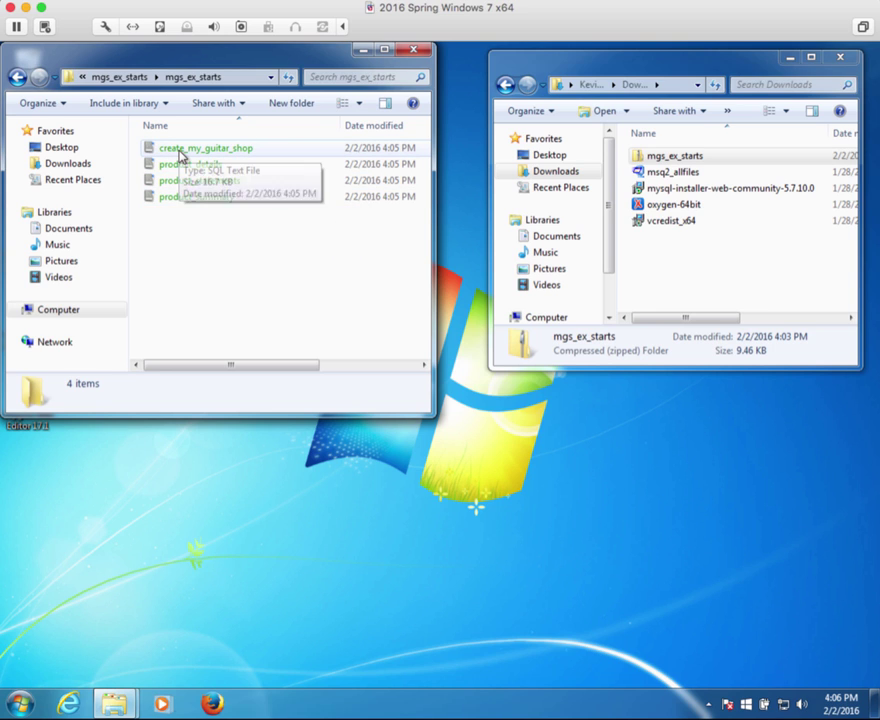
pyautogui.moveTo(100, 98)
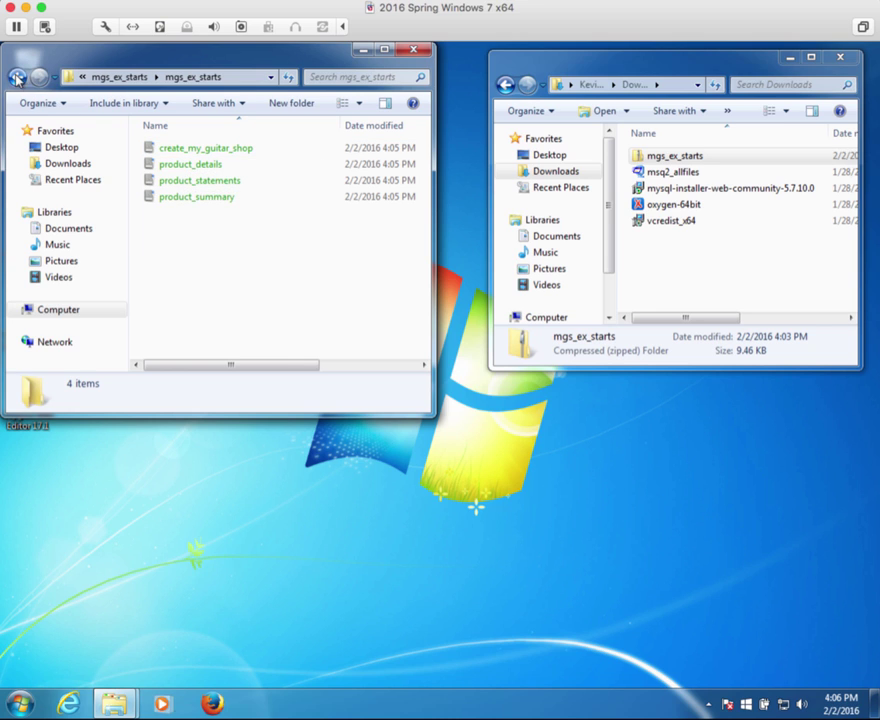
pyautogui.click(17, 77)
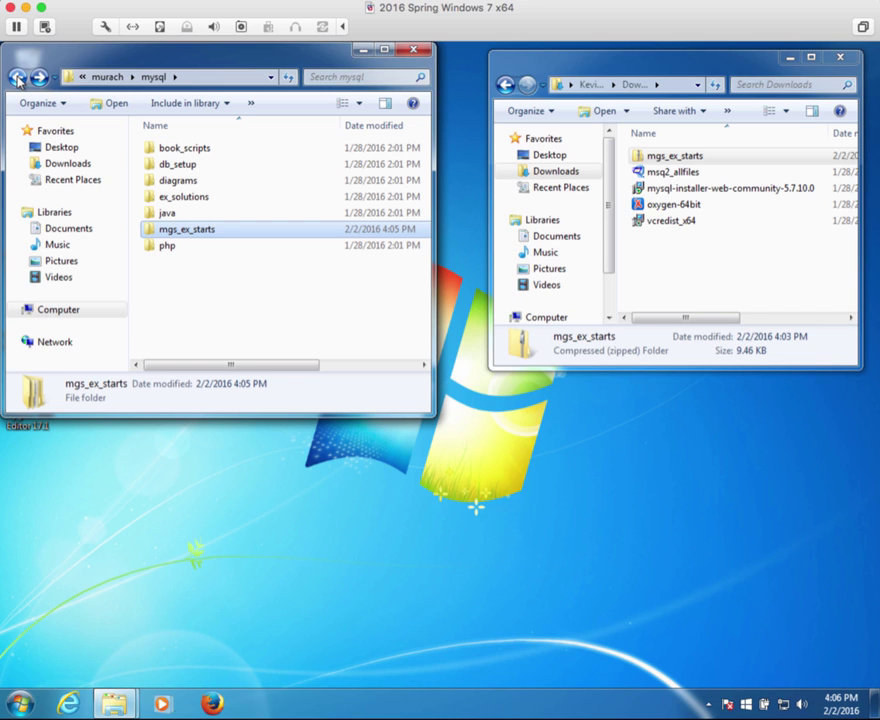
pyautogui.moveTo(290, 48)
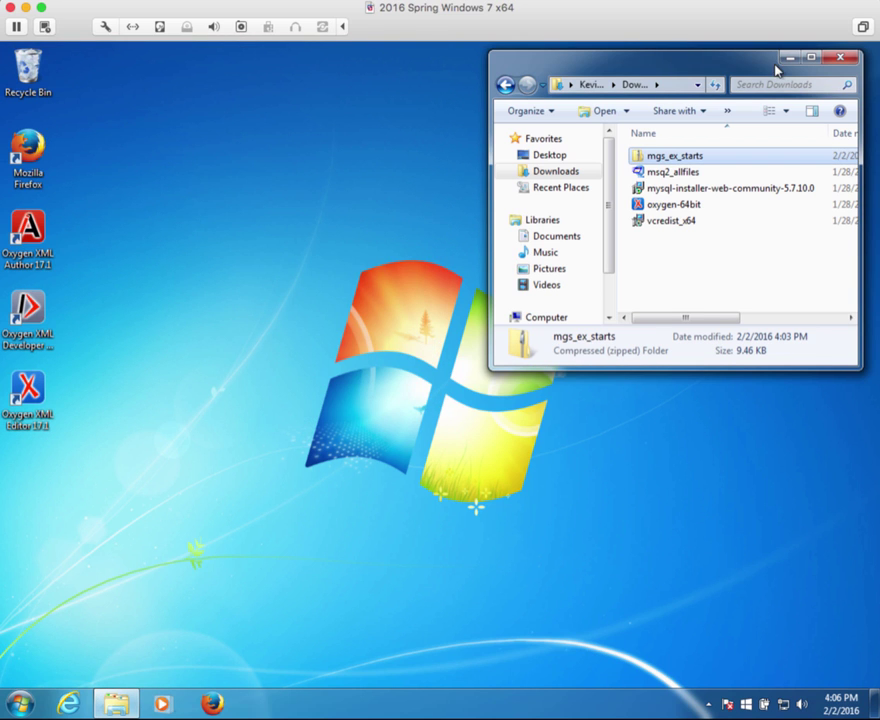
pyautogui.moveTo(840, 57)
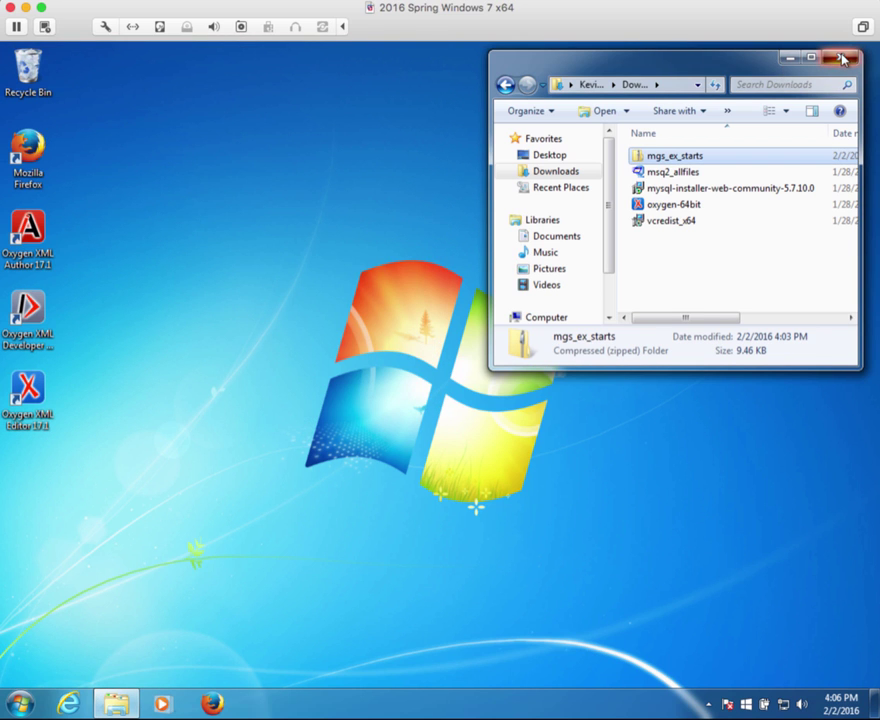
# Close the Downloads Explorer window
pyautogui.click(841, 58)
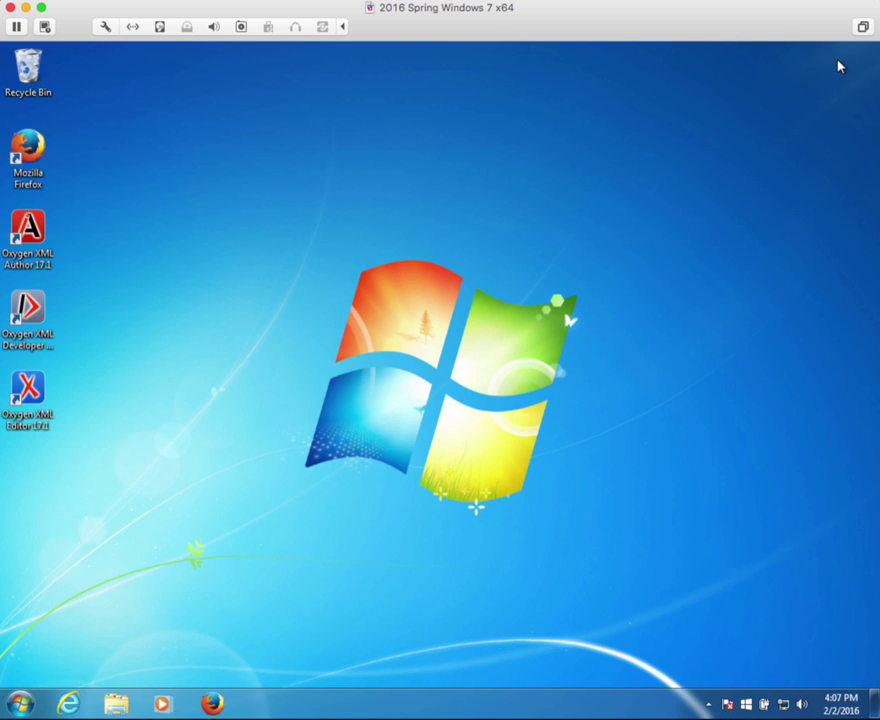
pyautogui.moveTo(8, 658)
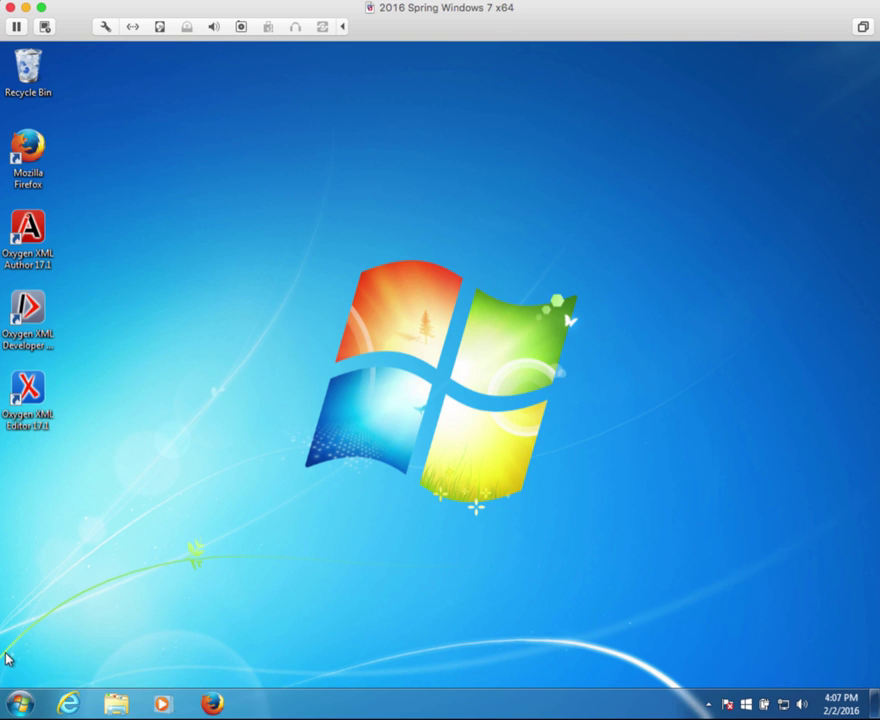
pyautogui.click(18, 704)
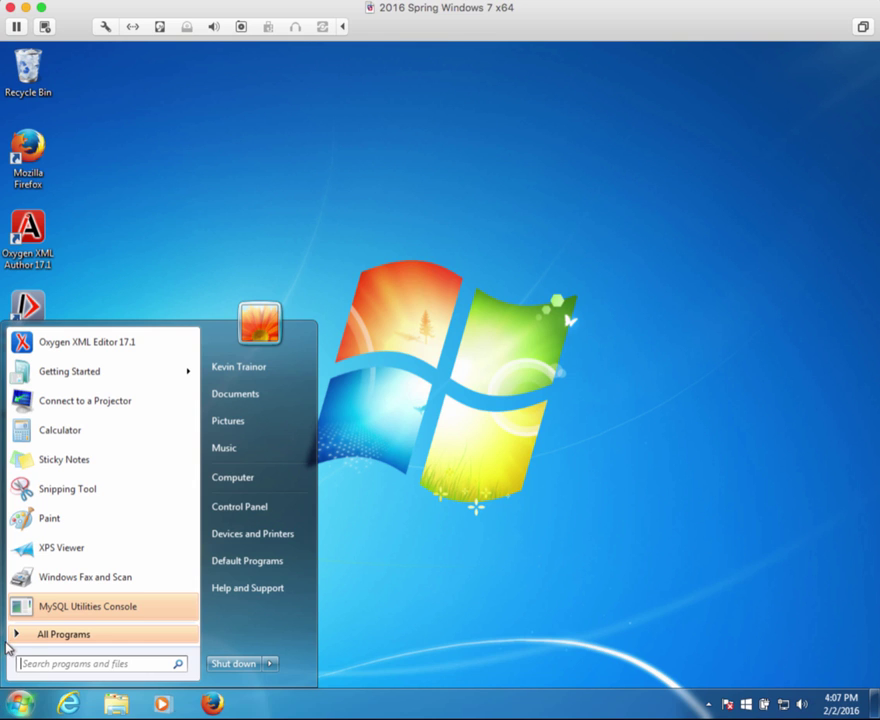
pyautogui.click(63, 634)
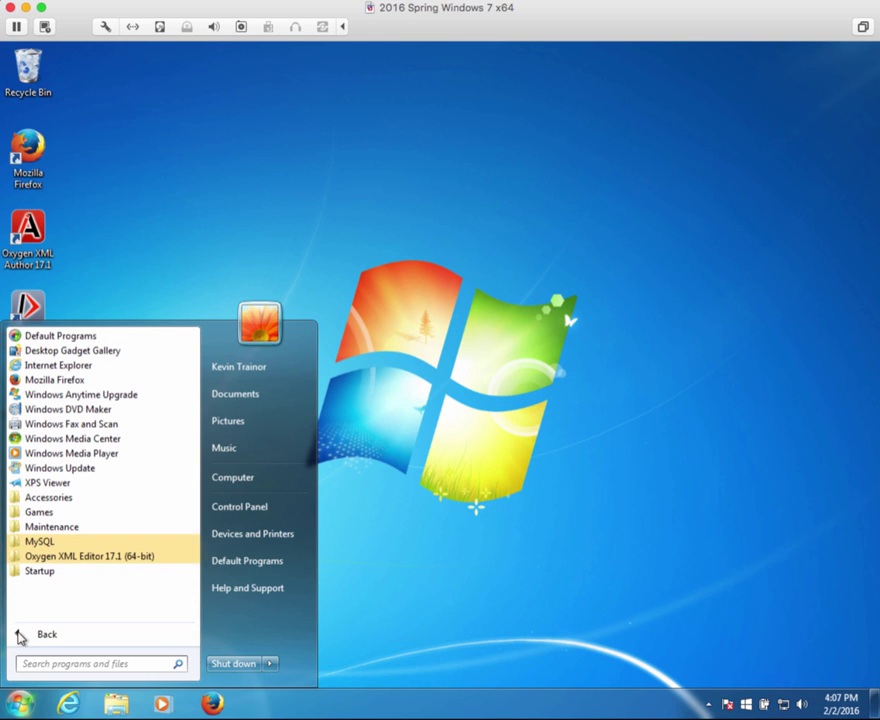
pyautogui.moveTo(38, 541)
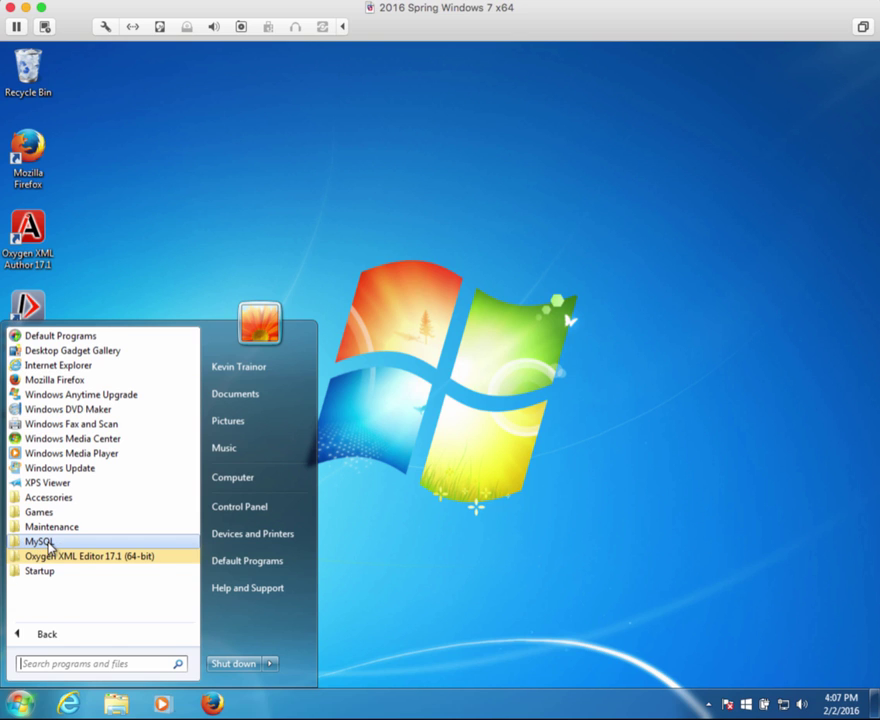
pyautogui.click(40, 541)
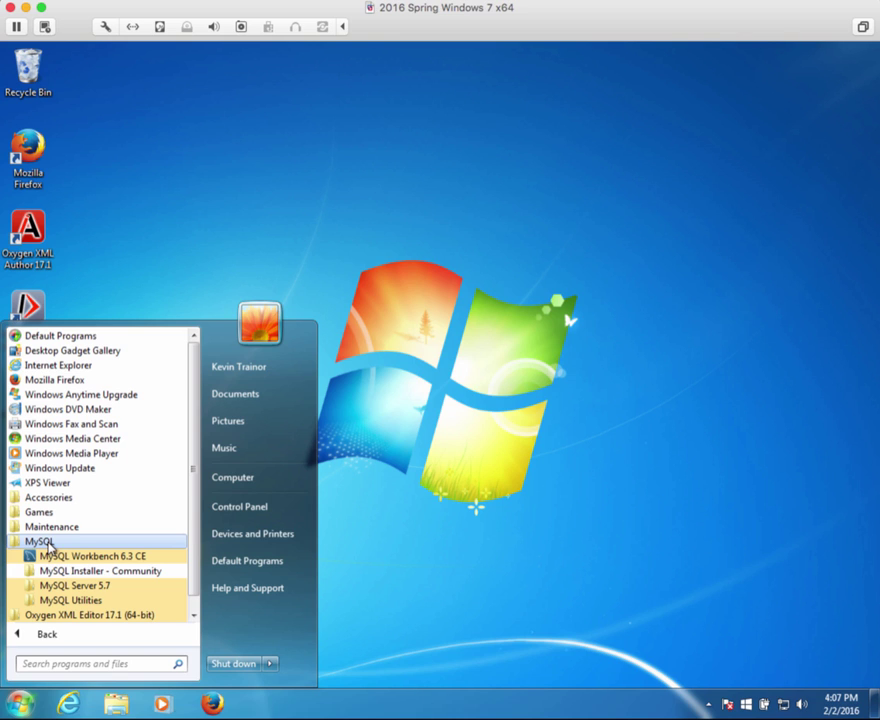
pyautogui.moveTo(92, 555)
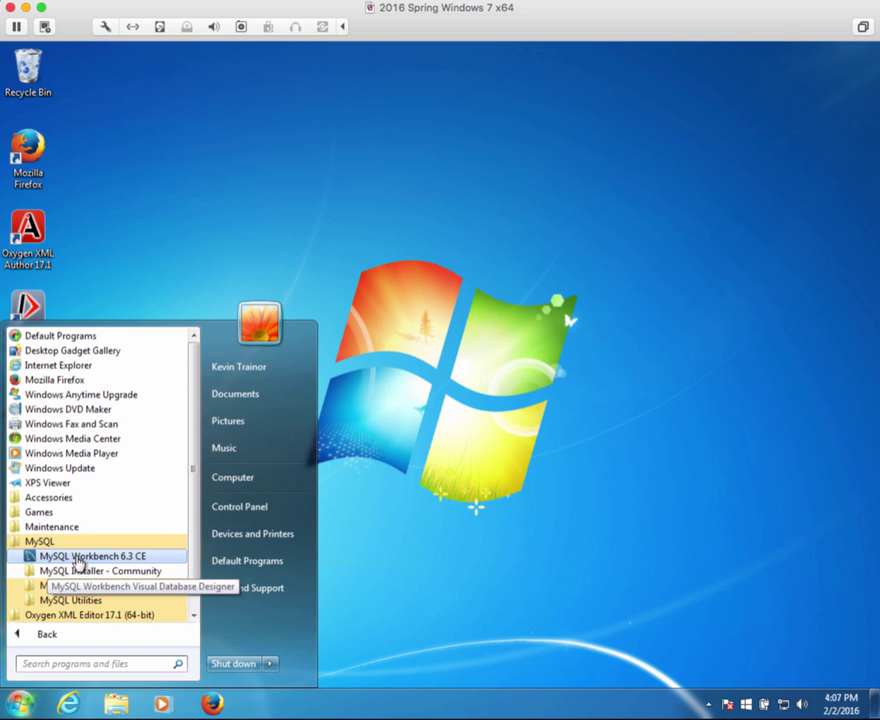
pyautogui.moveTo(128, 565)
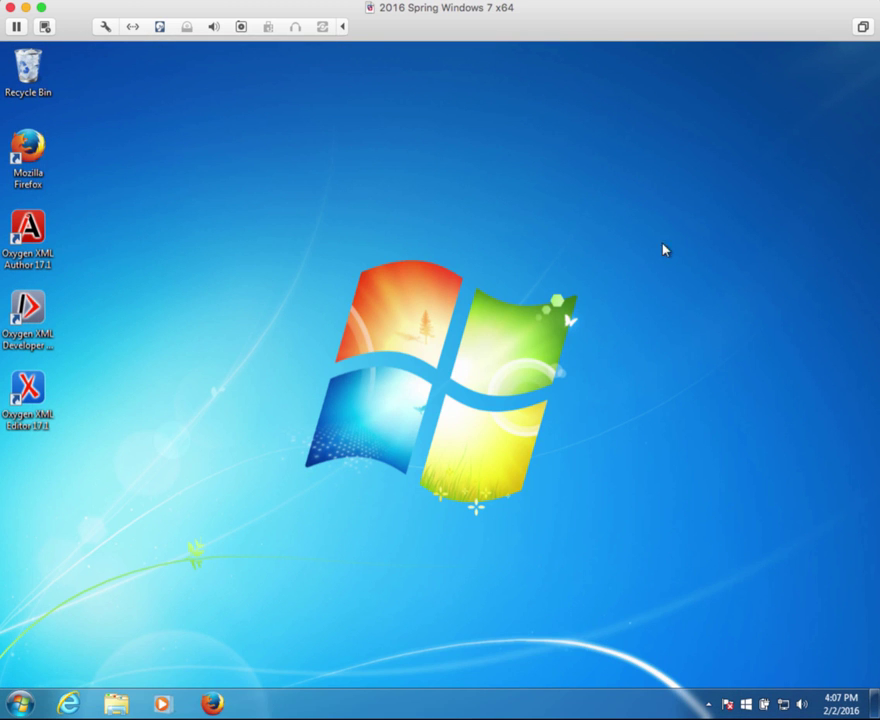
pyautogui.moveTo(20, 704)
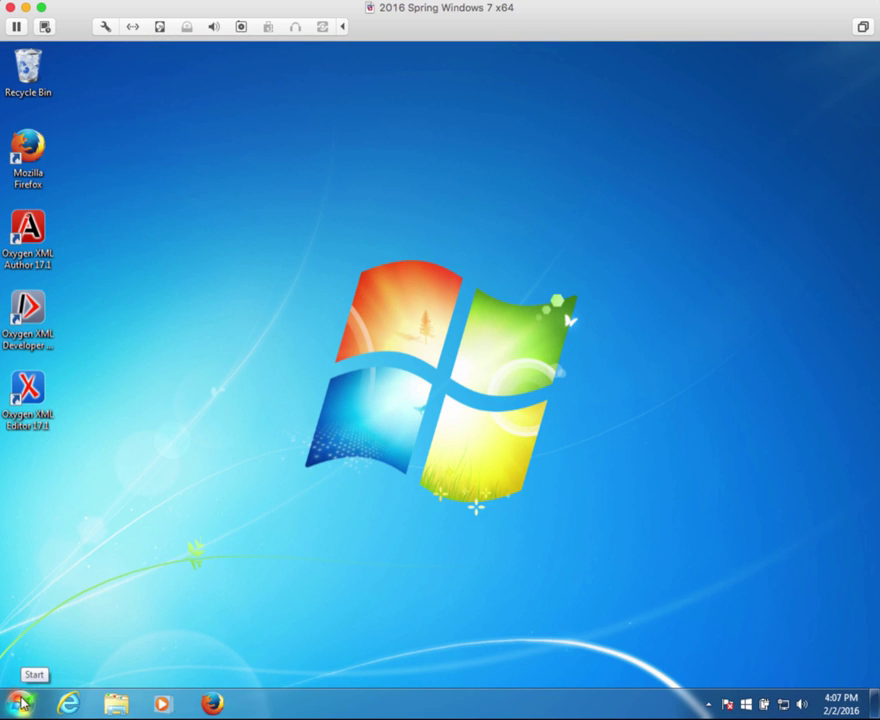
# Pin MySQL Workbench 6.3 CE from the Start menu's MySQL group to the taskbar
pyautogui.click(20, 704)
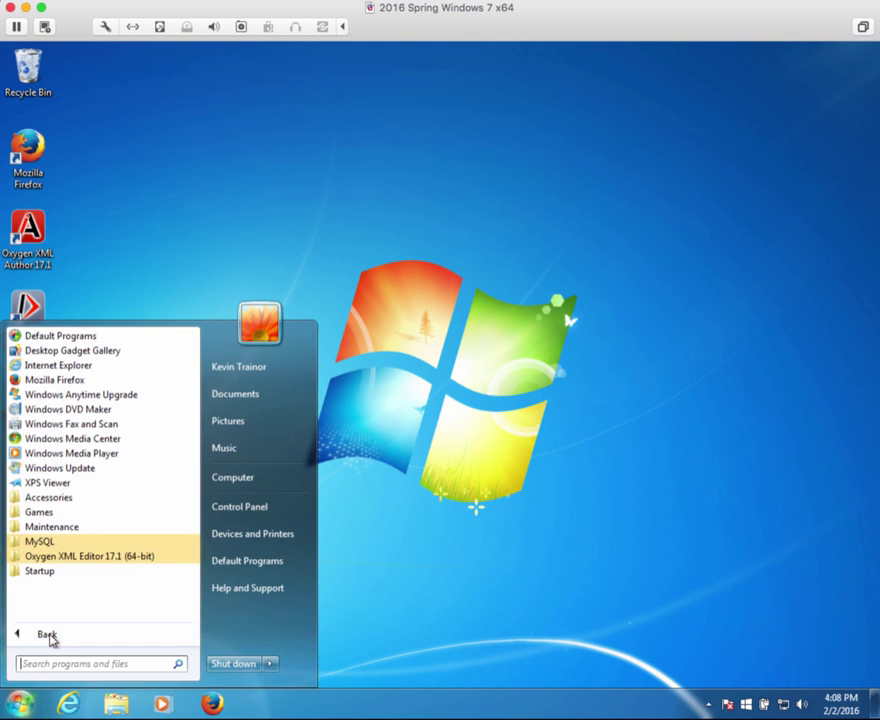
pyautogui.click(40, 541)
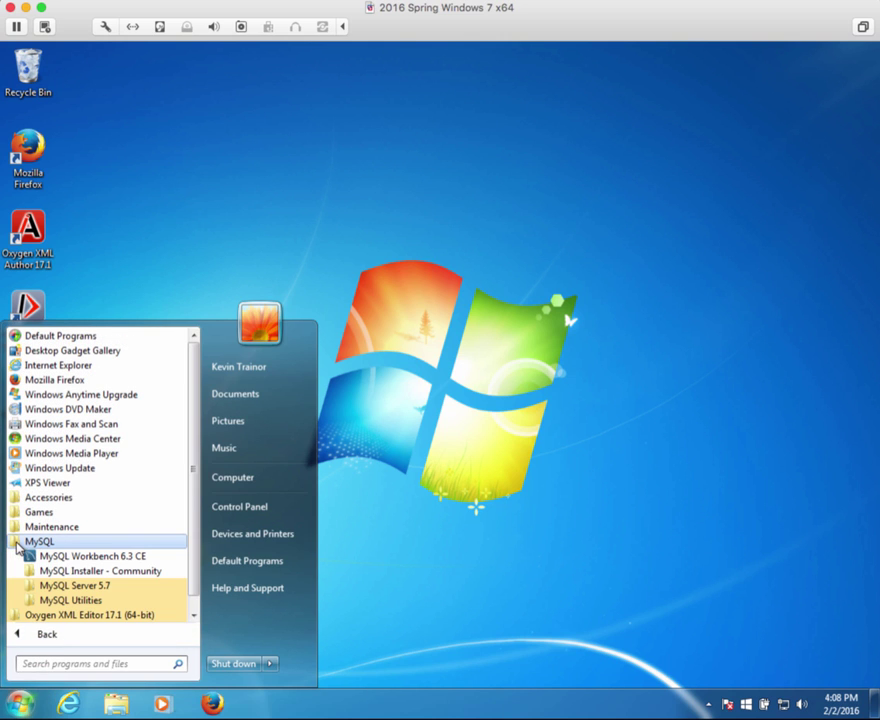
pyautogui.moveTo(92, 555)
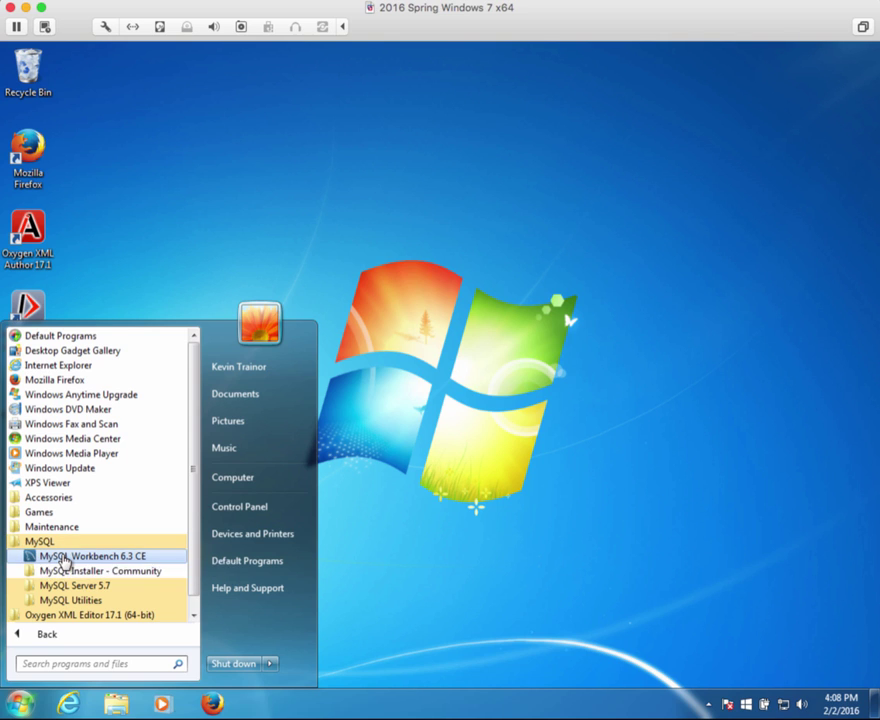
pyautogui.rightClick(91, 555)
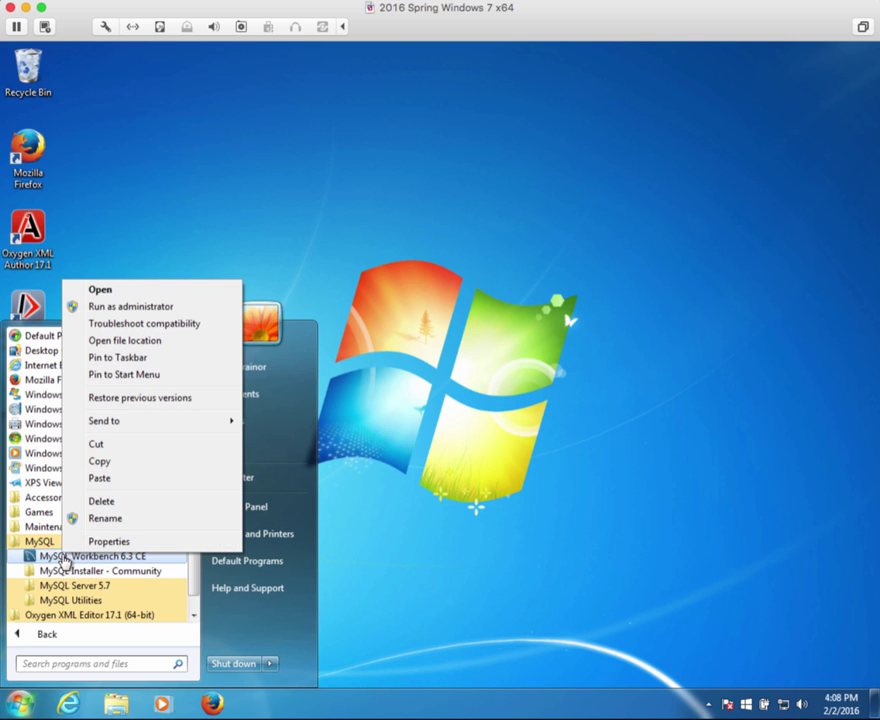
pyautogui.moveTo(117, 357)
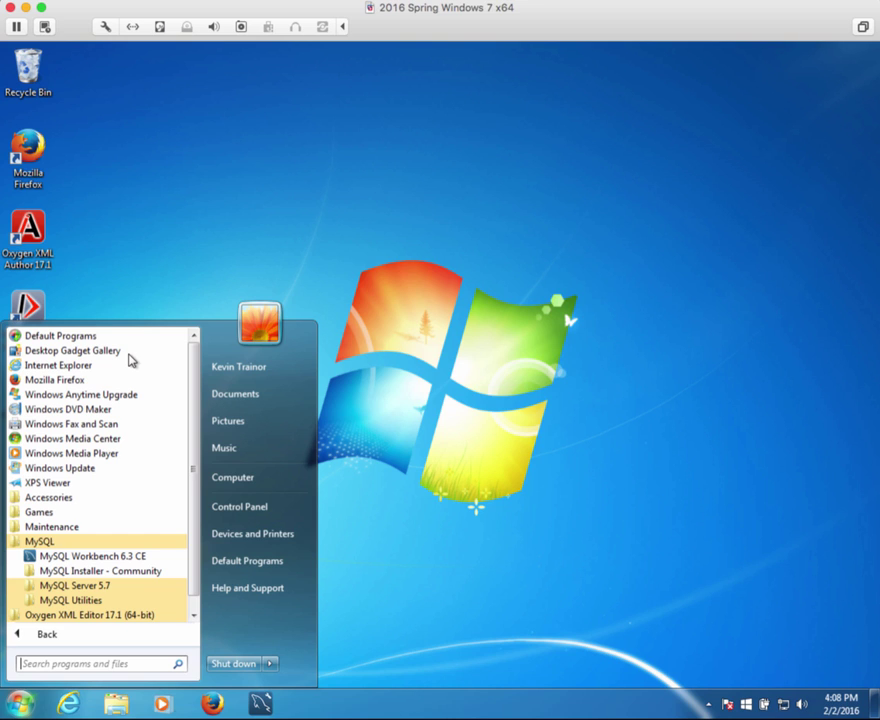
pyautogui.moveTo(331, 264)
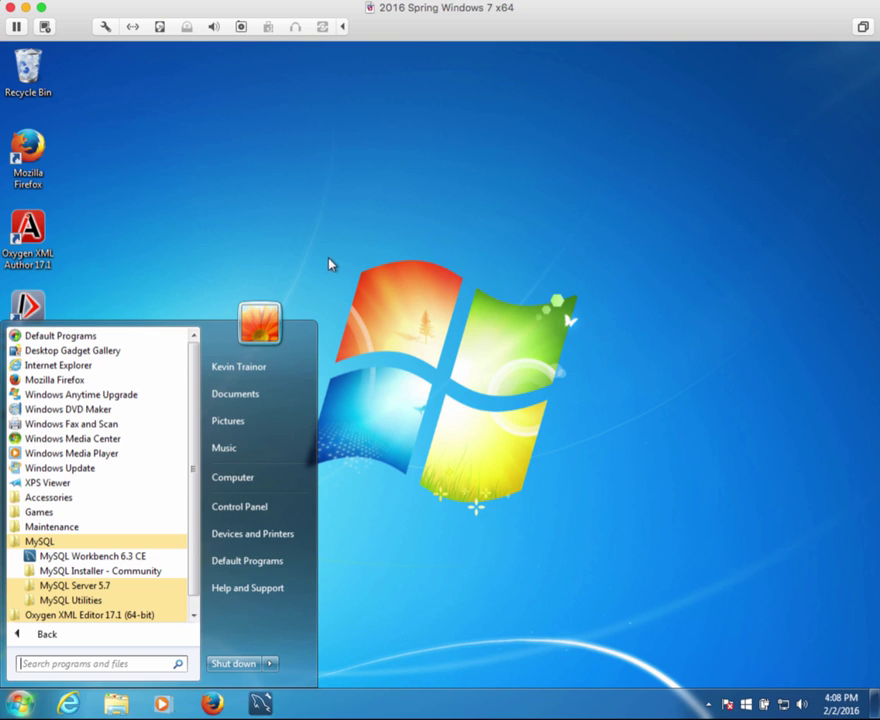
pyautogui.click(295, 638)
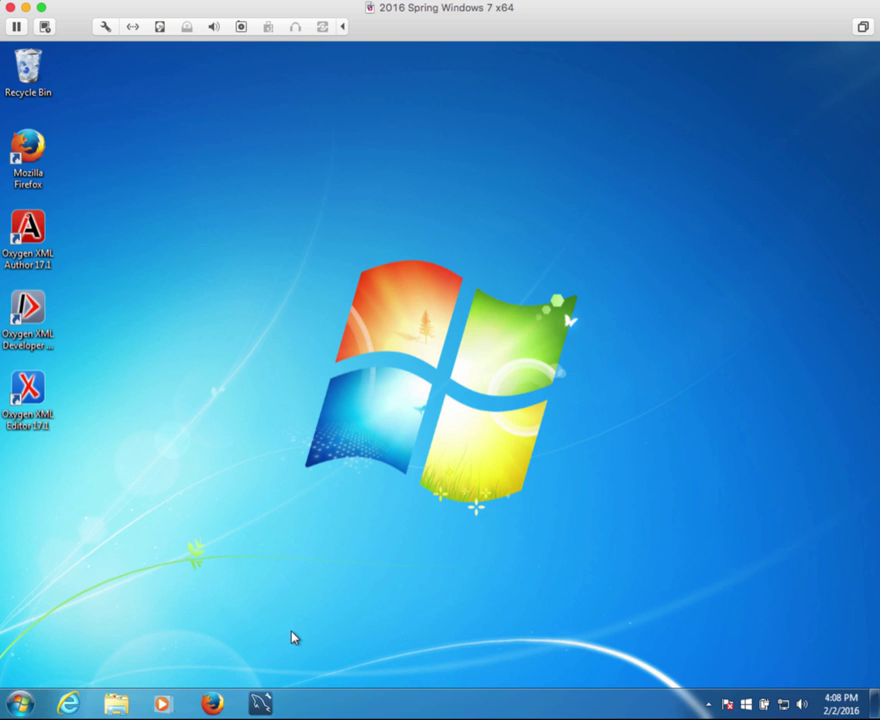
pyautogui.moveTo(265, 708)
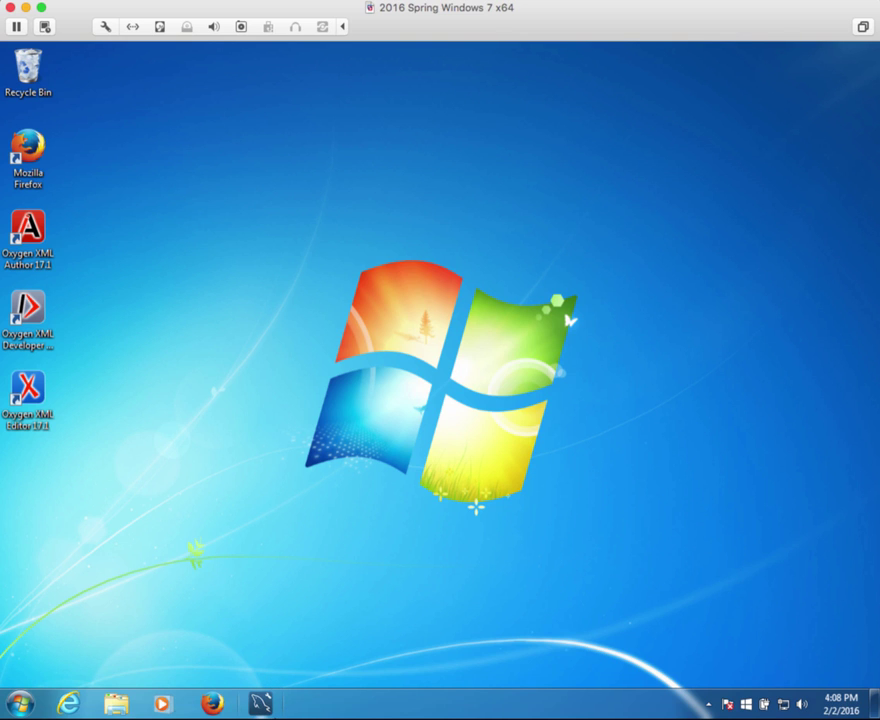
pyautogui.moveTo(259, 704)
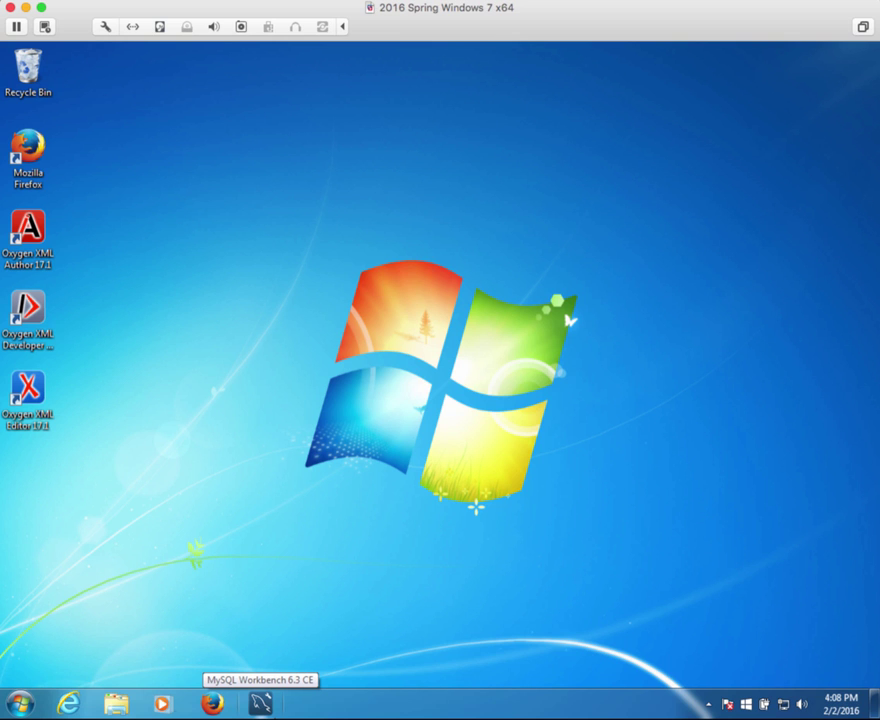
pyautogui.moveTo(262, 705)
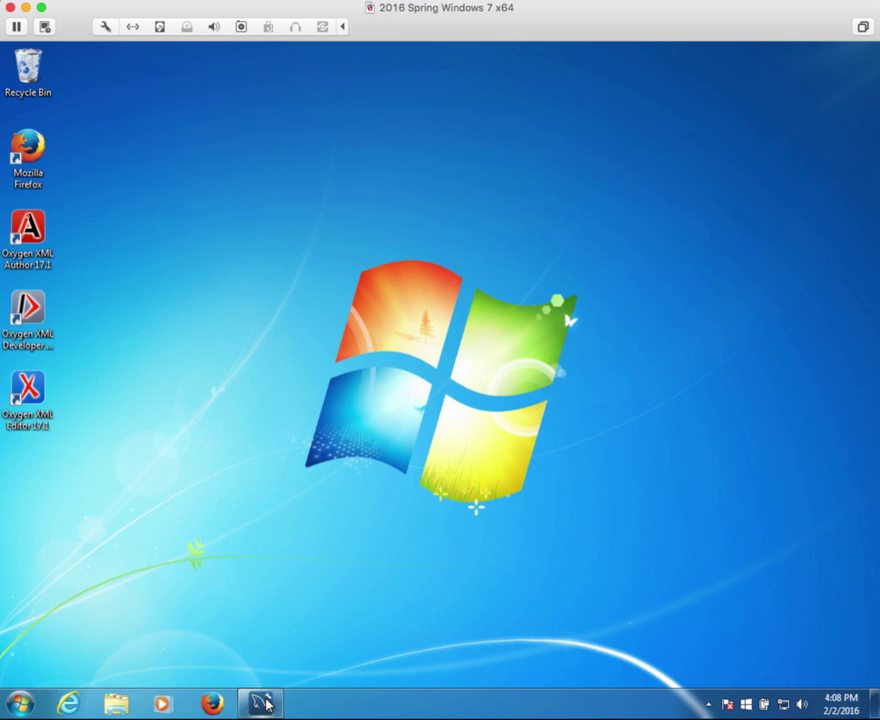
# Launch MySQL Workbench from the taskbar and open the Local instance MySQL57 connection
pyautogui.click(260, 703)
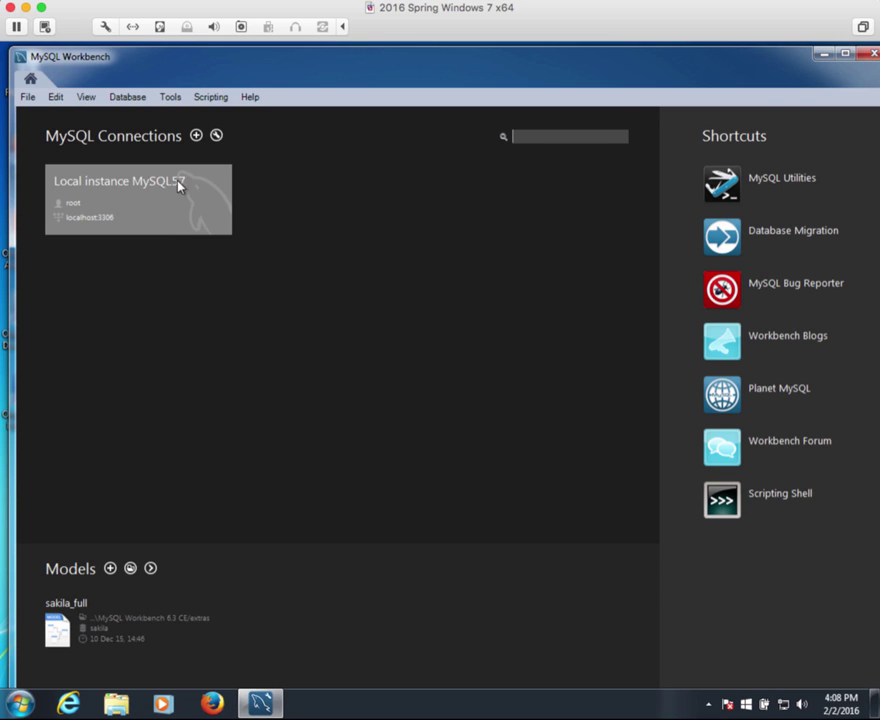
pyautogui.moveTo(125, 203)
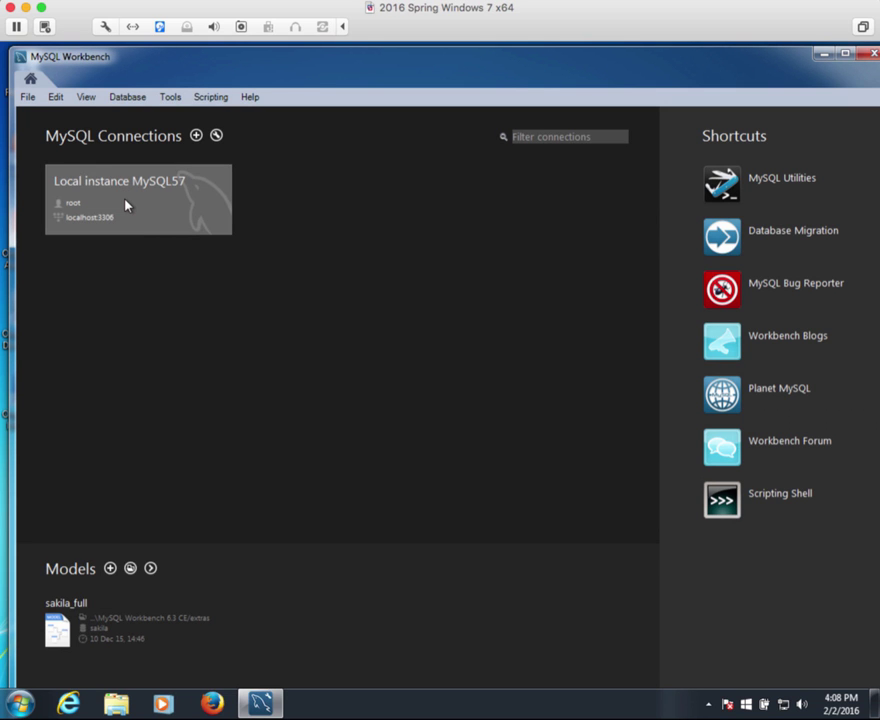
pyautogui.doubleClick(138, 198)
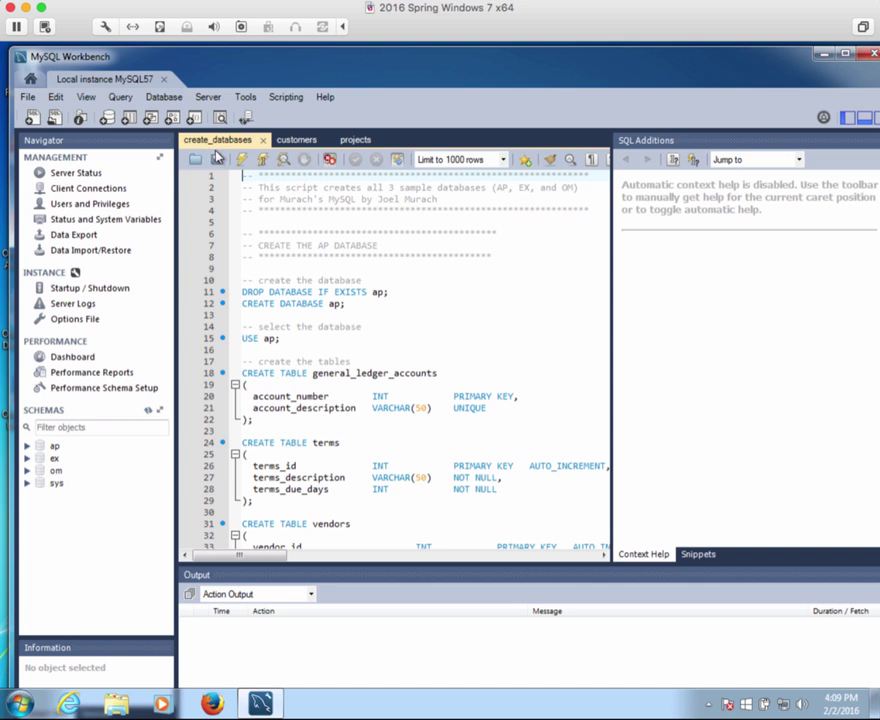
# Close the create_databases script and customers query tabs
pyautogui.click(204, 139)
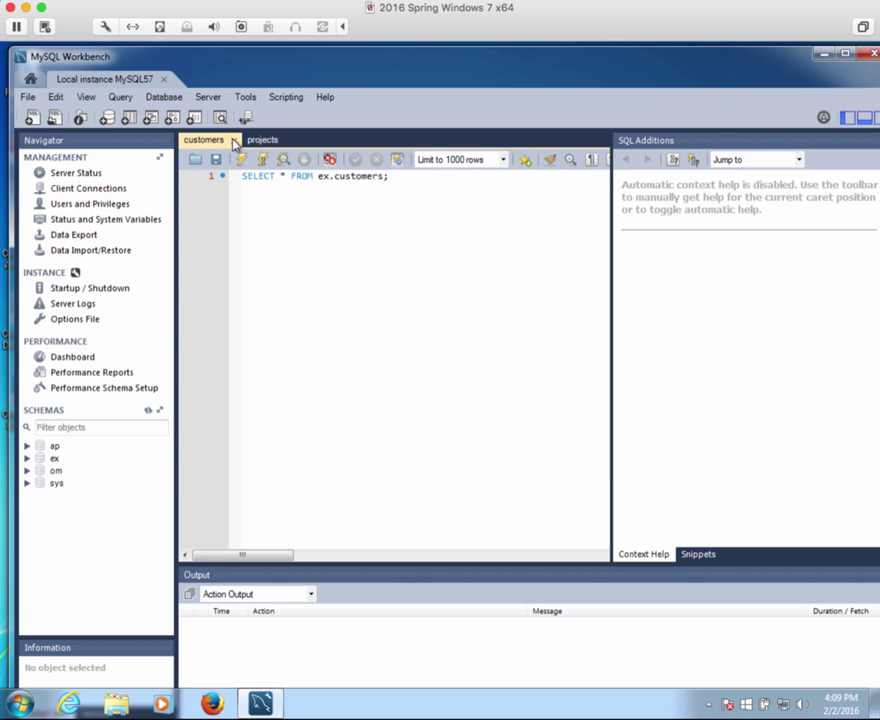
pyautogui.click(262, 139)
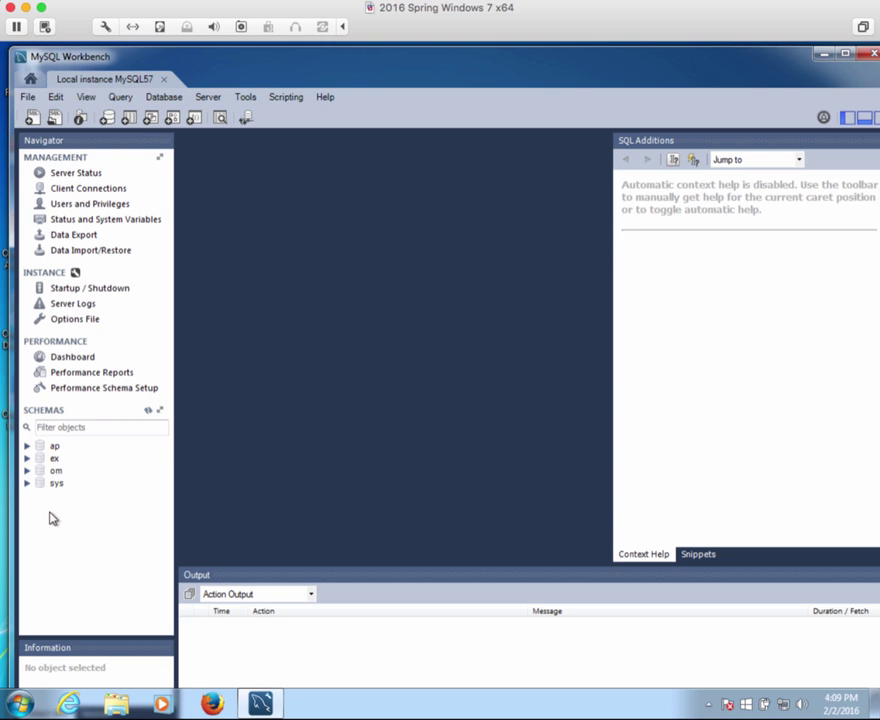
pyautogui.moveTo(72, 453)
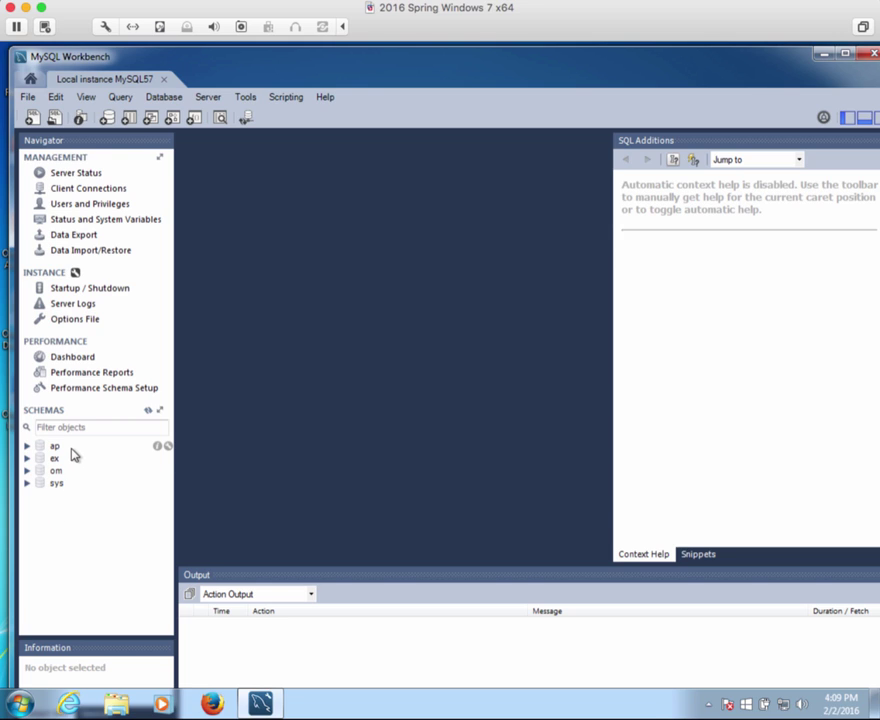
pyautogui.moveTo(70, 490)
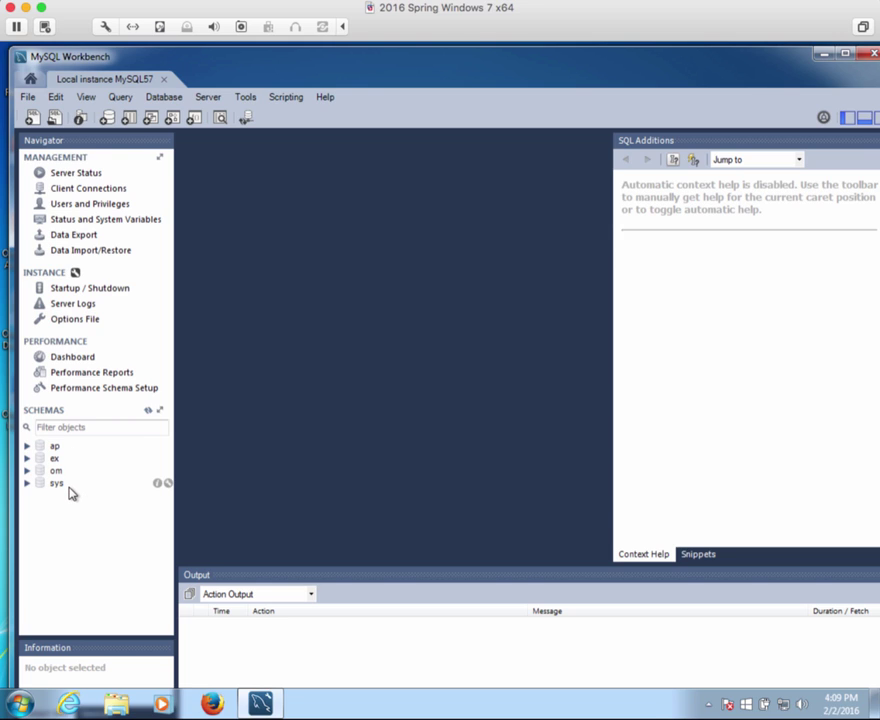
pyautogui.moveTo(70, 492)
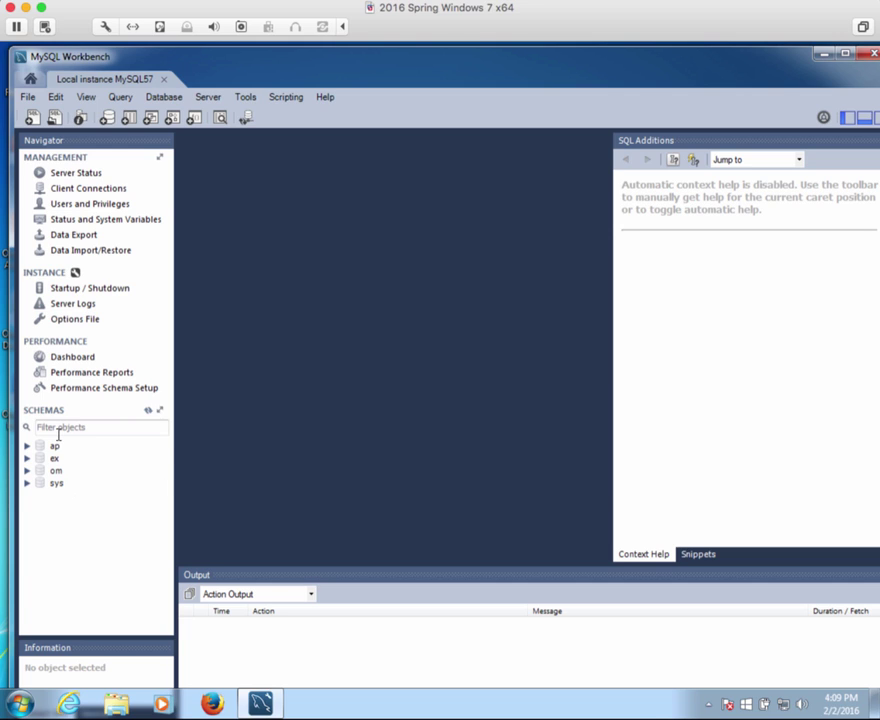
pyautogui.moveTo(65, 463)
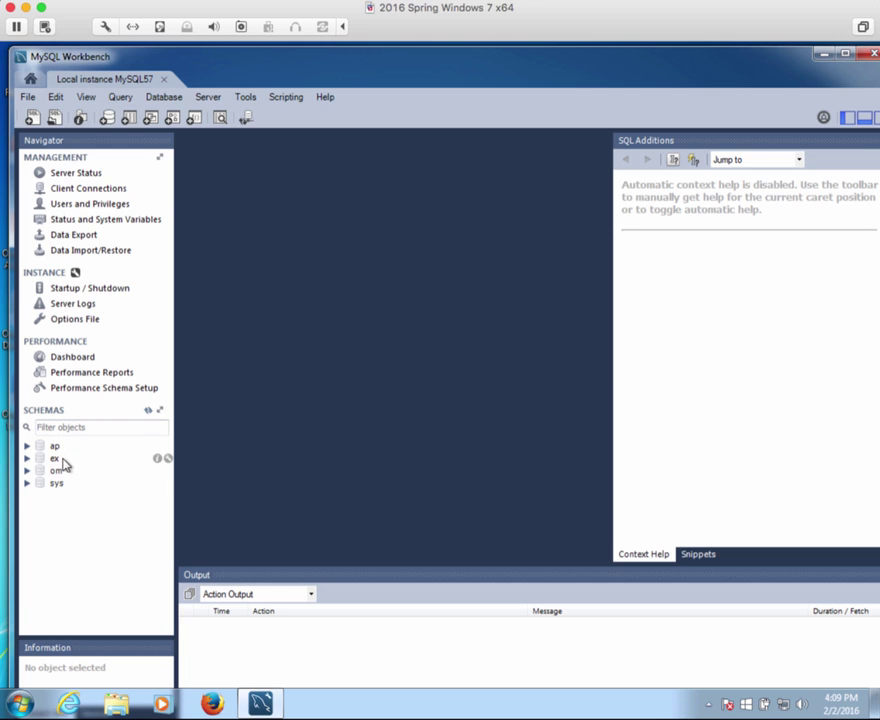
pyautogui.moveTo(65, 470)
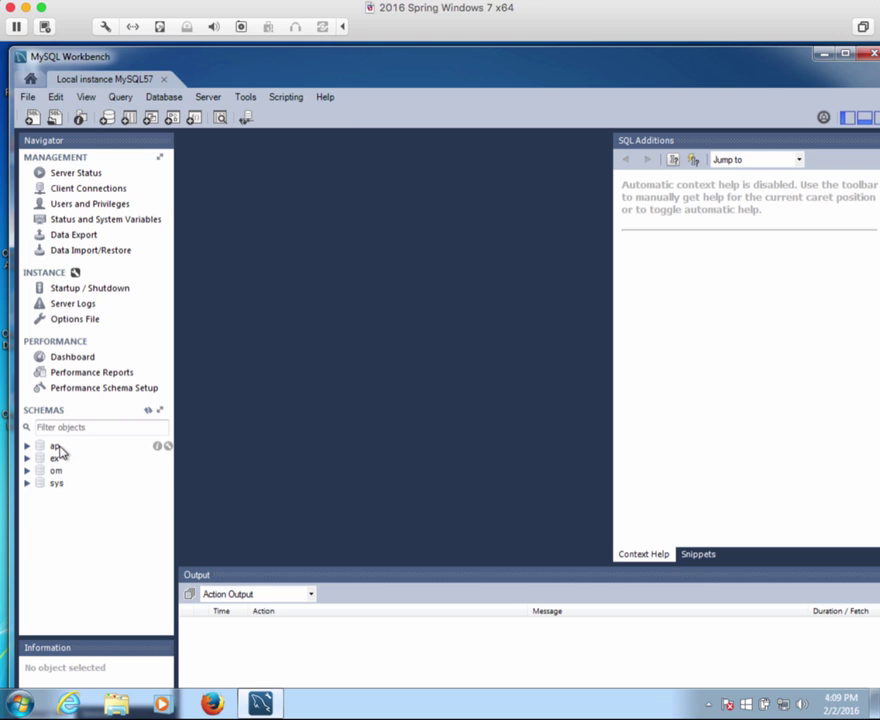
pyautogui.moveTo(65, 479)
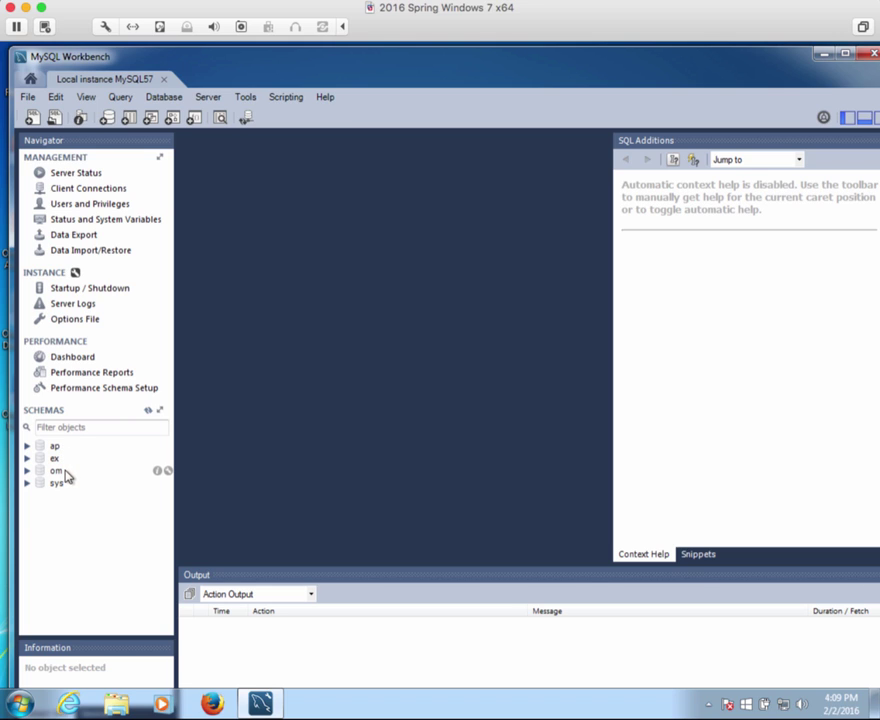
pyautogui.moveTo(57, 507)
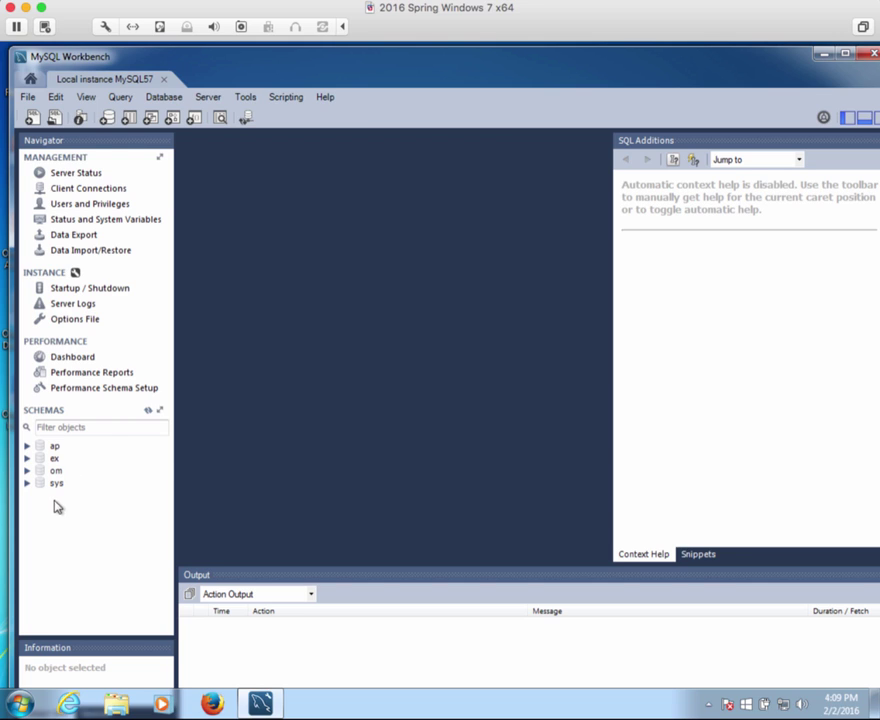
pyautogui.moveTo(90, 503)
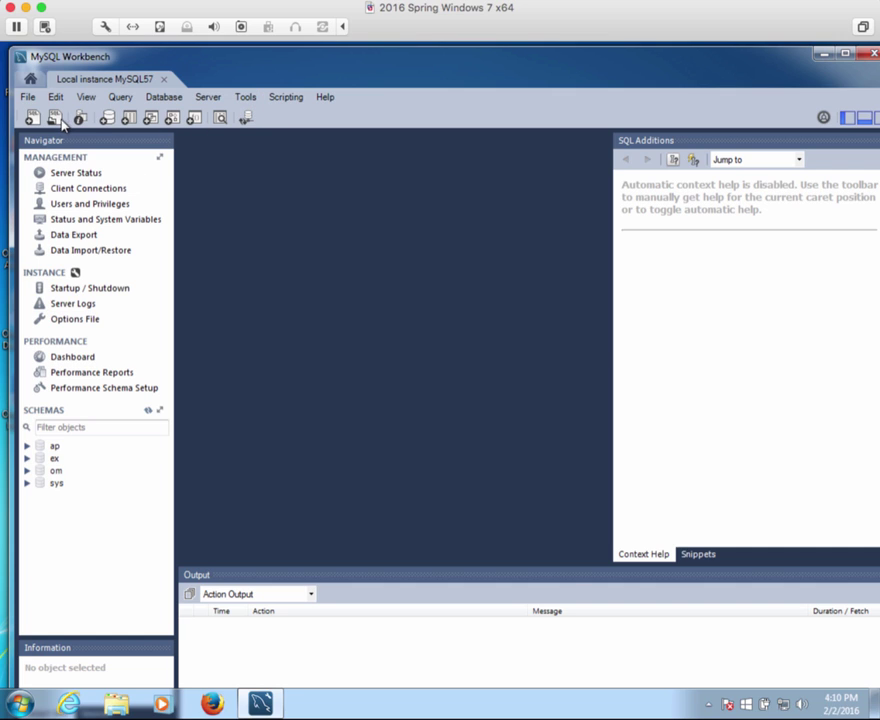
pyautogui.moveTo(55, 117)
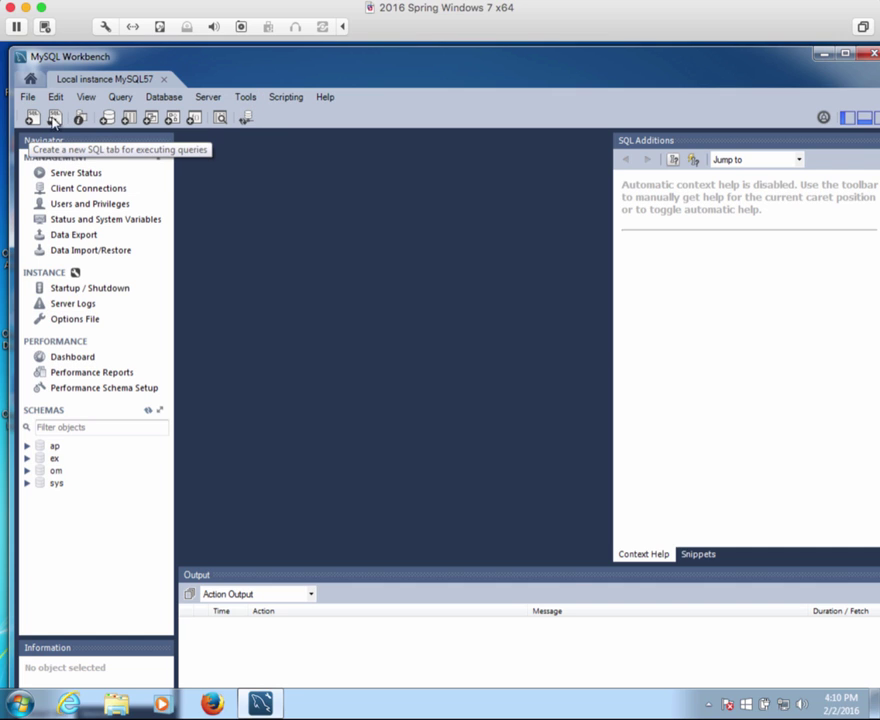
pyautogui.moveTo(55, 118)
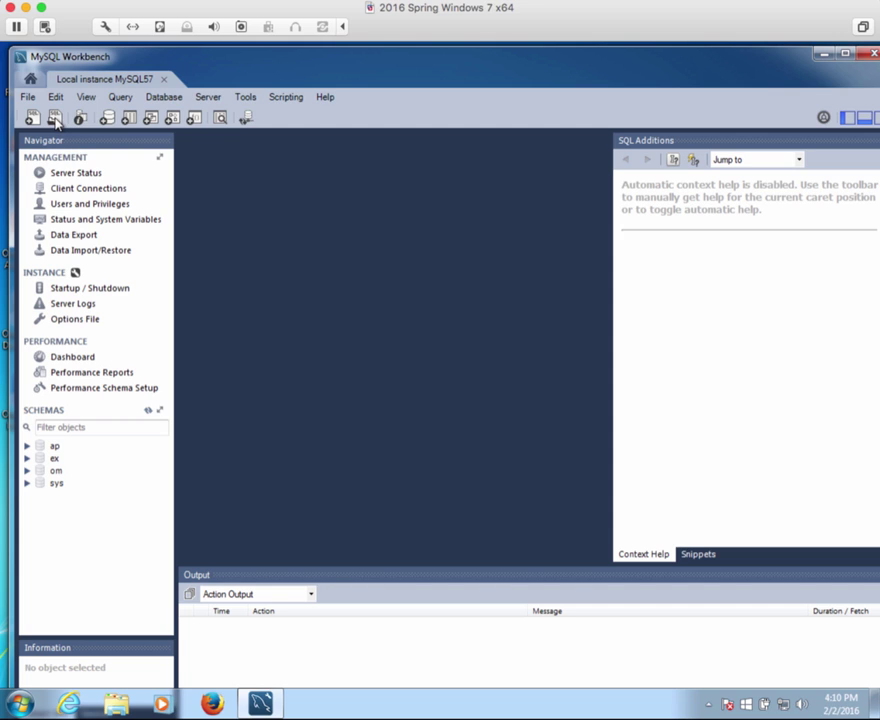
# Open the create_my_guitar_shop script from C:\murach\mysql\mgs_ex_starts\mgs_ex_starts
pyautogui.click(55, 117)
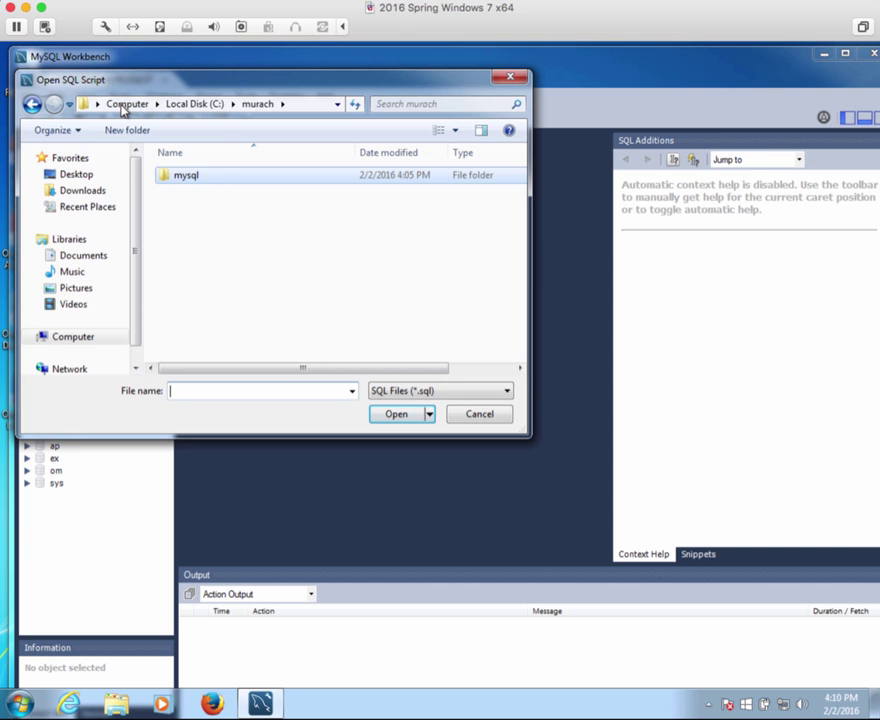
pyautogui.click(185, 175)
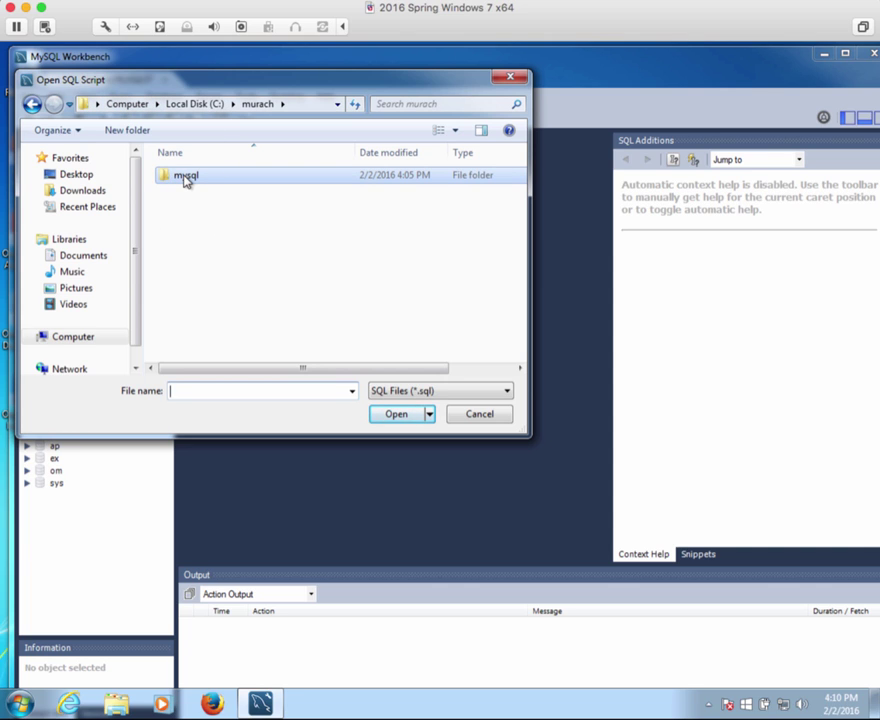
pyautogui.doubleClick(185, 175)
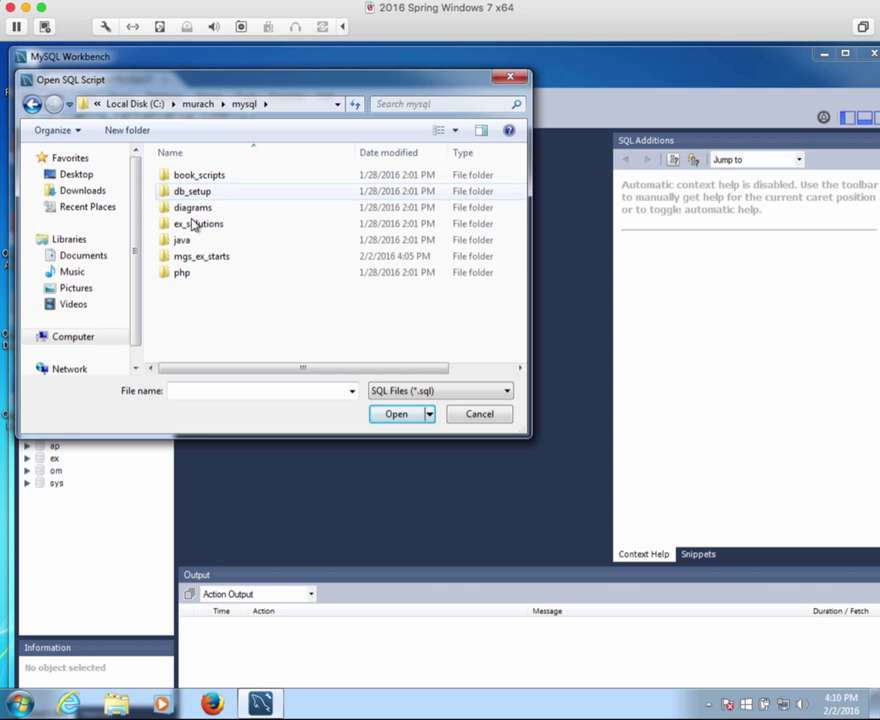
pyautogui.moveTo(200, 256)
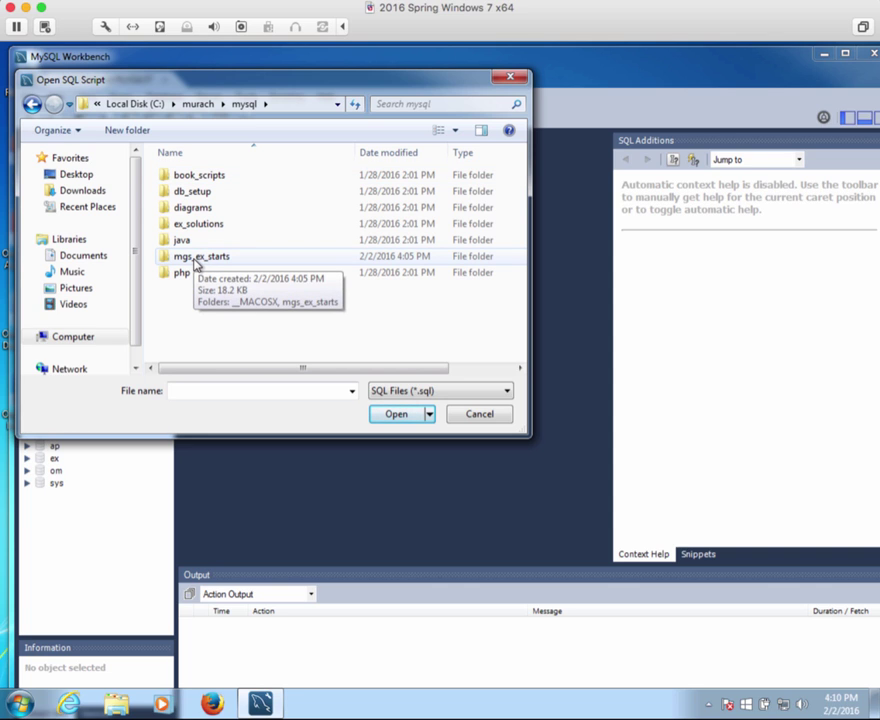
pyautogui.doubleClick(201, 256)
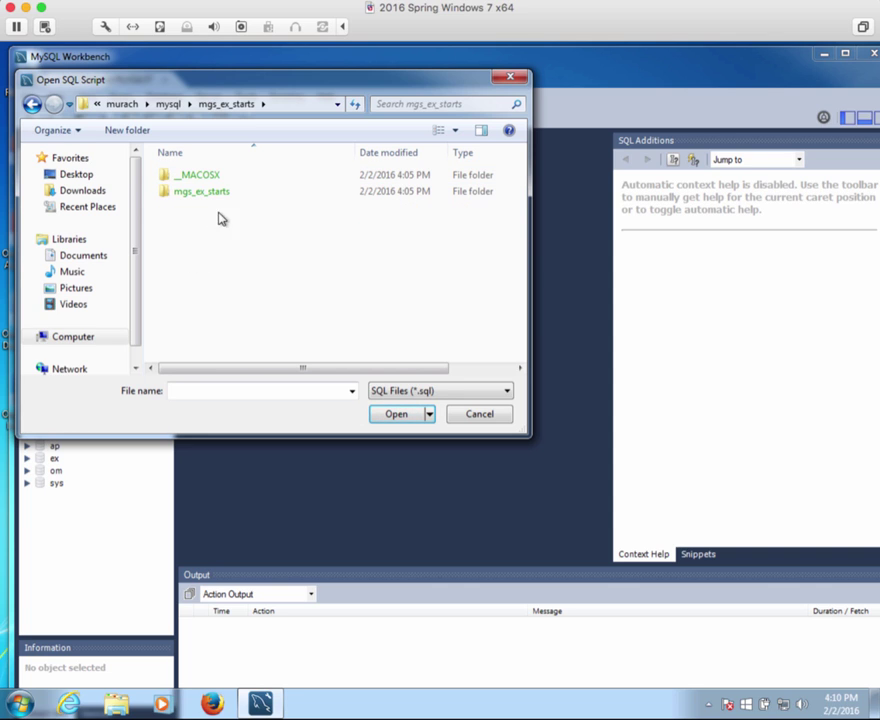
pyautogui.click(201, 191)
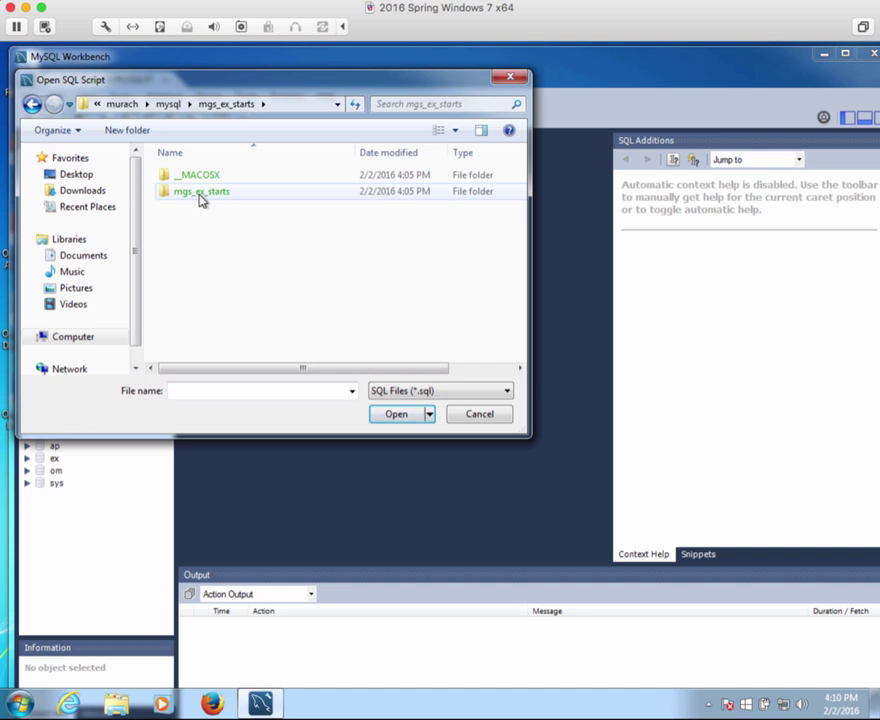
pyautogui.doubleClick(200, 191)
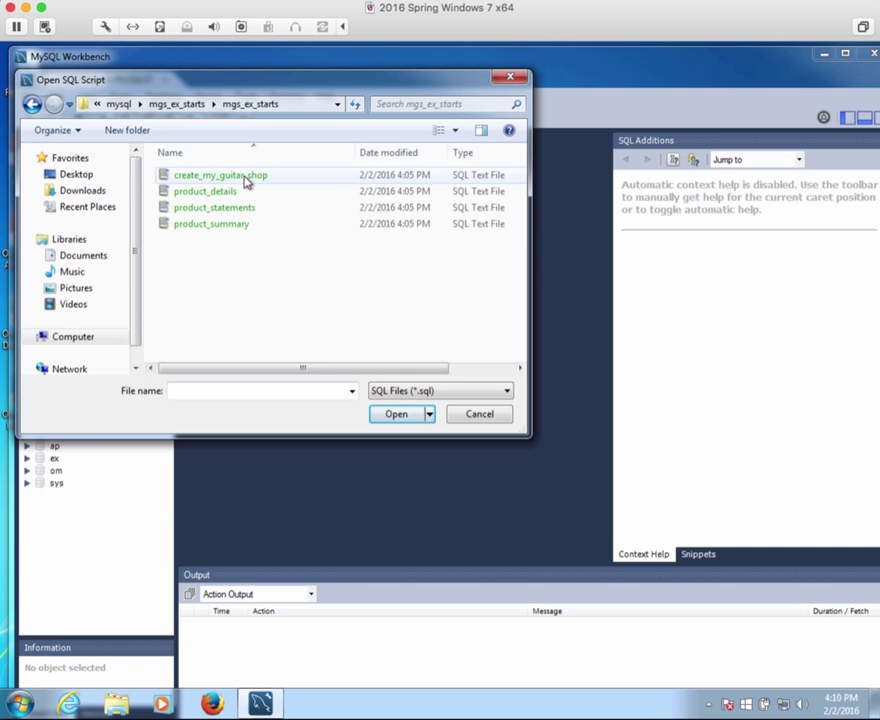
pyautogui.moveTo(470, 178)
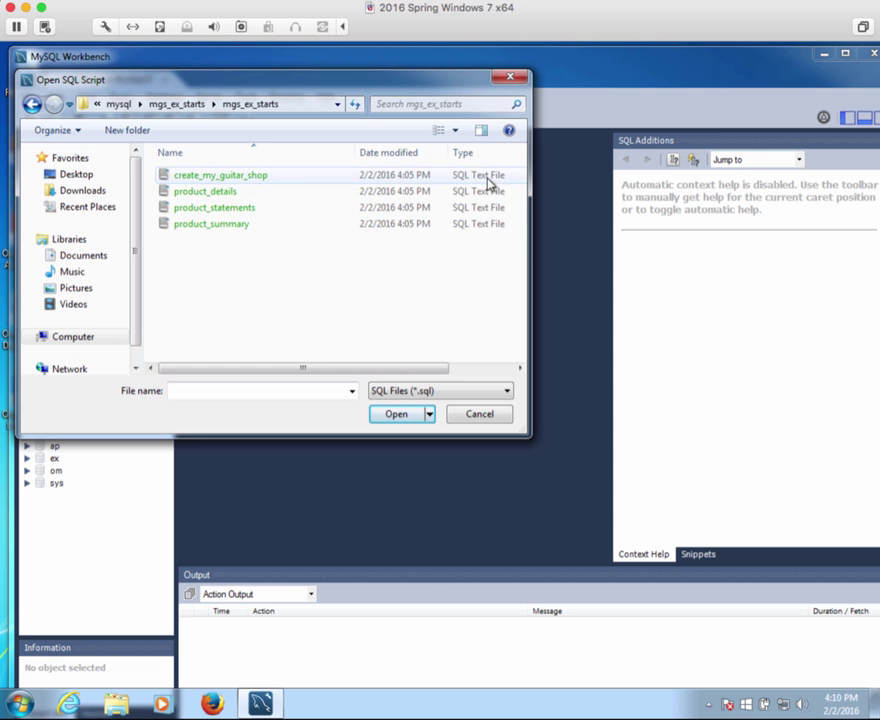
pyautogui.click(220, 175)
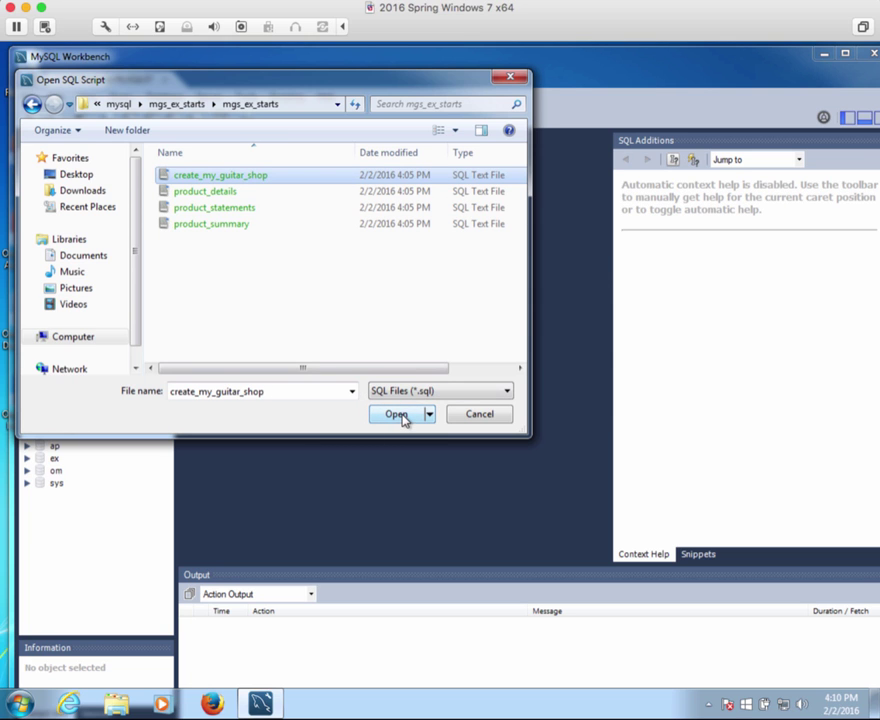
pyautogui.click(397, 414)
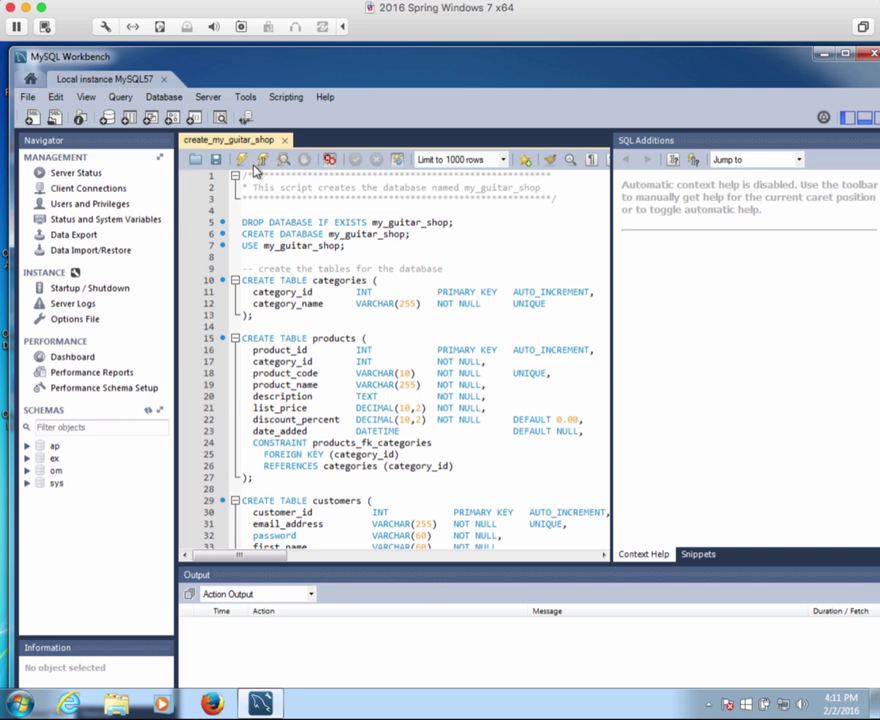
pyautogui.moveTo(264, 160)
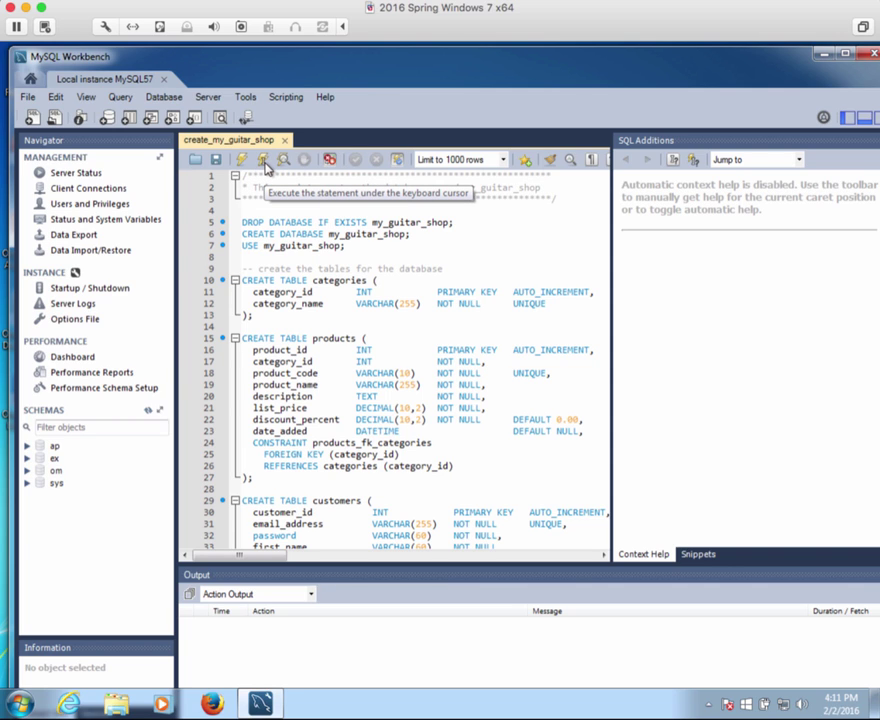
pyautogui.moveTo(265, 170)
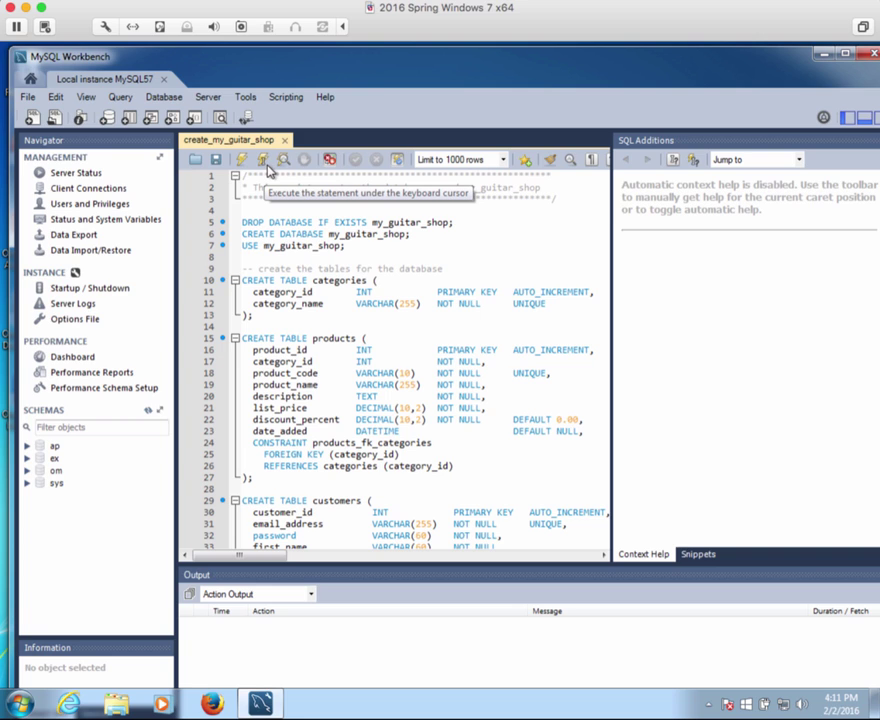
pyautogui.moveTo(268, 170)
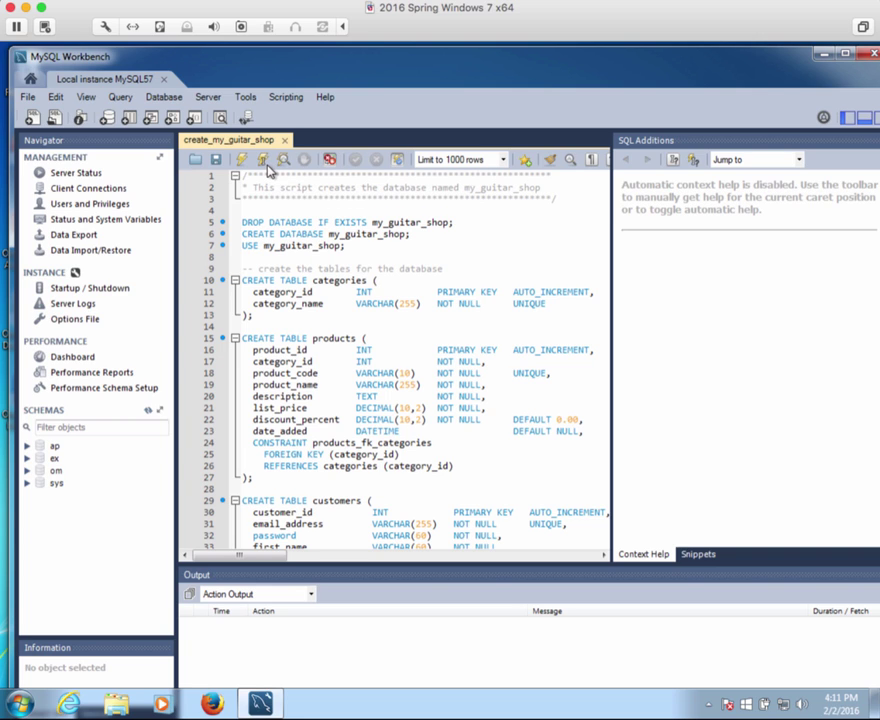
pyautogui.moveTo(242, 160)
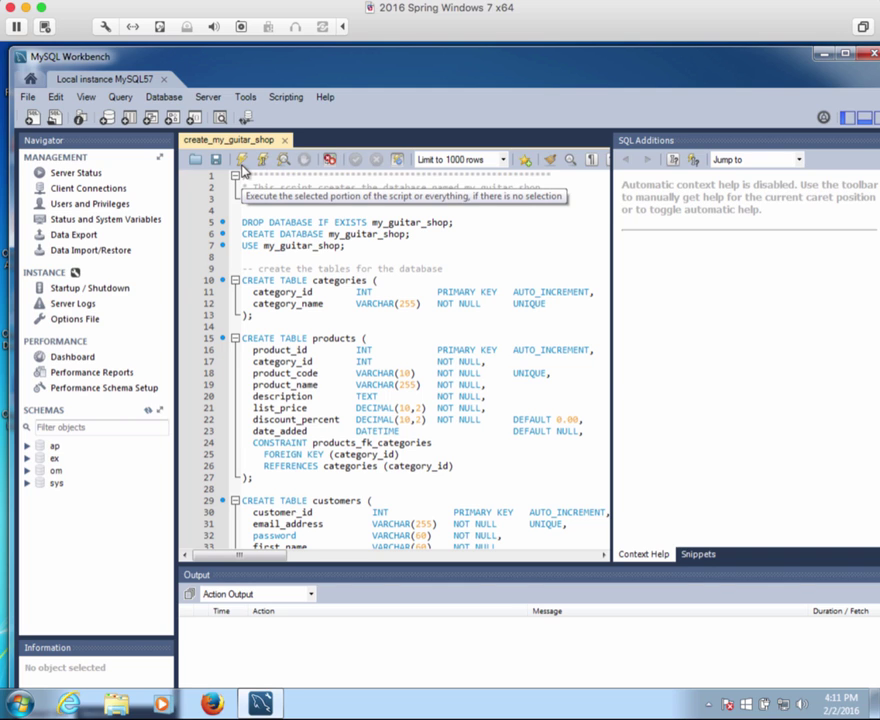
pyautogui.moveTo(264, 160)
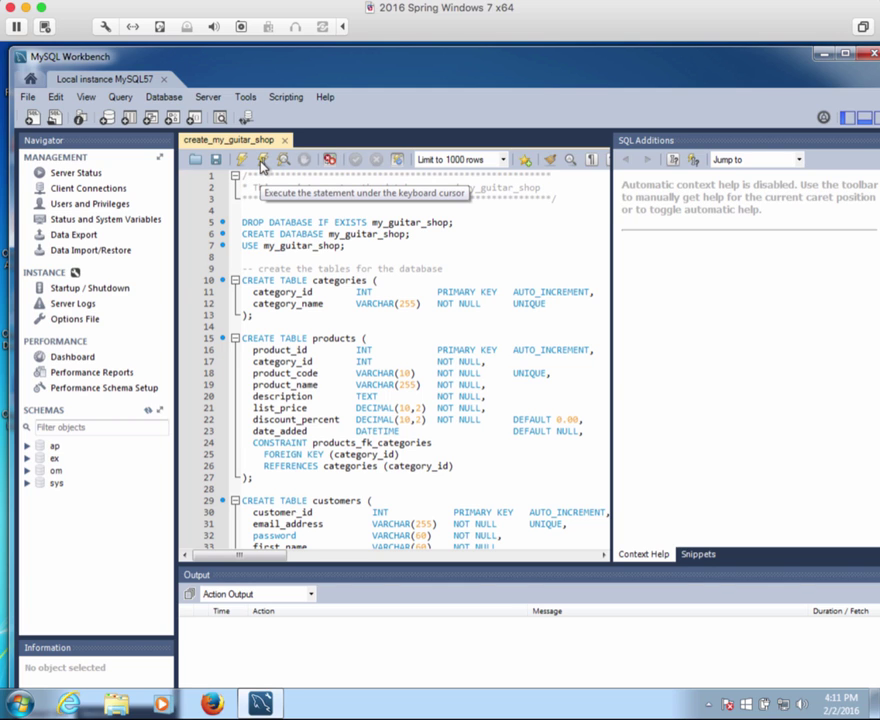
pyautogui.moveTo(242, 159)
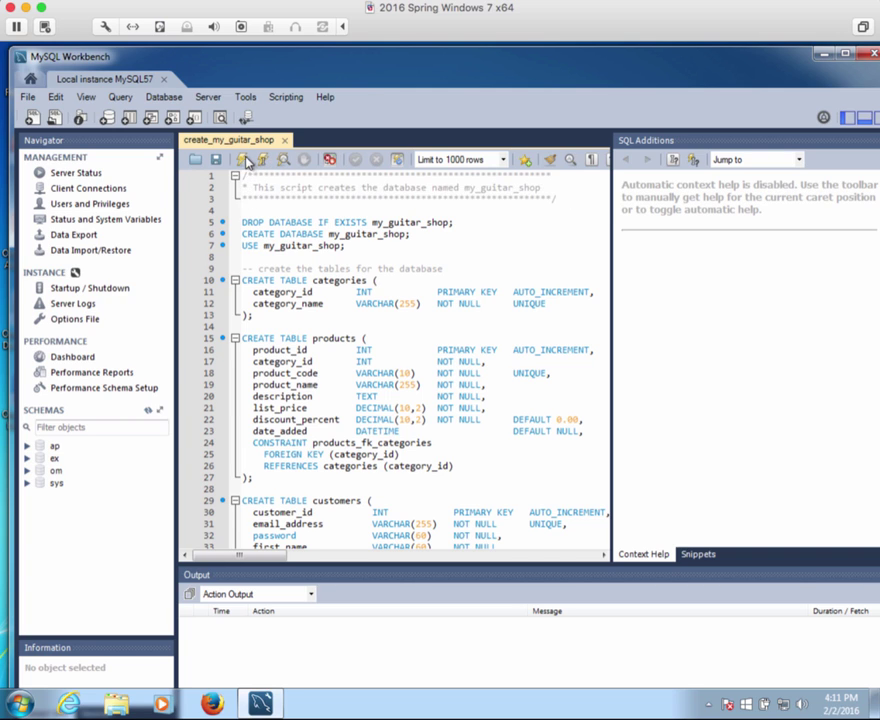
pyautogui.moveTo(246, 160)
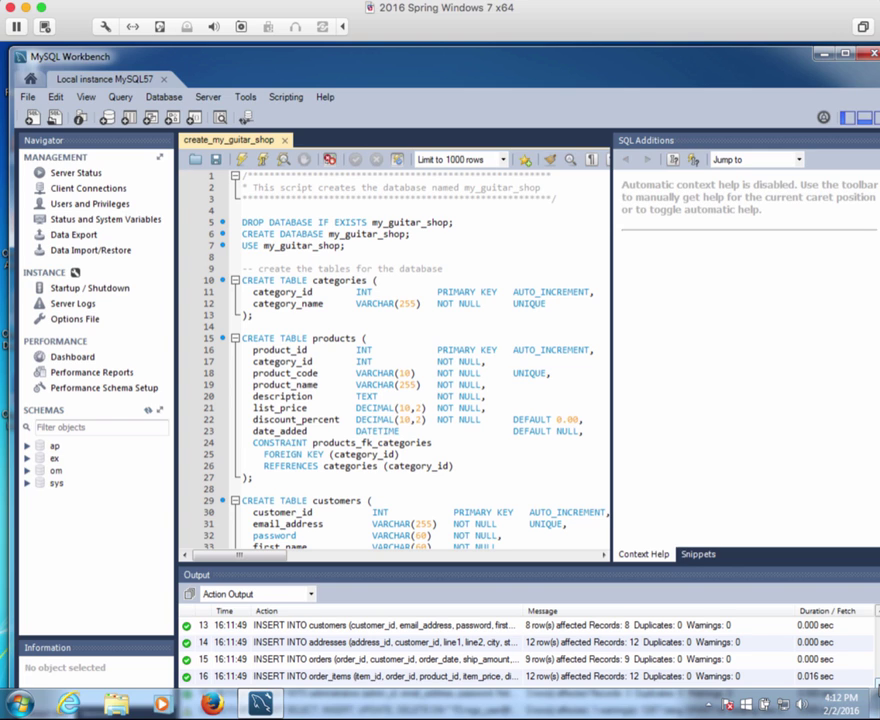
pyautogui.moveTo(520, 583)
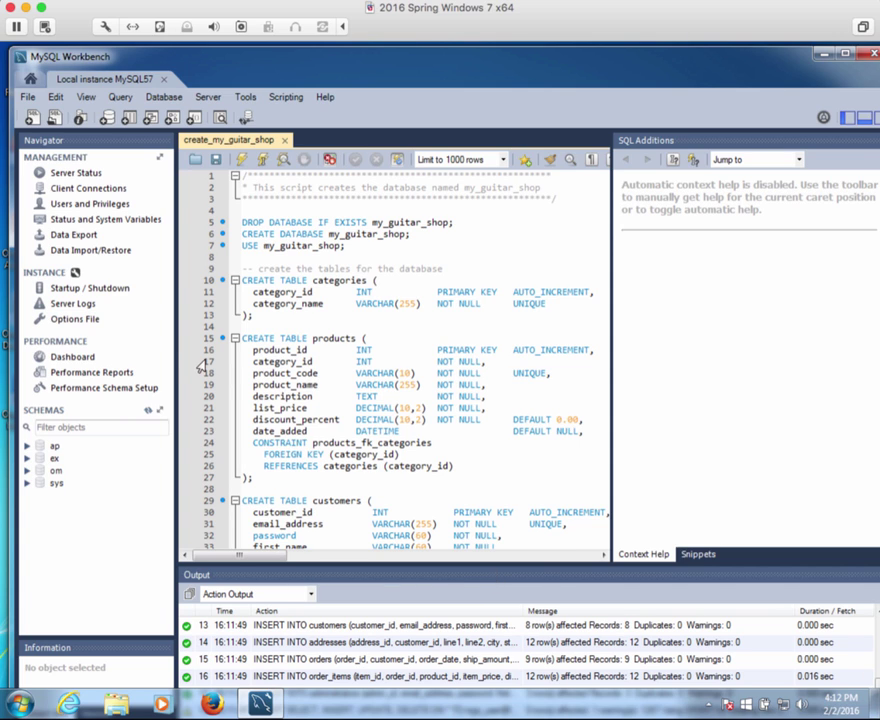
pyautogui.moveTo(72, 357)
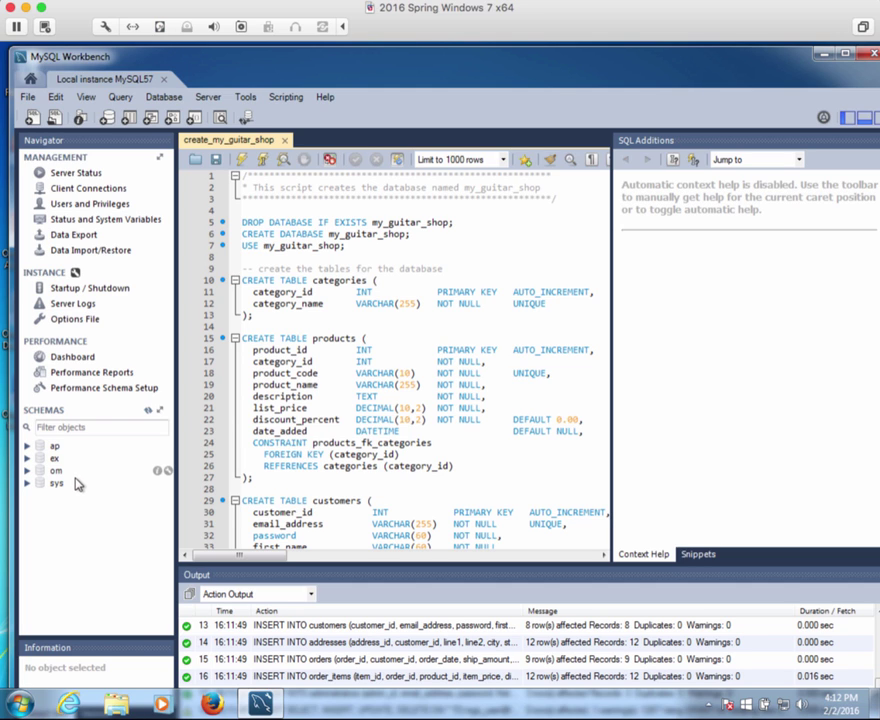
pyautogui.moveTo(78, 415)
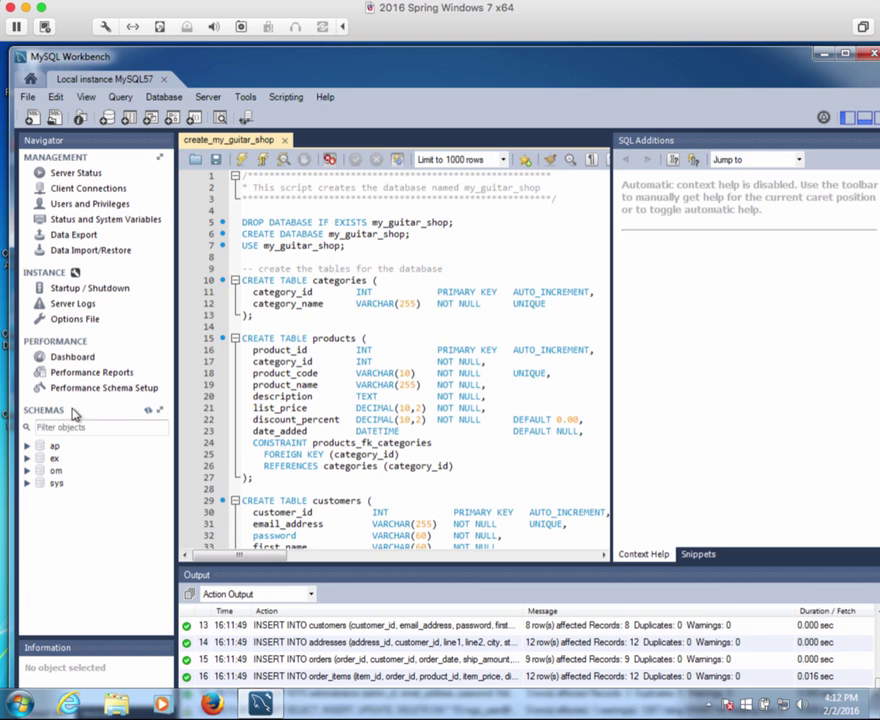
pyautogui.moveTo(149, 414)
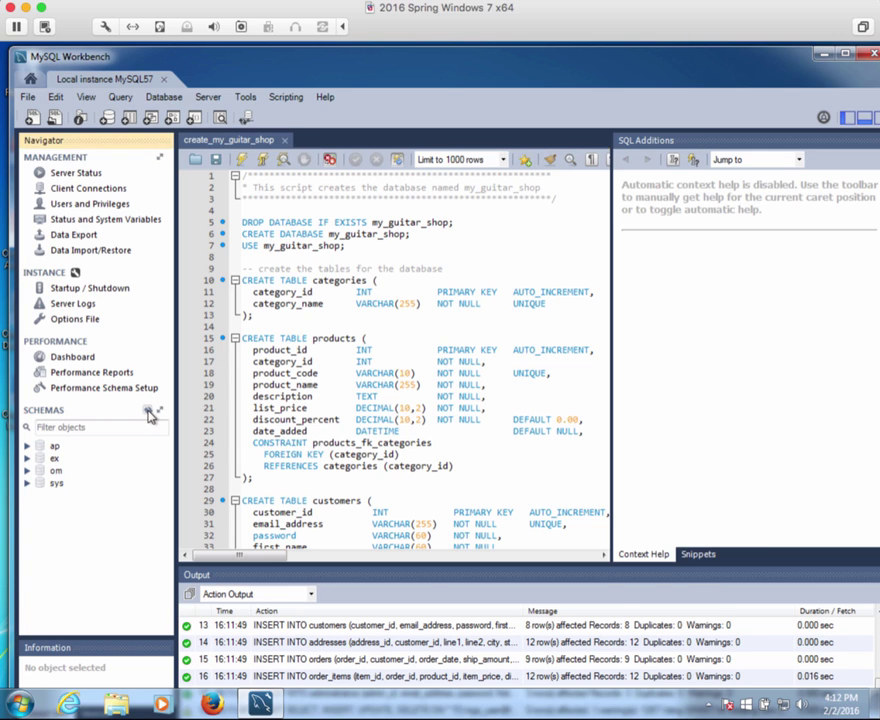
# Refresh the Schemas panel, then expand my_guitar_shop and its Tables node
pyautogui.click(148, 410)
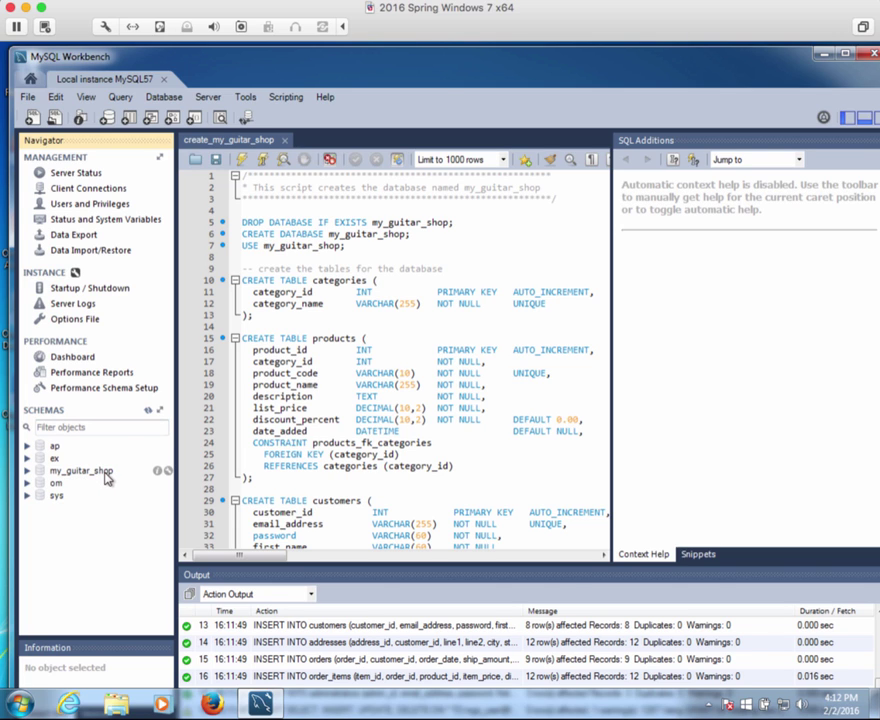
pyautogui.moveTo(108, 478)
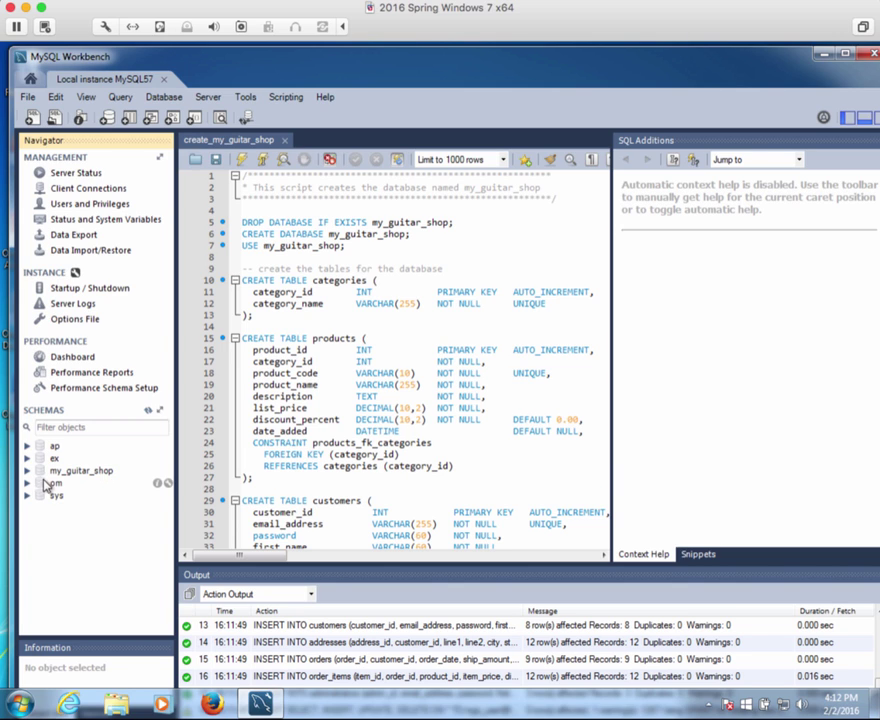
pyautogui.click(28, 470)
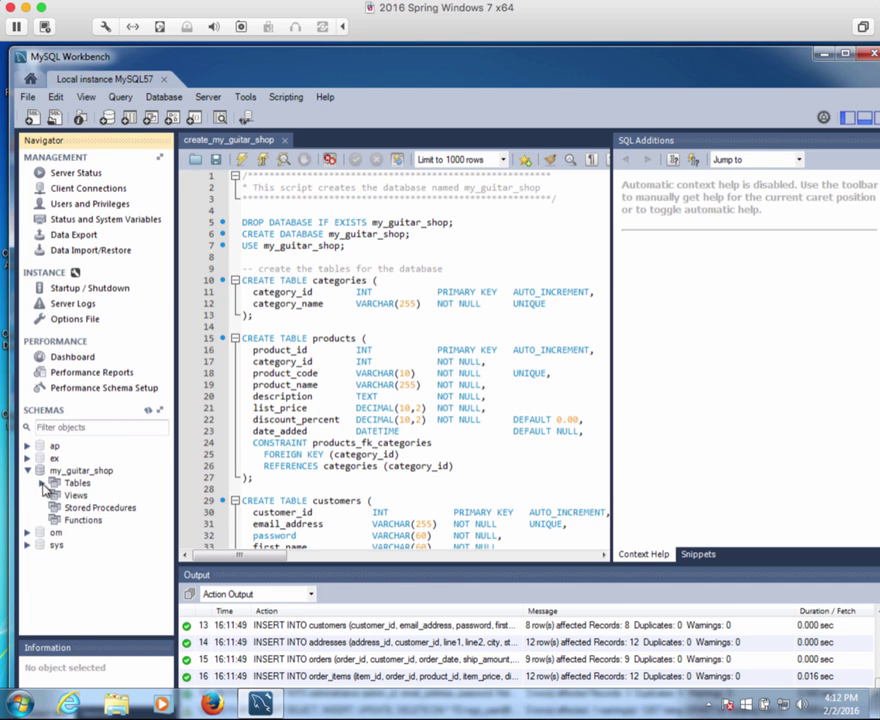
pyautogui.click(56, 483)
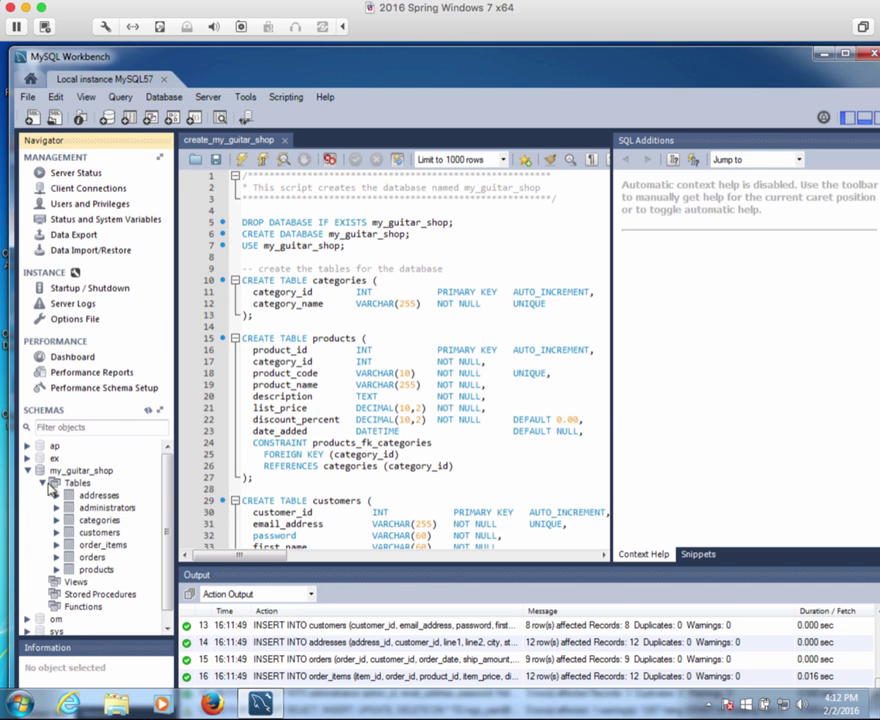
pyautogui.moveTo(99, 557)
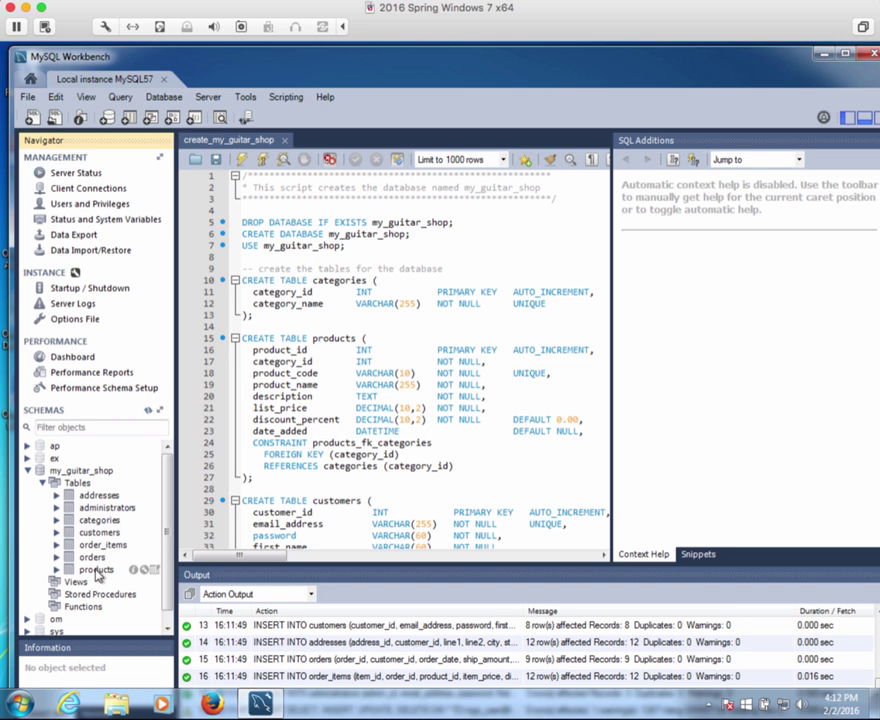
pyautogui.moveTo(97, 573)
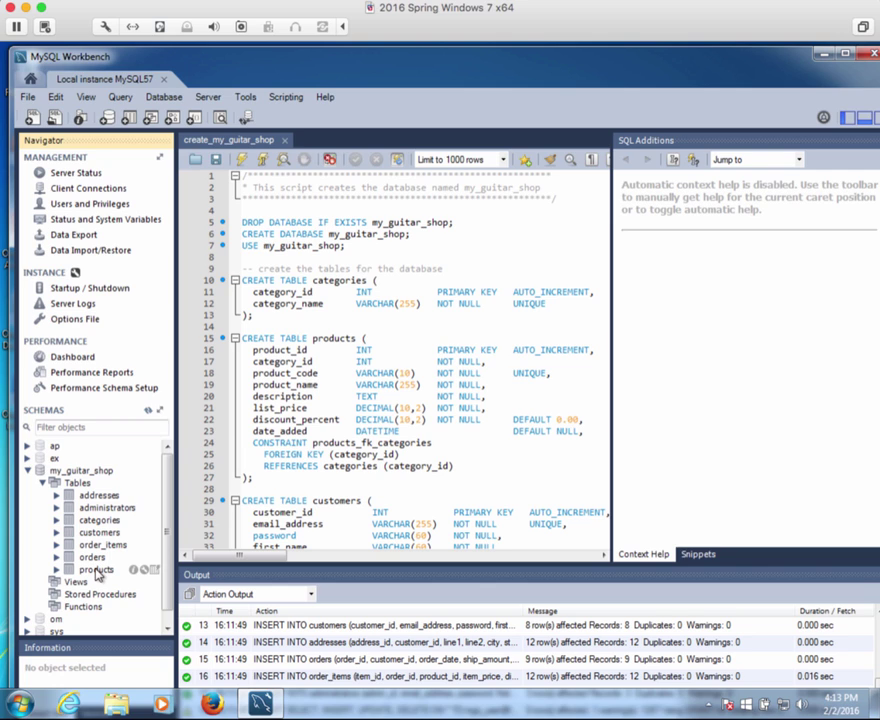
pyautogui.moveTo(105, 570)
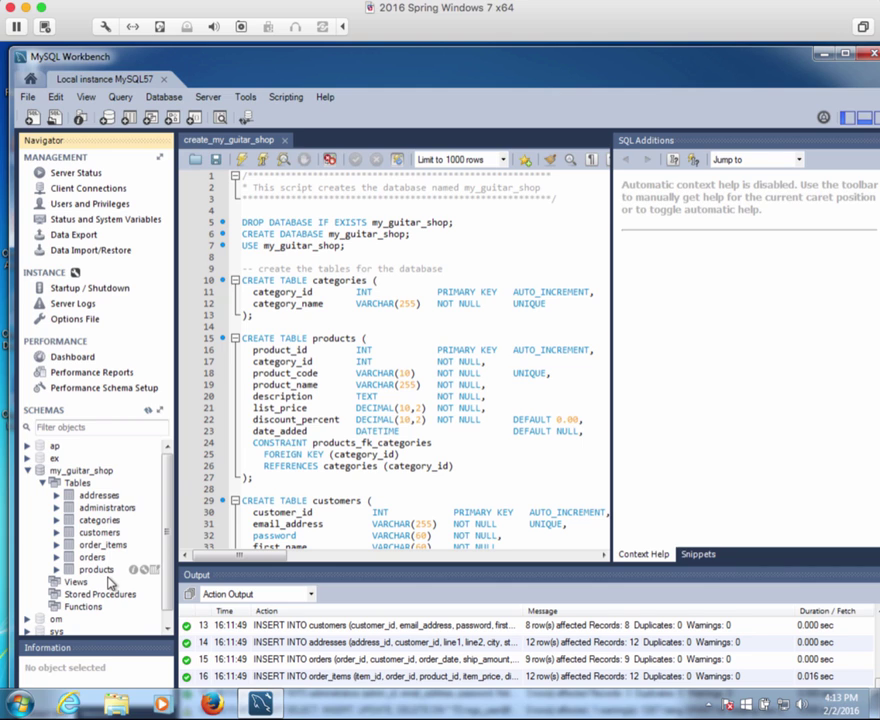
pyautogui.moveTo(103, 581)
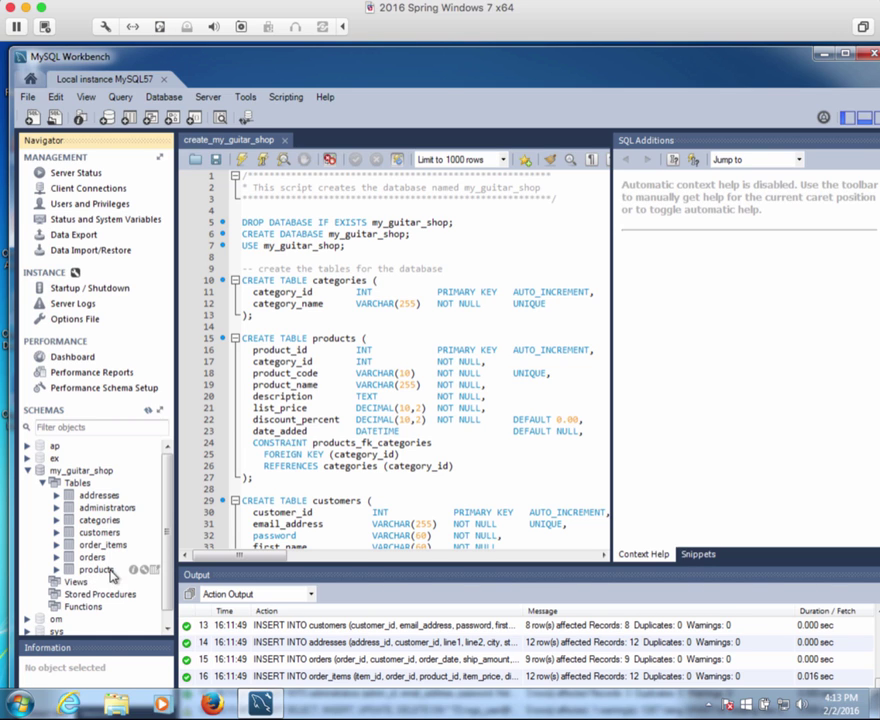
pyautogui.moveTo(115, 575)
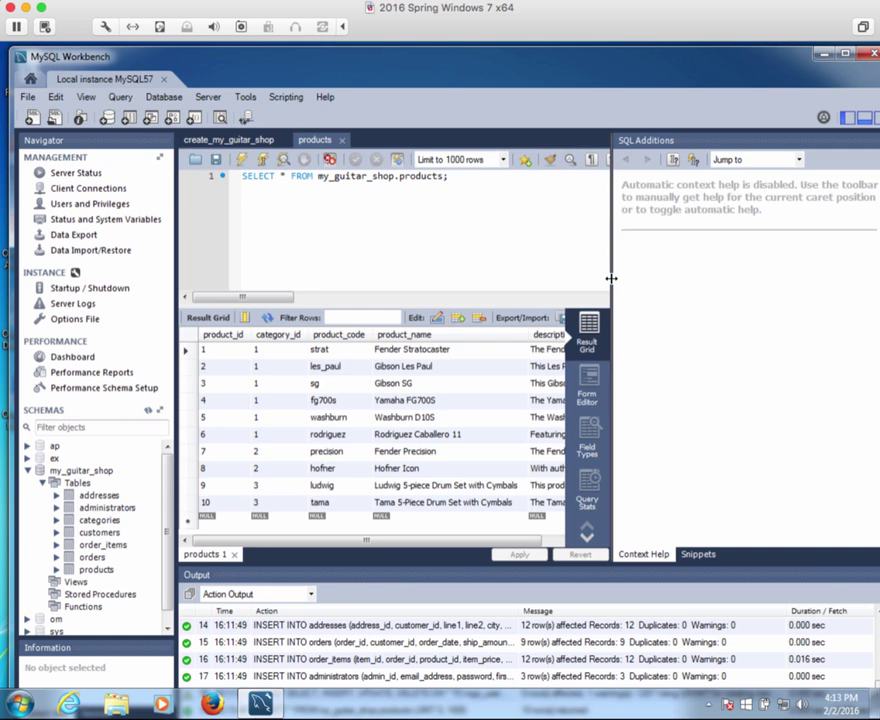
# Widen the query and results area by dragging the SQL Additions divider right
pyautogui.moveTo(611, 278); pyautogui.dragTo(700, 278)
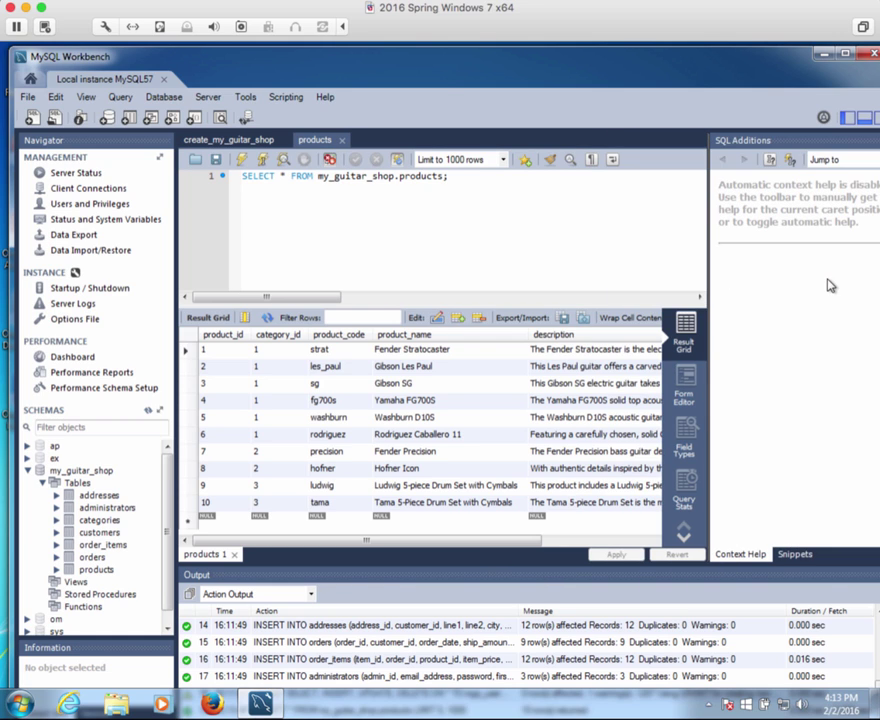
pyautogui.moveTo(325, 395)
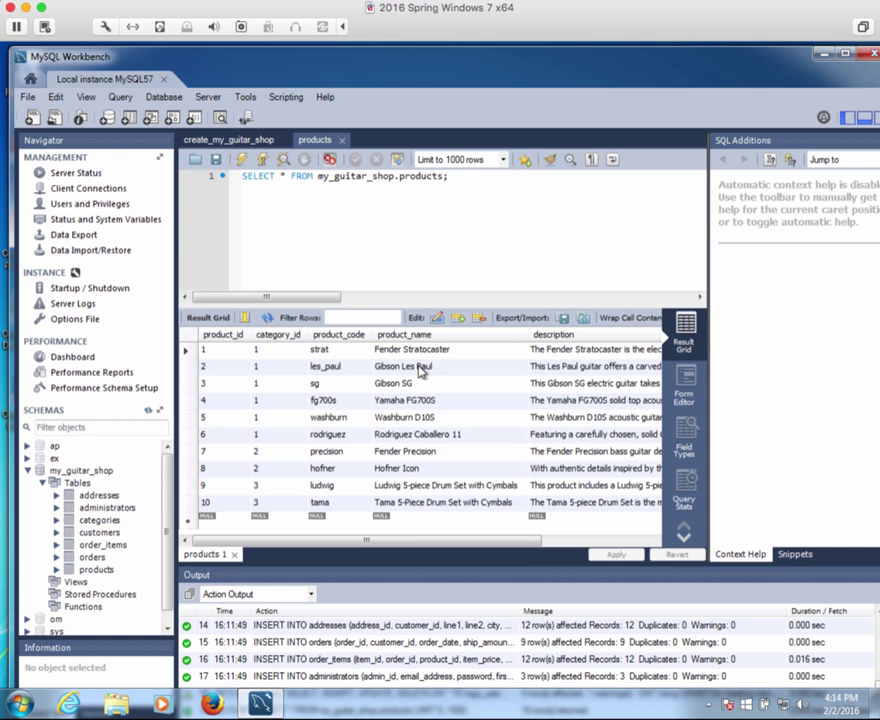
pyautogui.moveTo(218, 380)
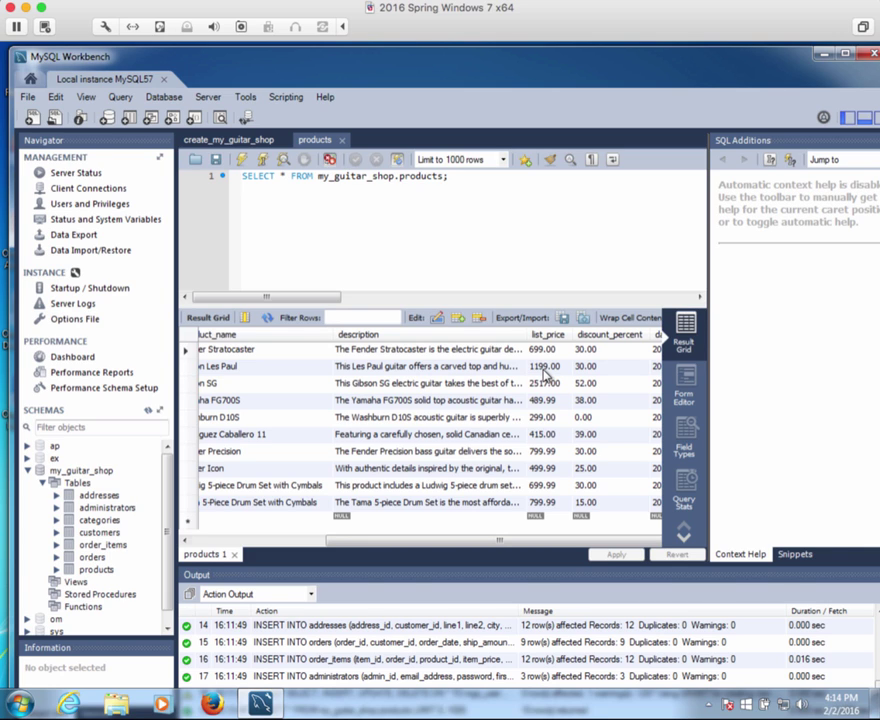
pyautogui.moveTo(548, 378)
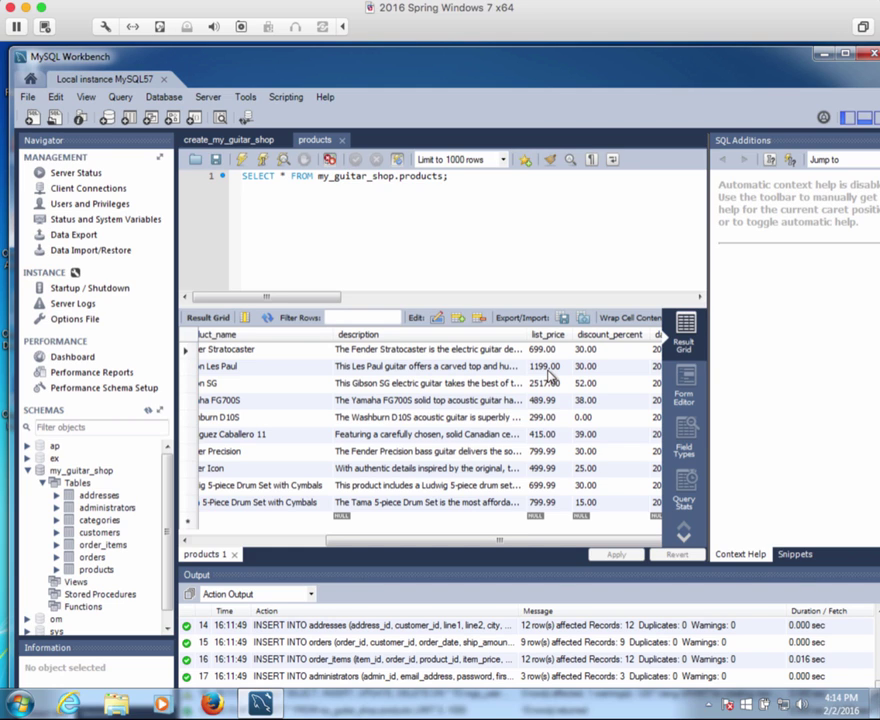
pyautogui.moveTo(593, 377)
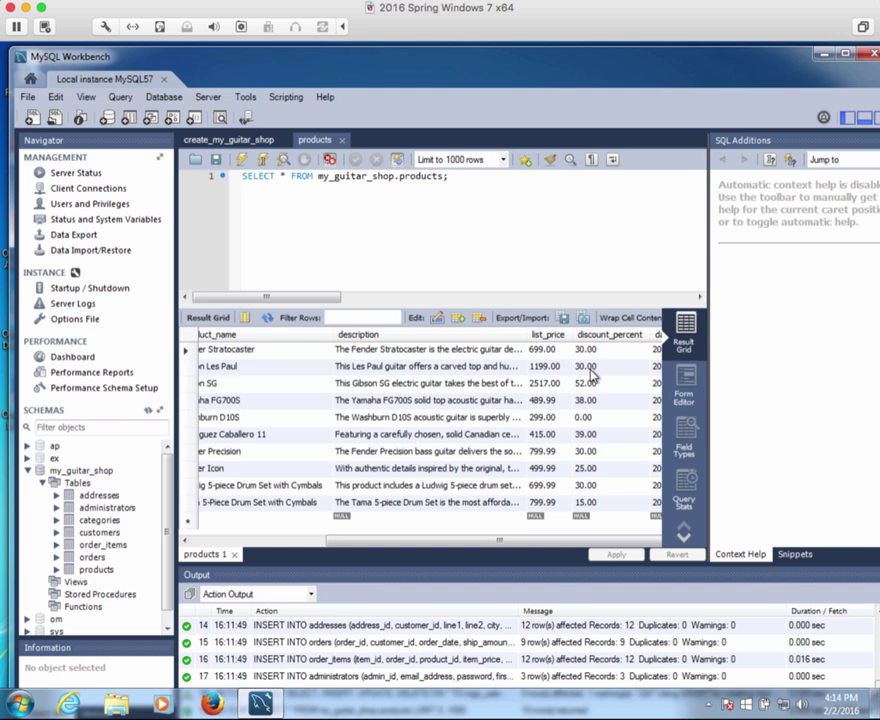
pyautogui.moveTo(598, 512)
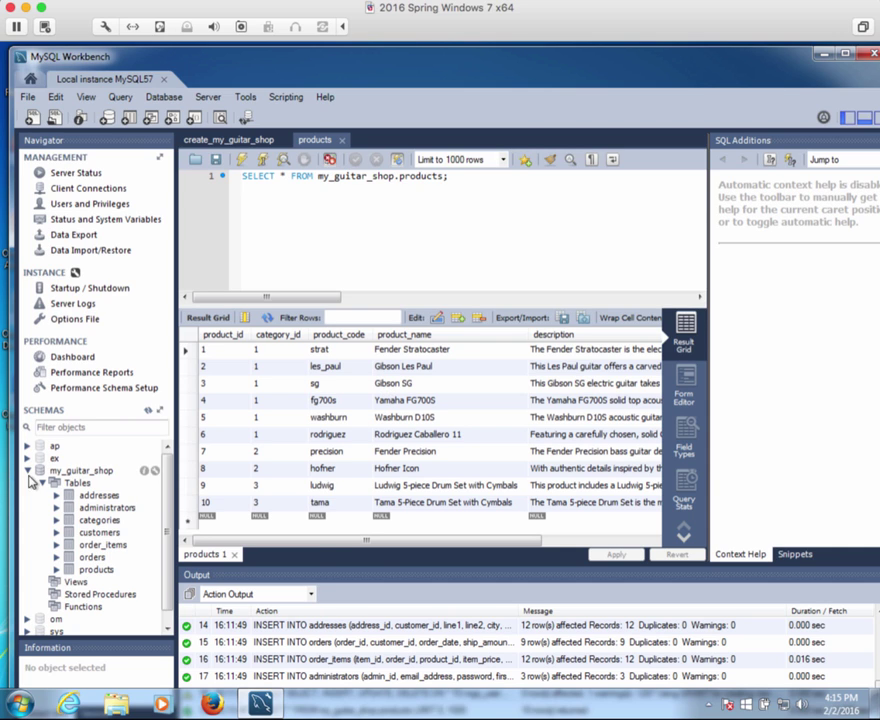
# Collapse the my_guitar_shop schema and close the create_my_guitar_shop script tab
pyautogui.click(27, 470)
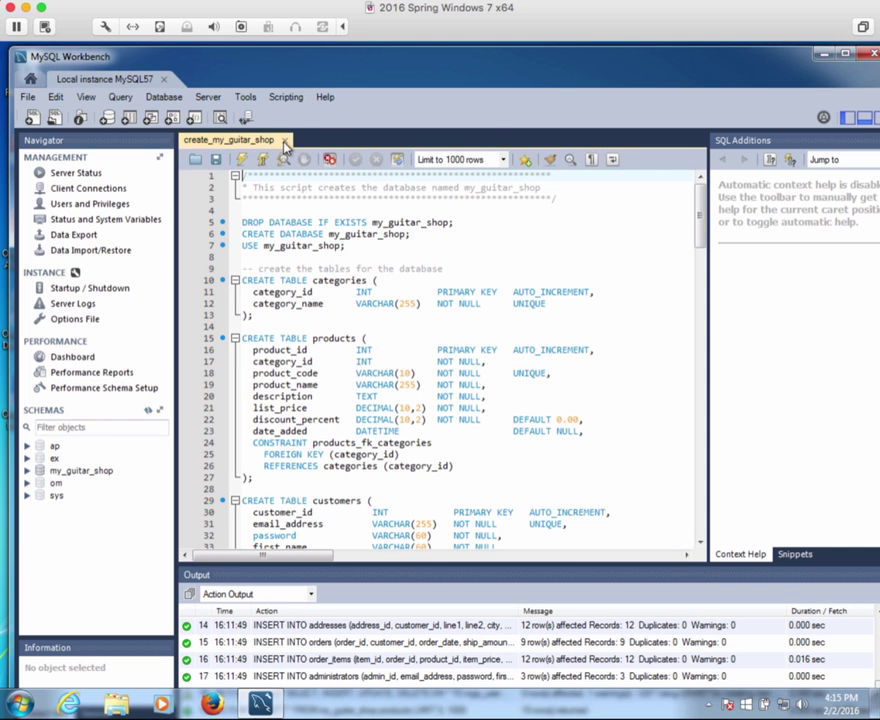
pyautogui.click(288, 140)
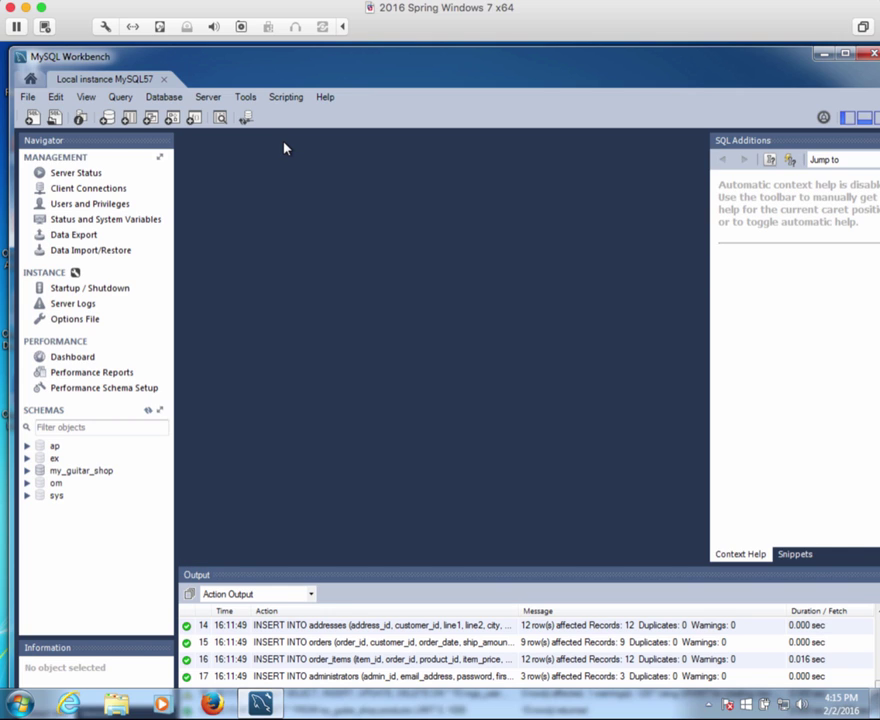